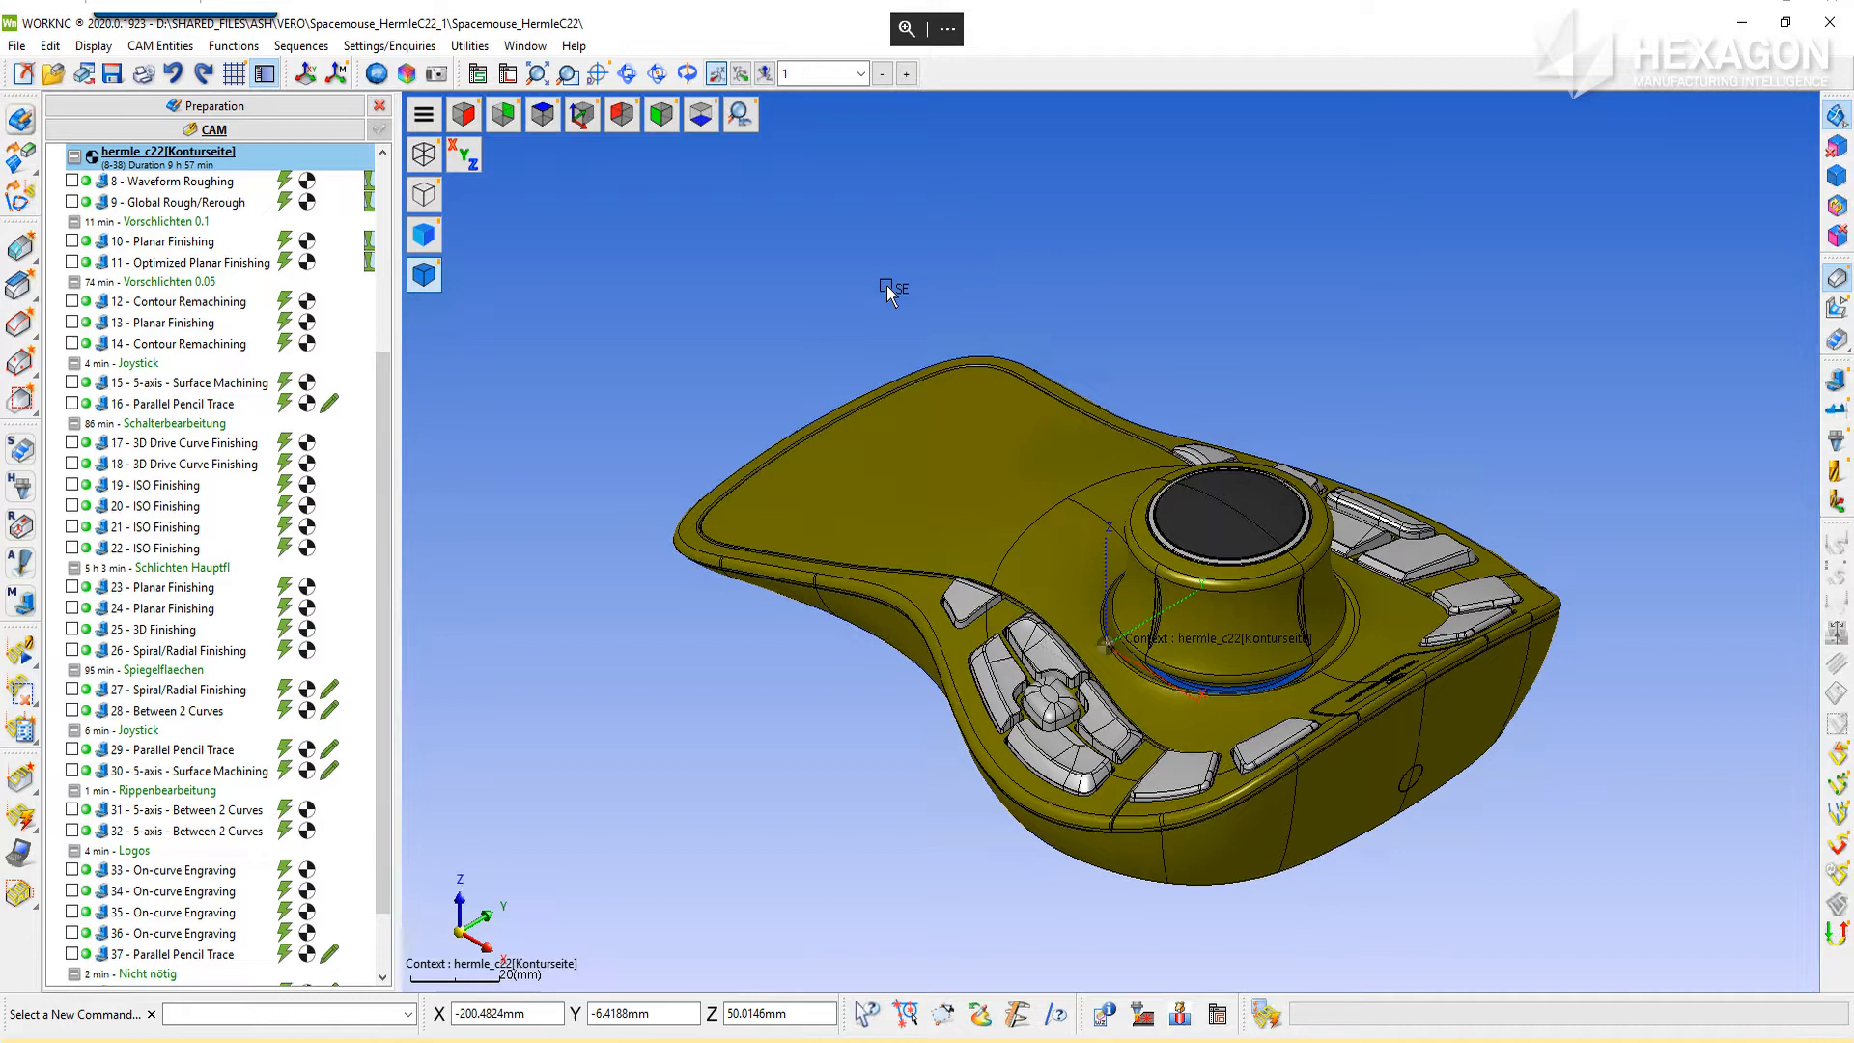
Launch Export to NCSimul from the Utilities menu of WORKNC
{"action": "left_click", "coordinate": [470, 44]}
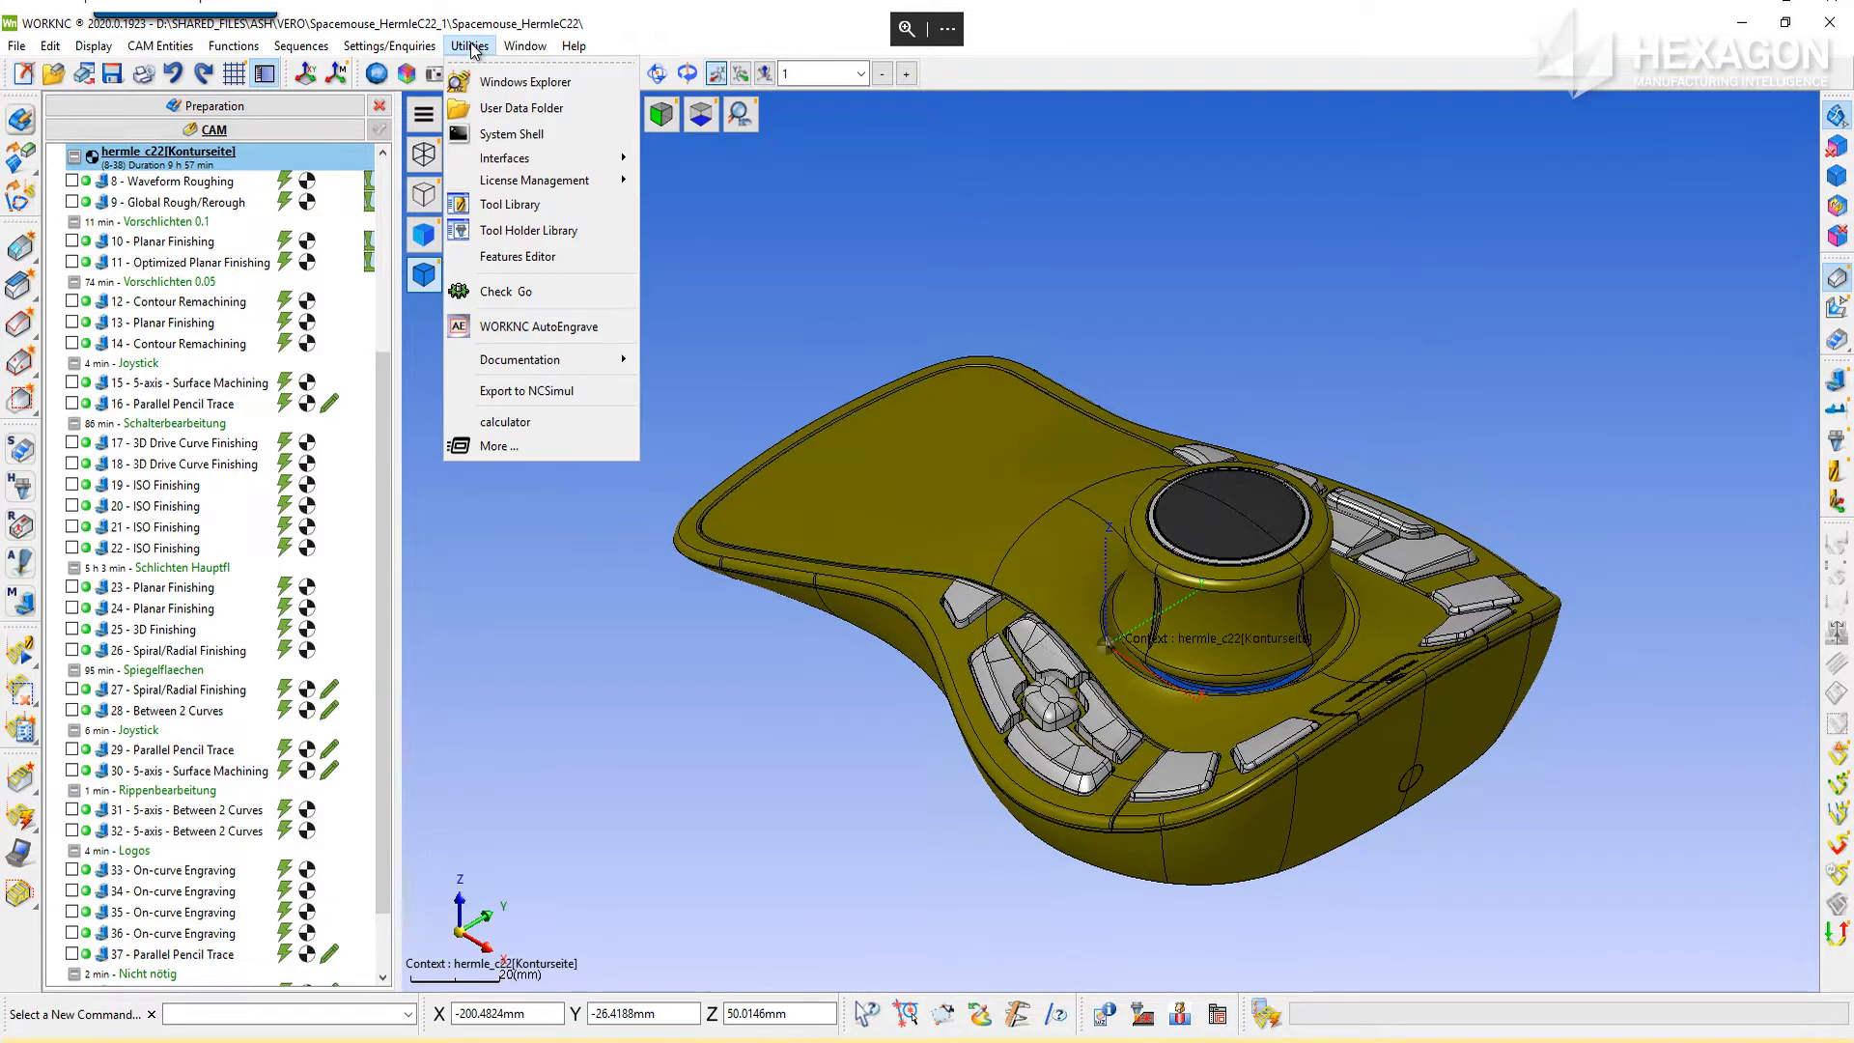
{"action": "mouse_move", "coordinate": [544, 390]}
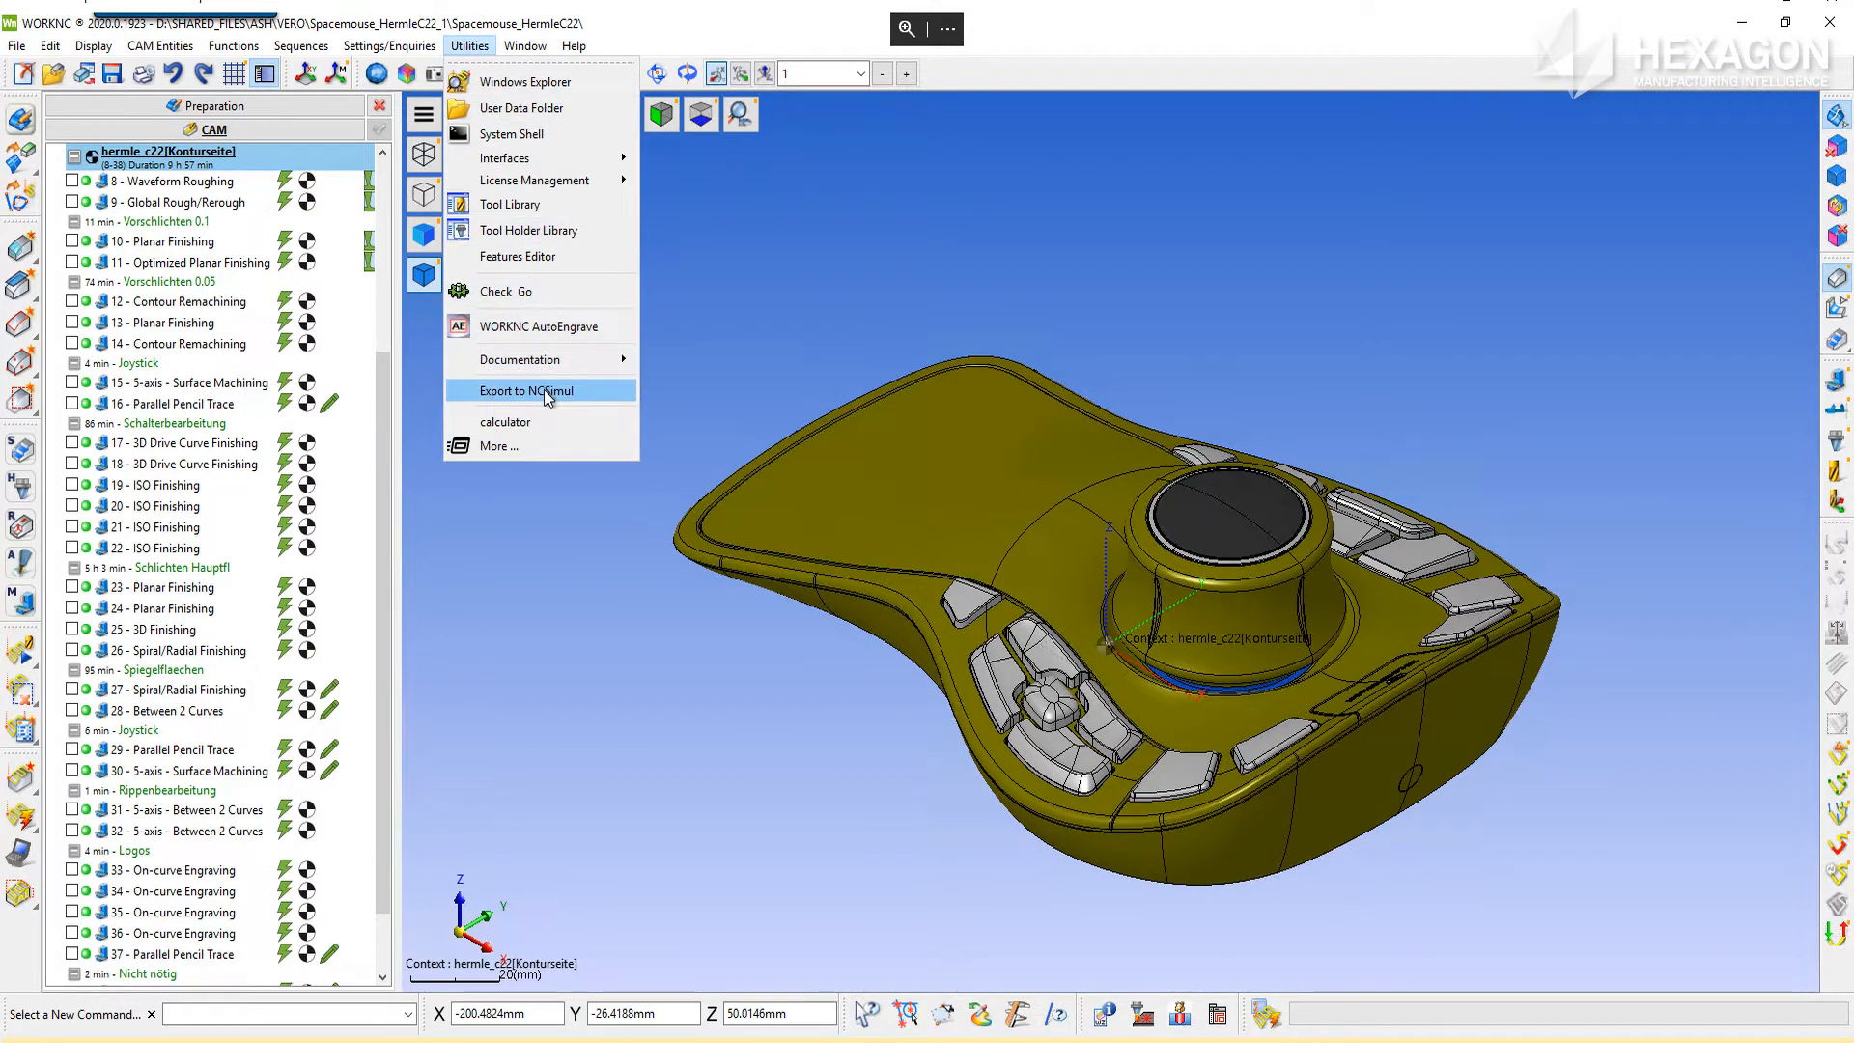
{"action": "left_click", "coordinate": [525, 390]}
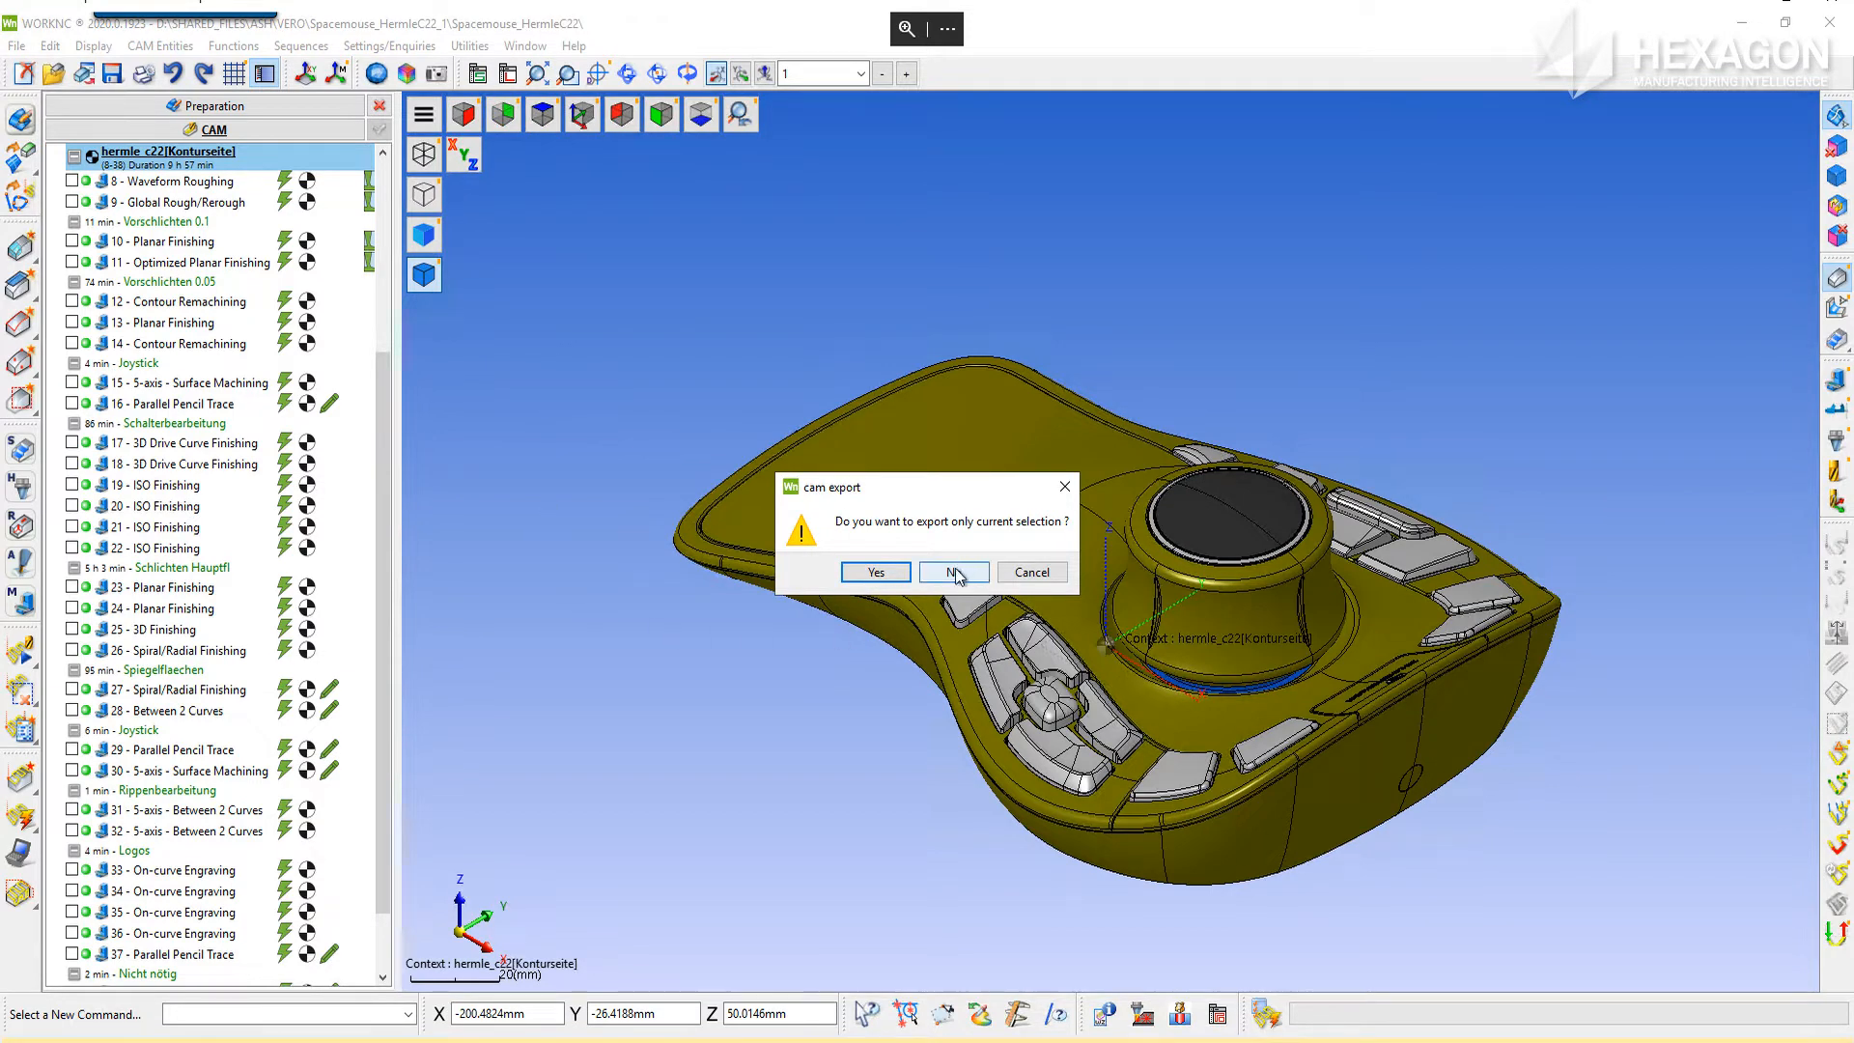
Export the whole job rather than the selection and name the project test_export
{"action": "left_click", "coordinate": [952, 572]}
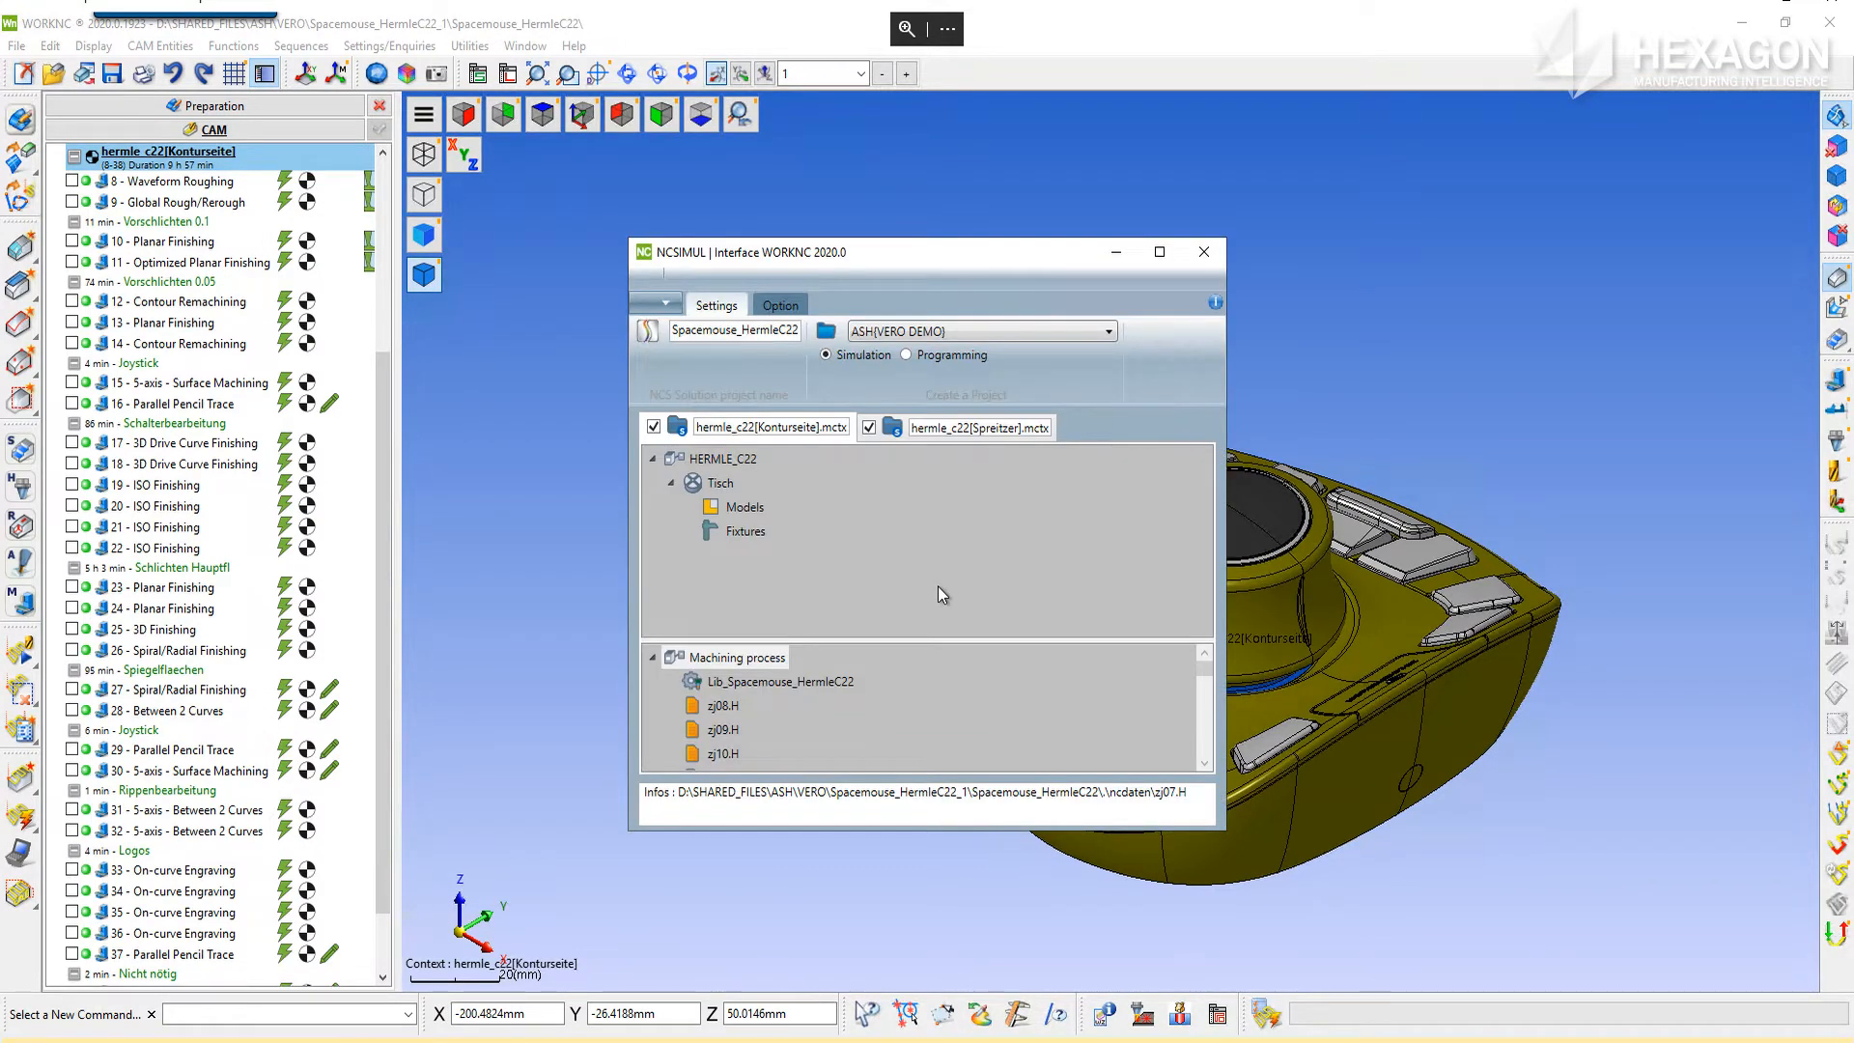
{"action": "mouse_move", "coordinate": [798, 414]}
{"action": "type", "text": "test"}
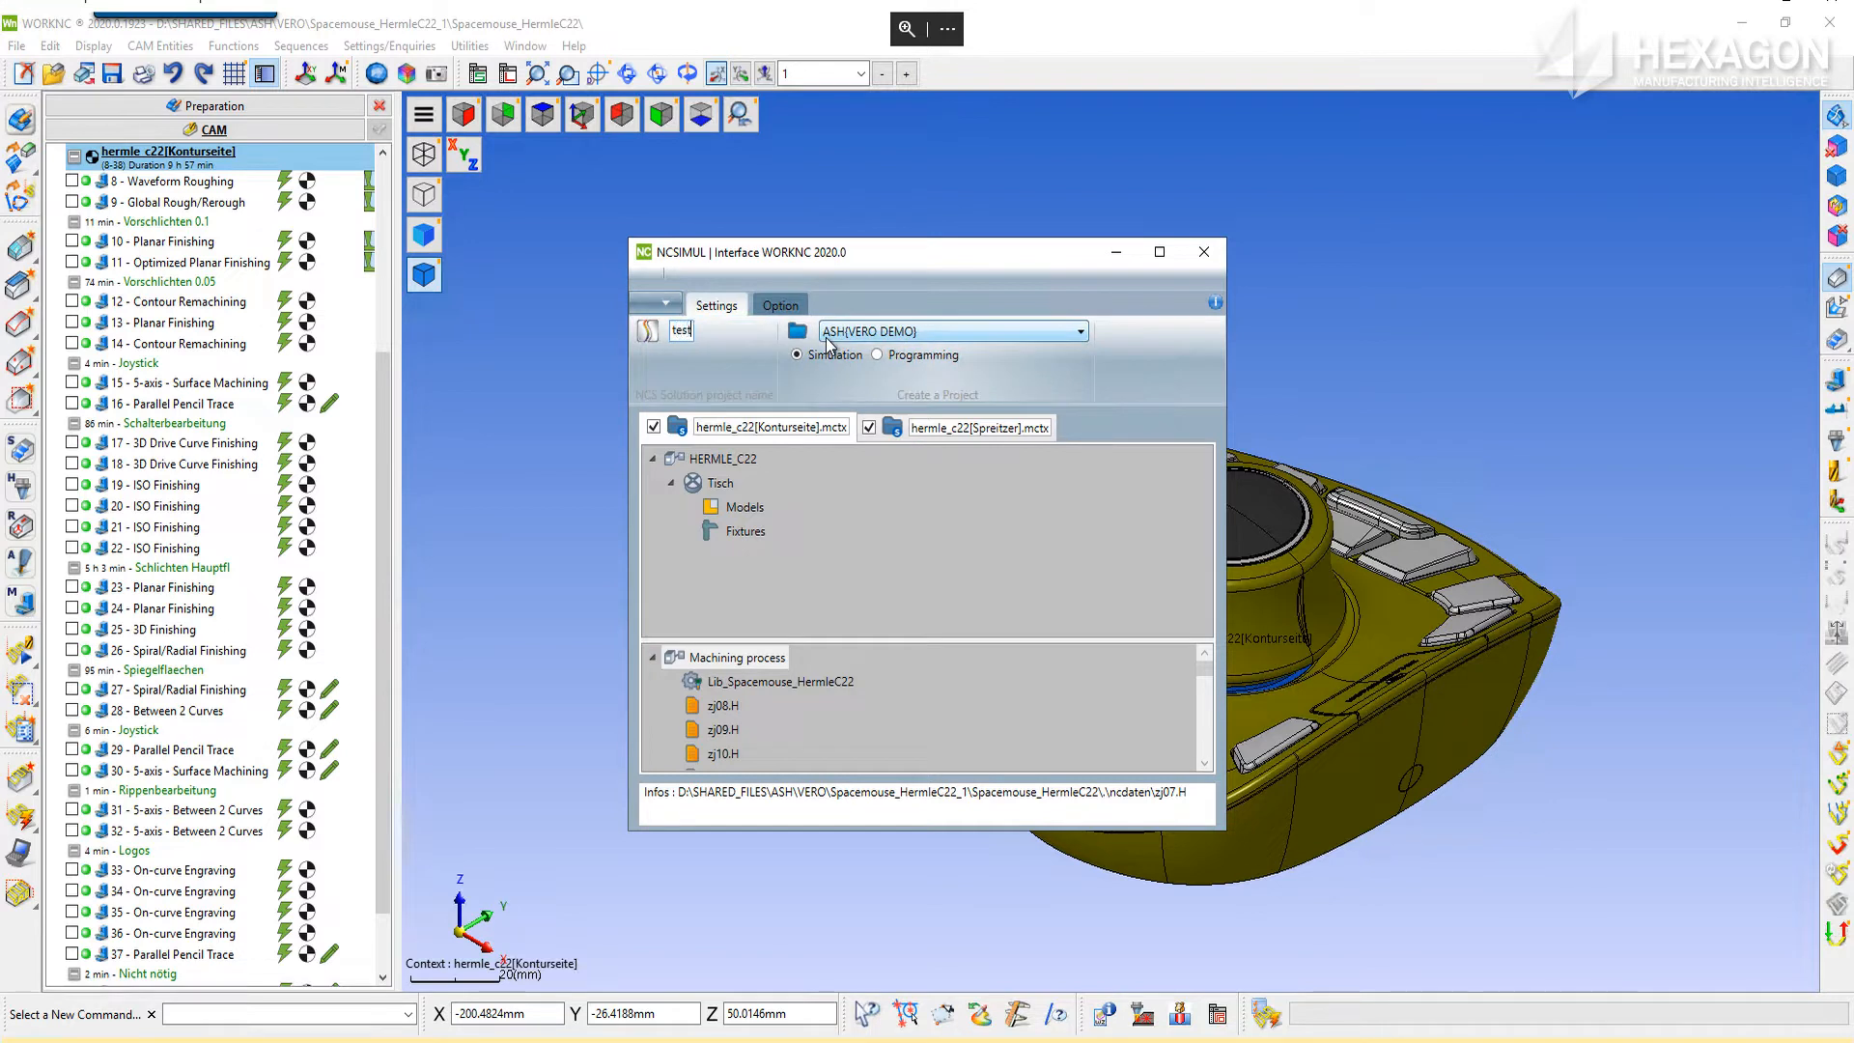
{"action": "type", "text": "_export"}
{"action": "type", "text": "op10"}
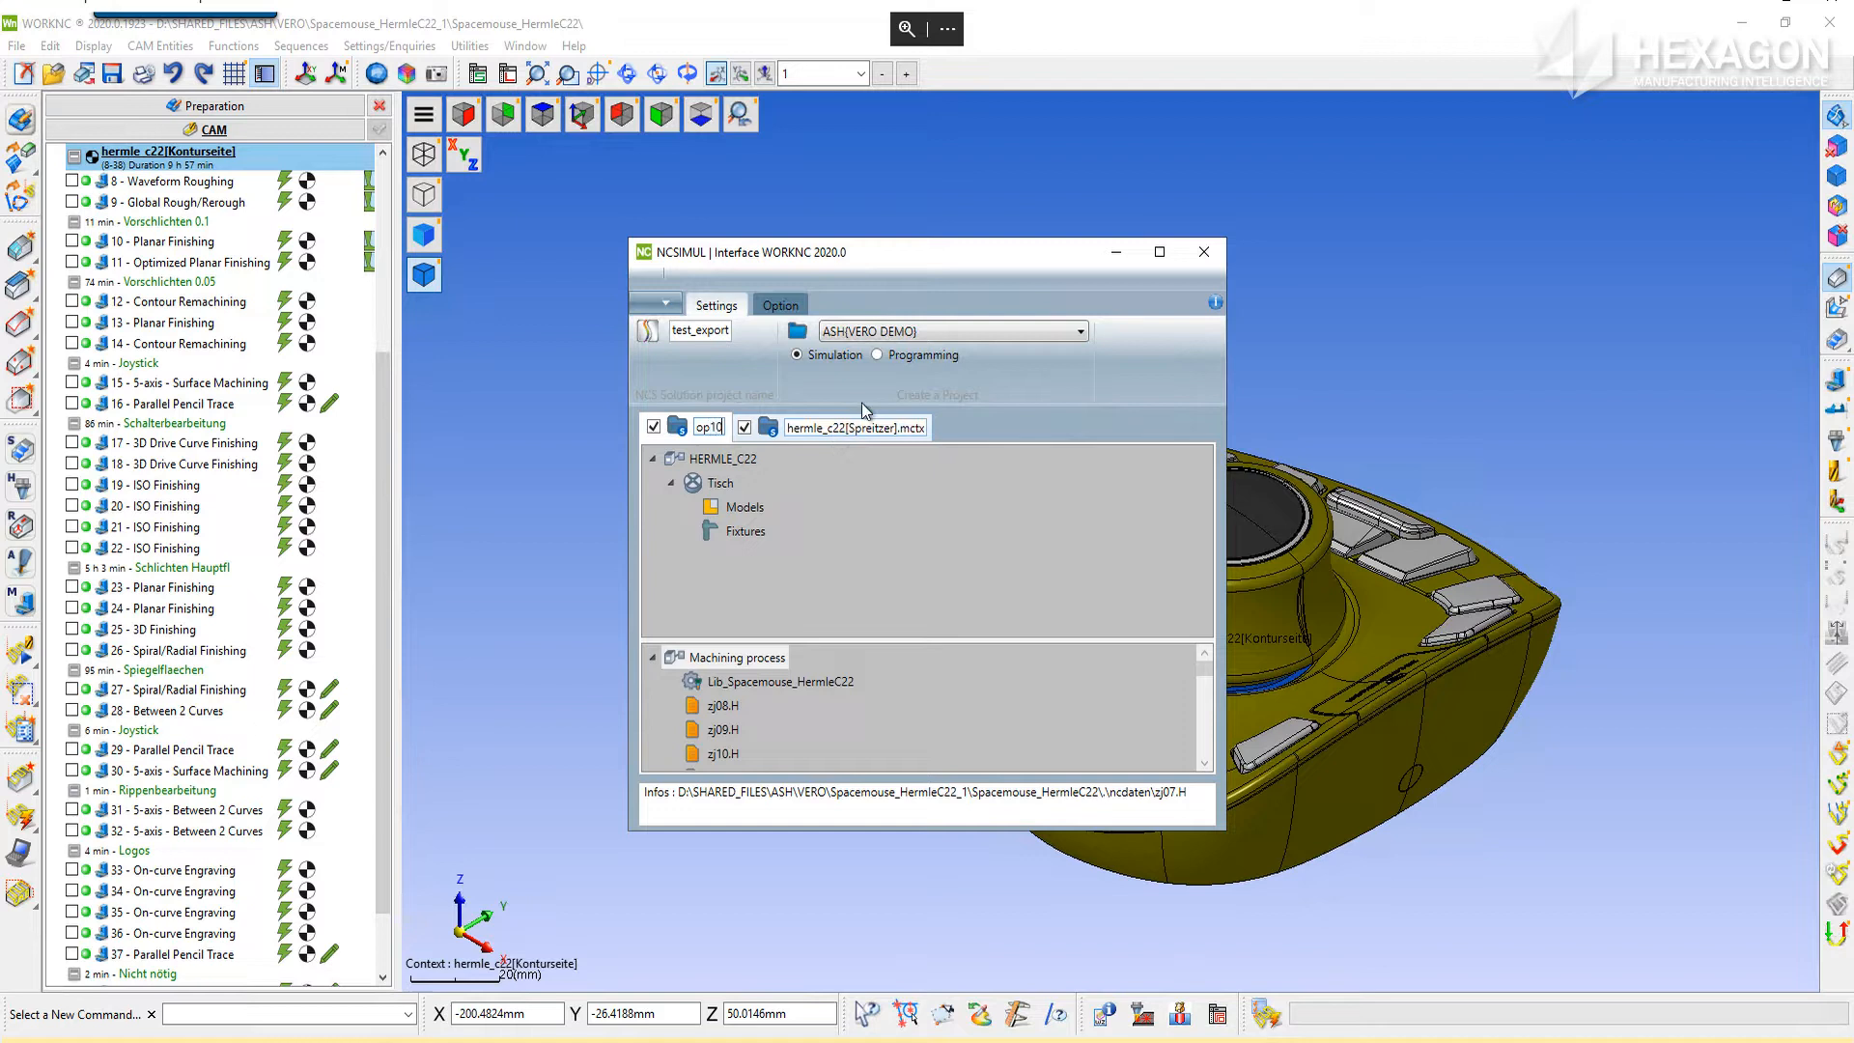
Rename the setups op10 and op20, then exclude op10 from the export
{"action": "left_click", "coordinate": [855, 427]}
{"action": "type", "text": "op20"}
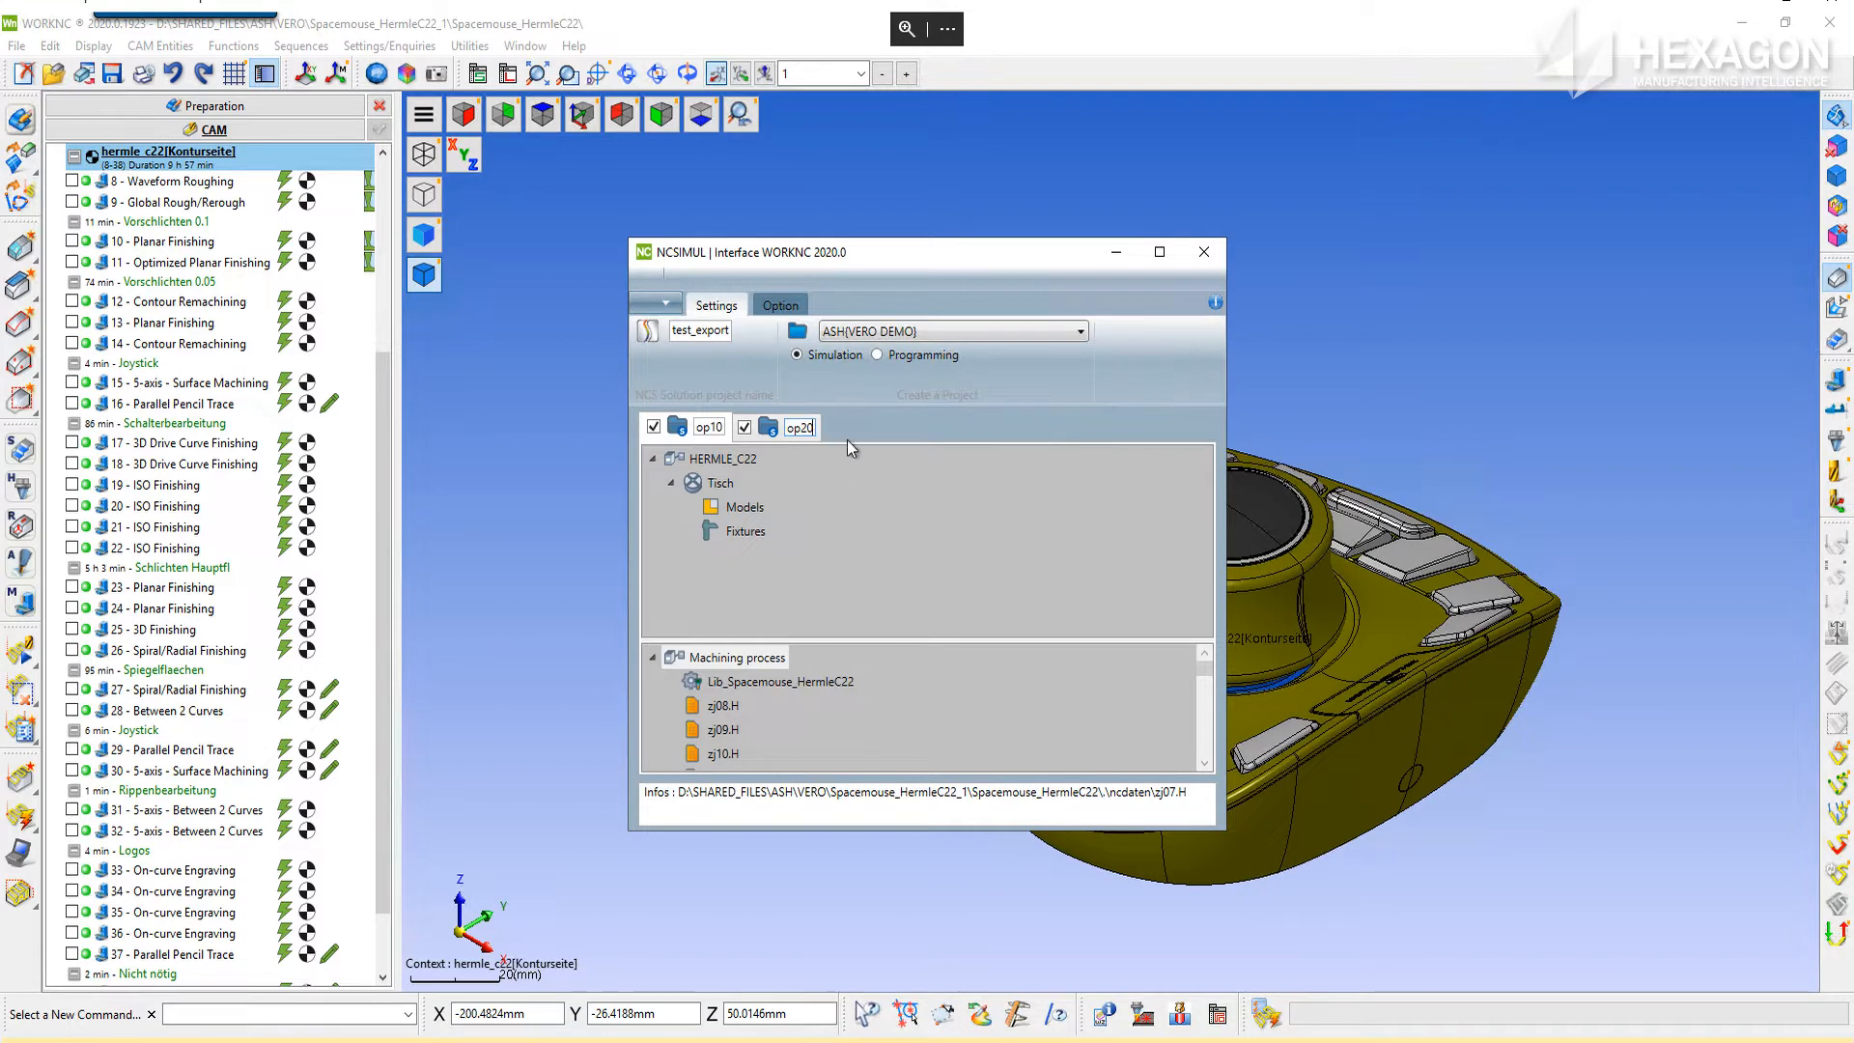
{"action": "left_click", "coordinate": [655, 427]}
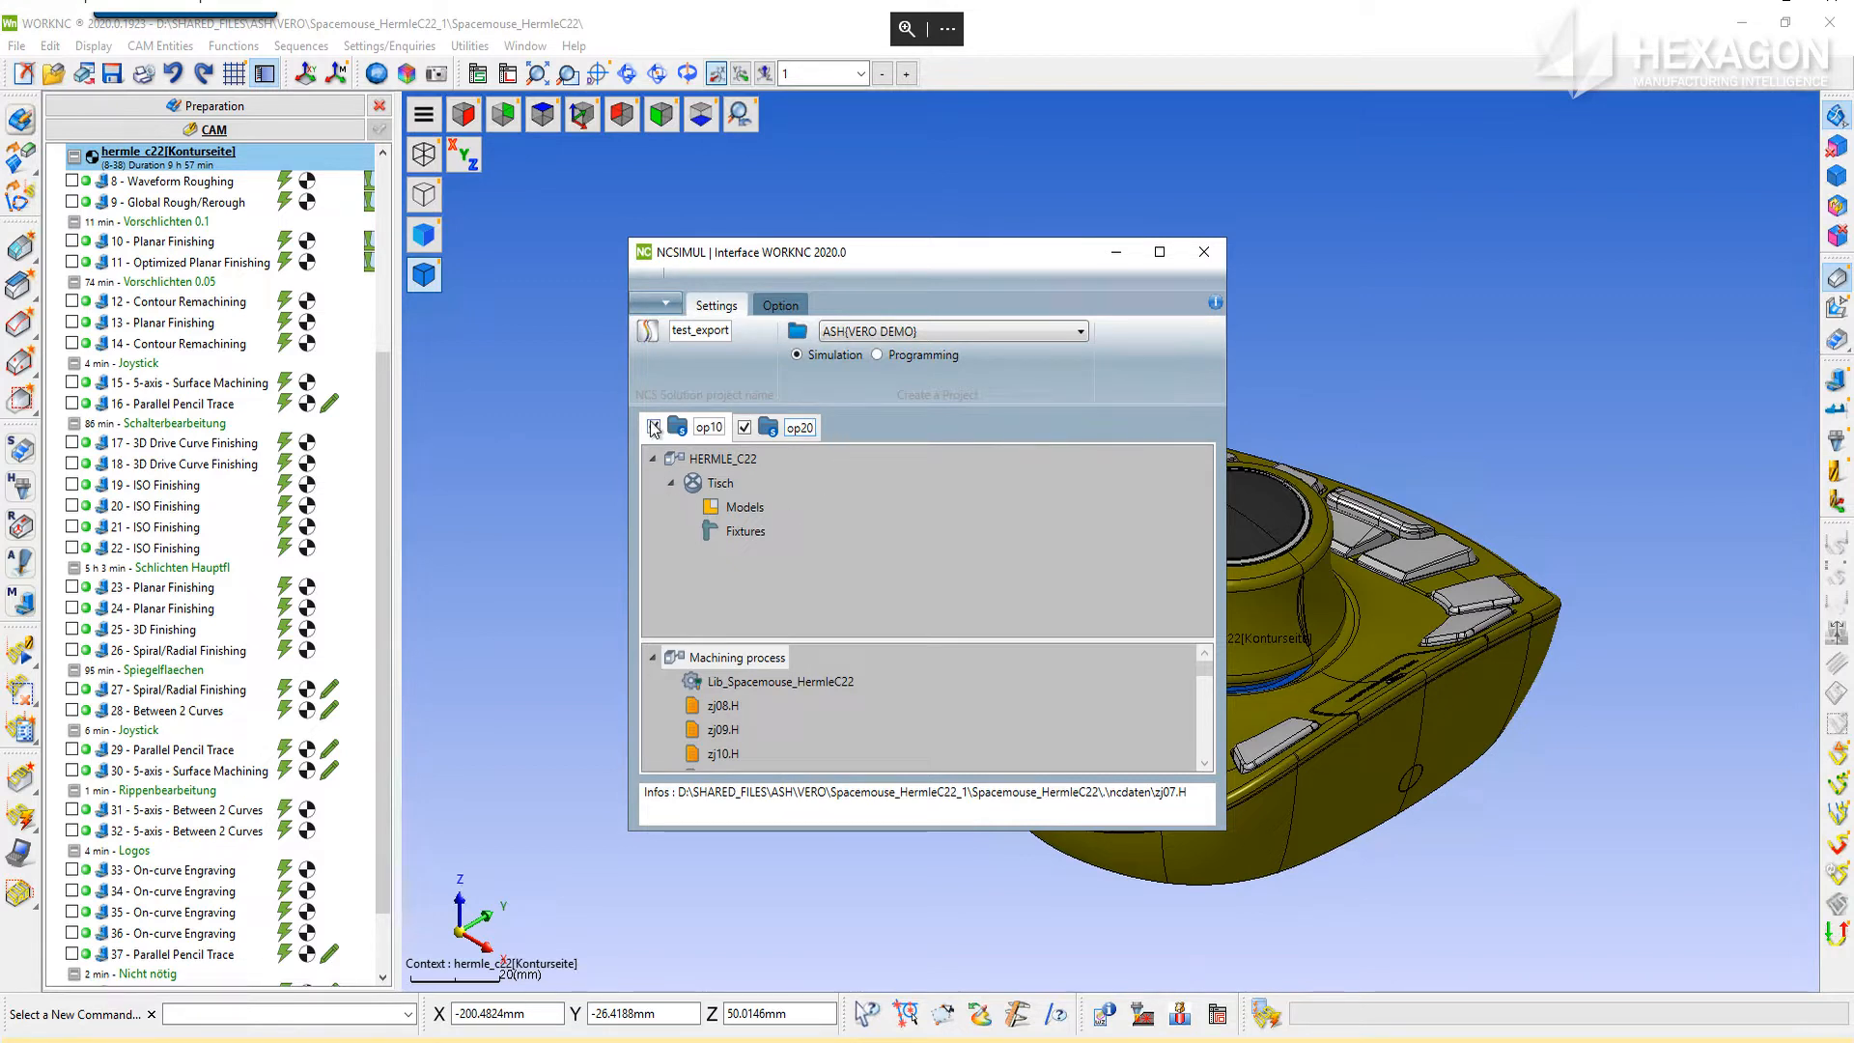
{"action": "left_click", "coordinate": [655, 425]}
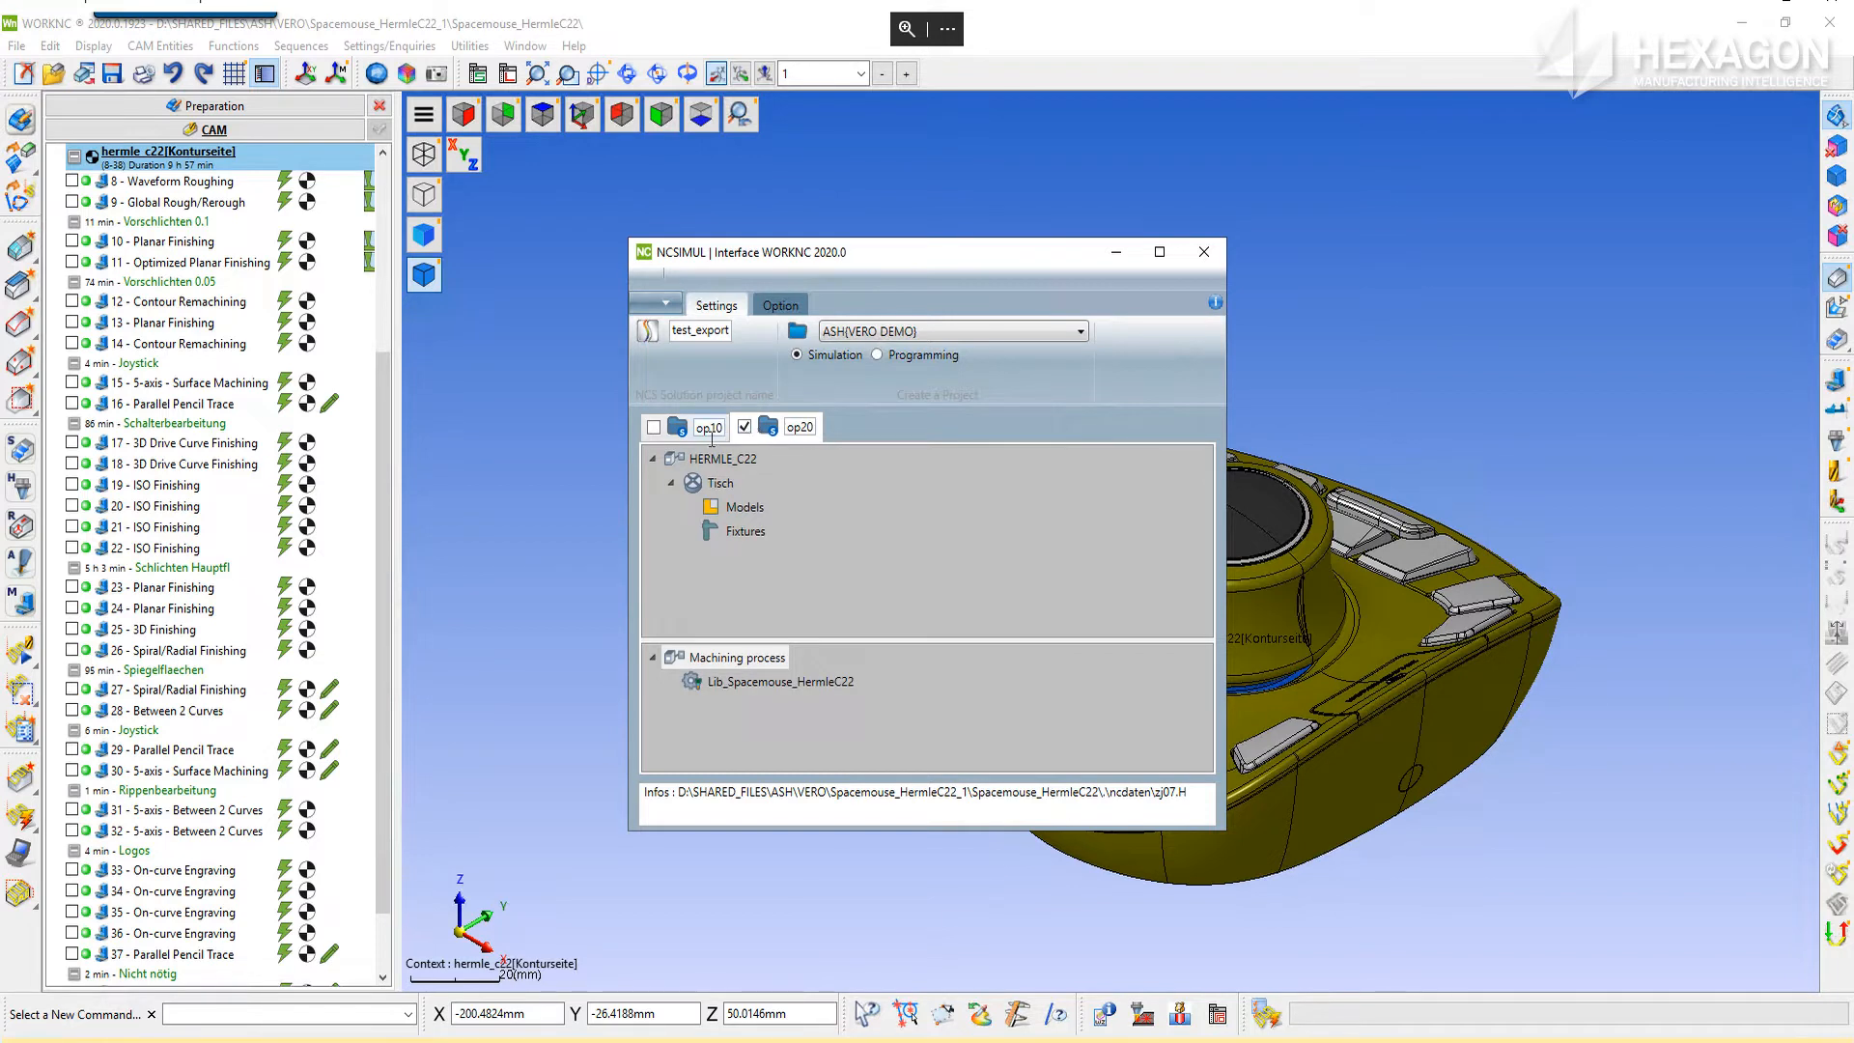
Select HERMLE_C22 and review op20's stock, part and Spreitzer clamps fixture models
{"action": "left_click", "coordinate": [720, 460]}
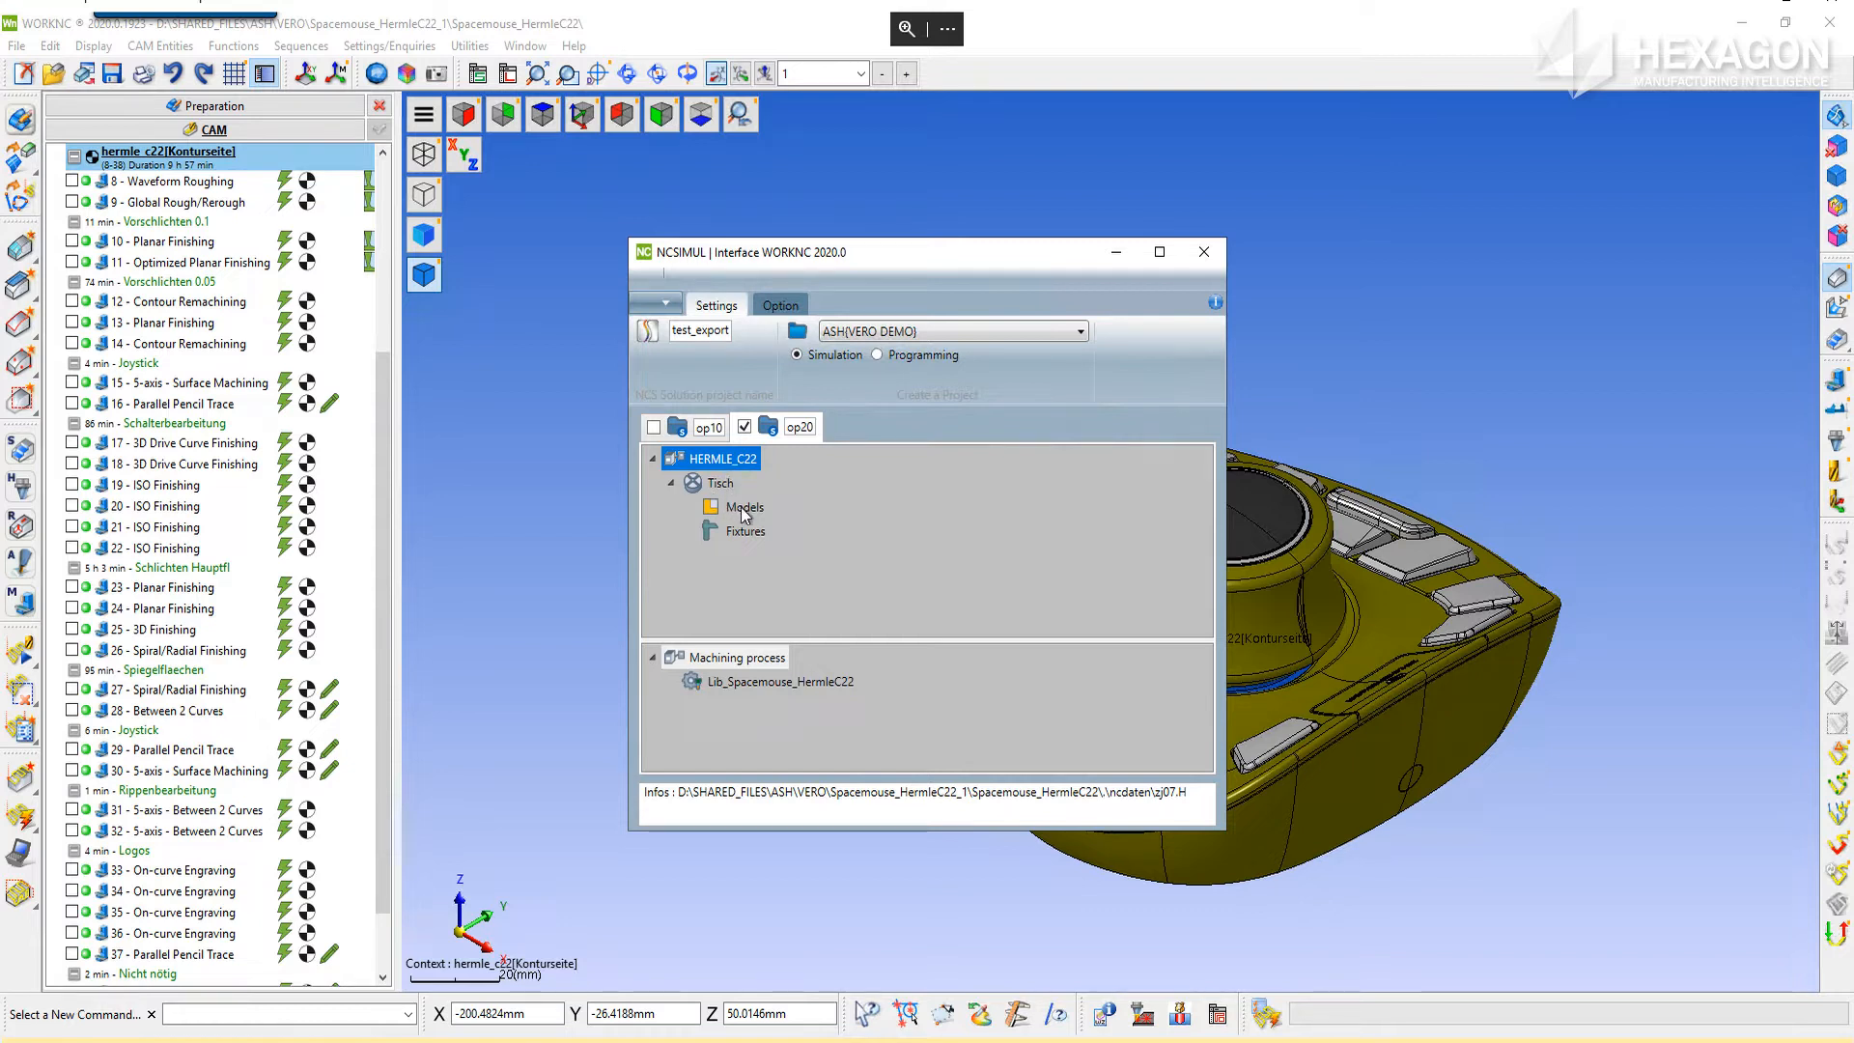
{"action": "left_click", "coordinate": [744, 506]}
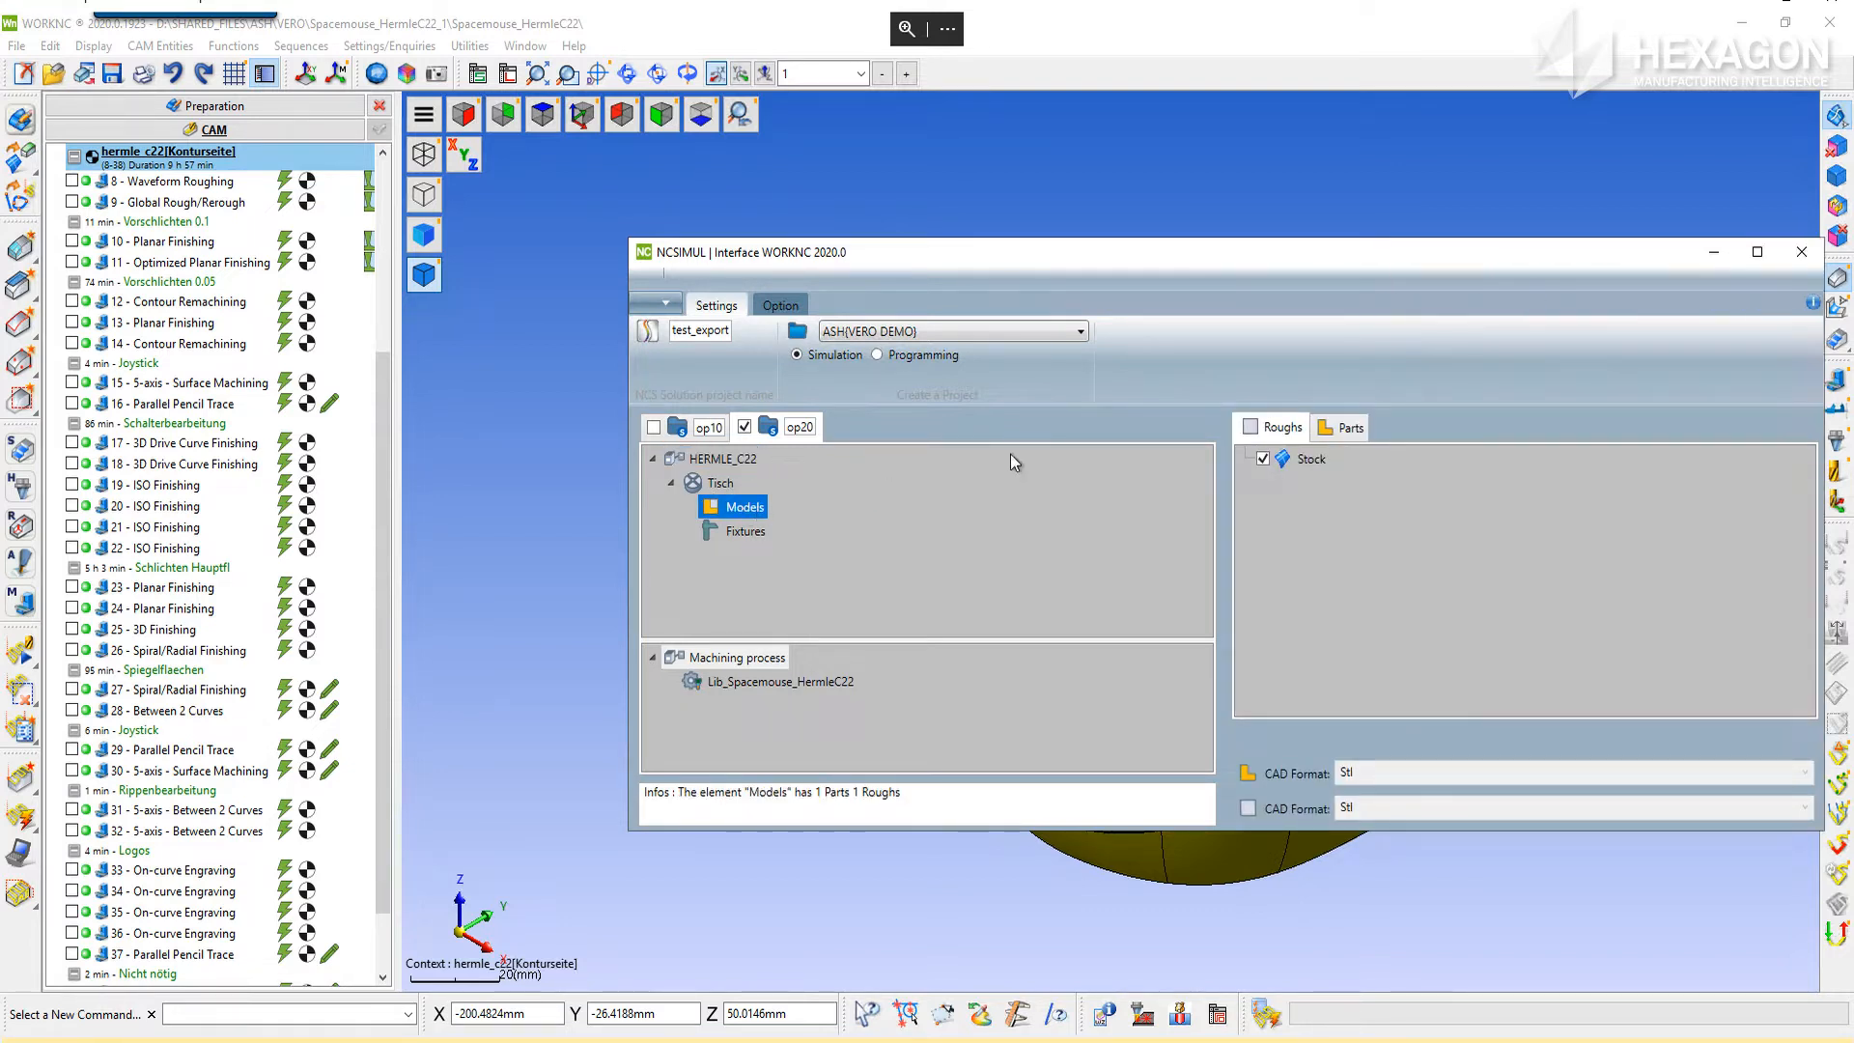
{"action": "mouse_move", "coordinate": [1303, 728]}
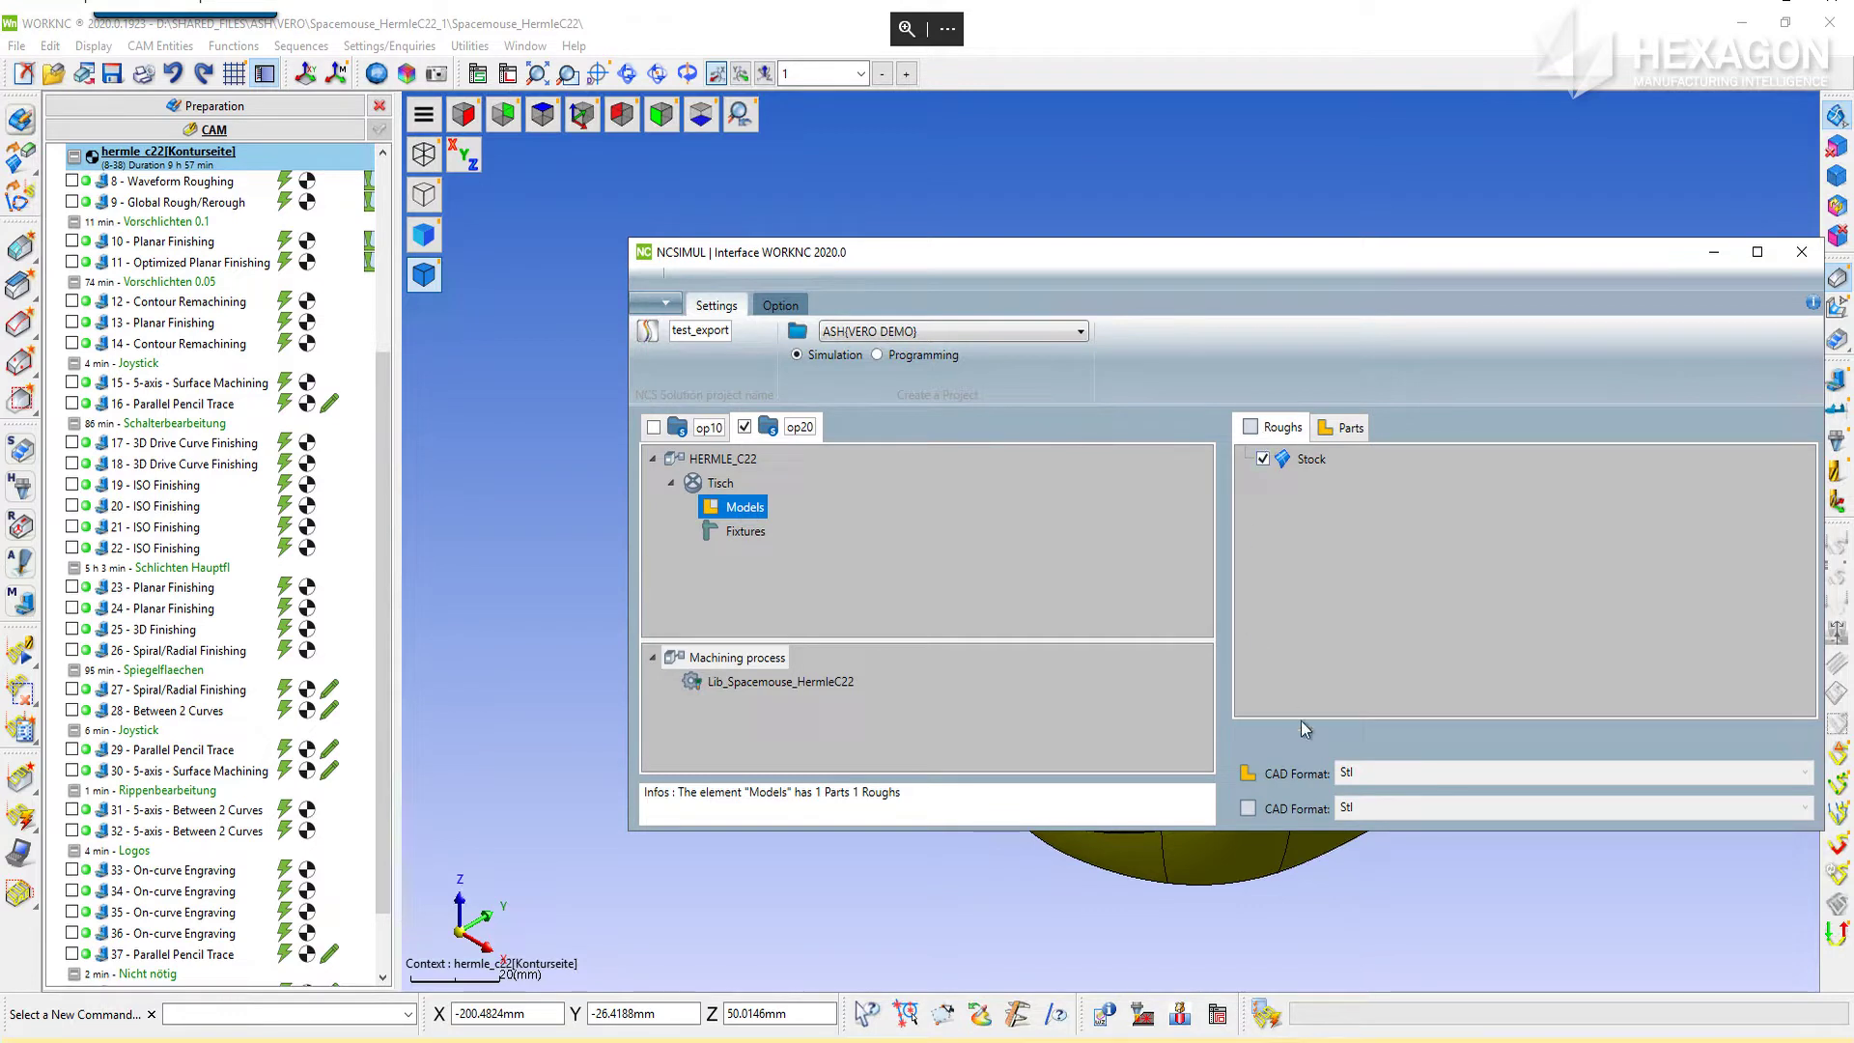
{"action": "left_click", "coordinate": [1350, 427]}
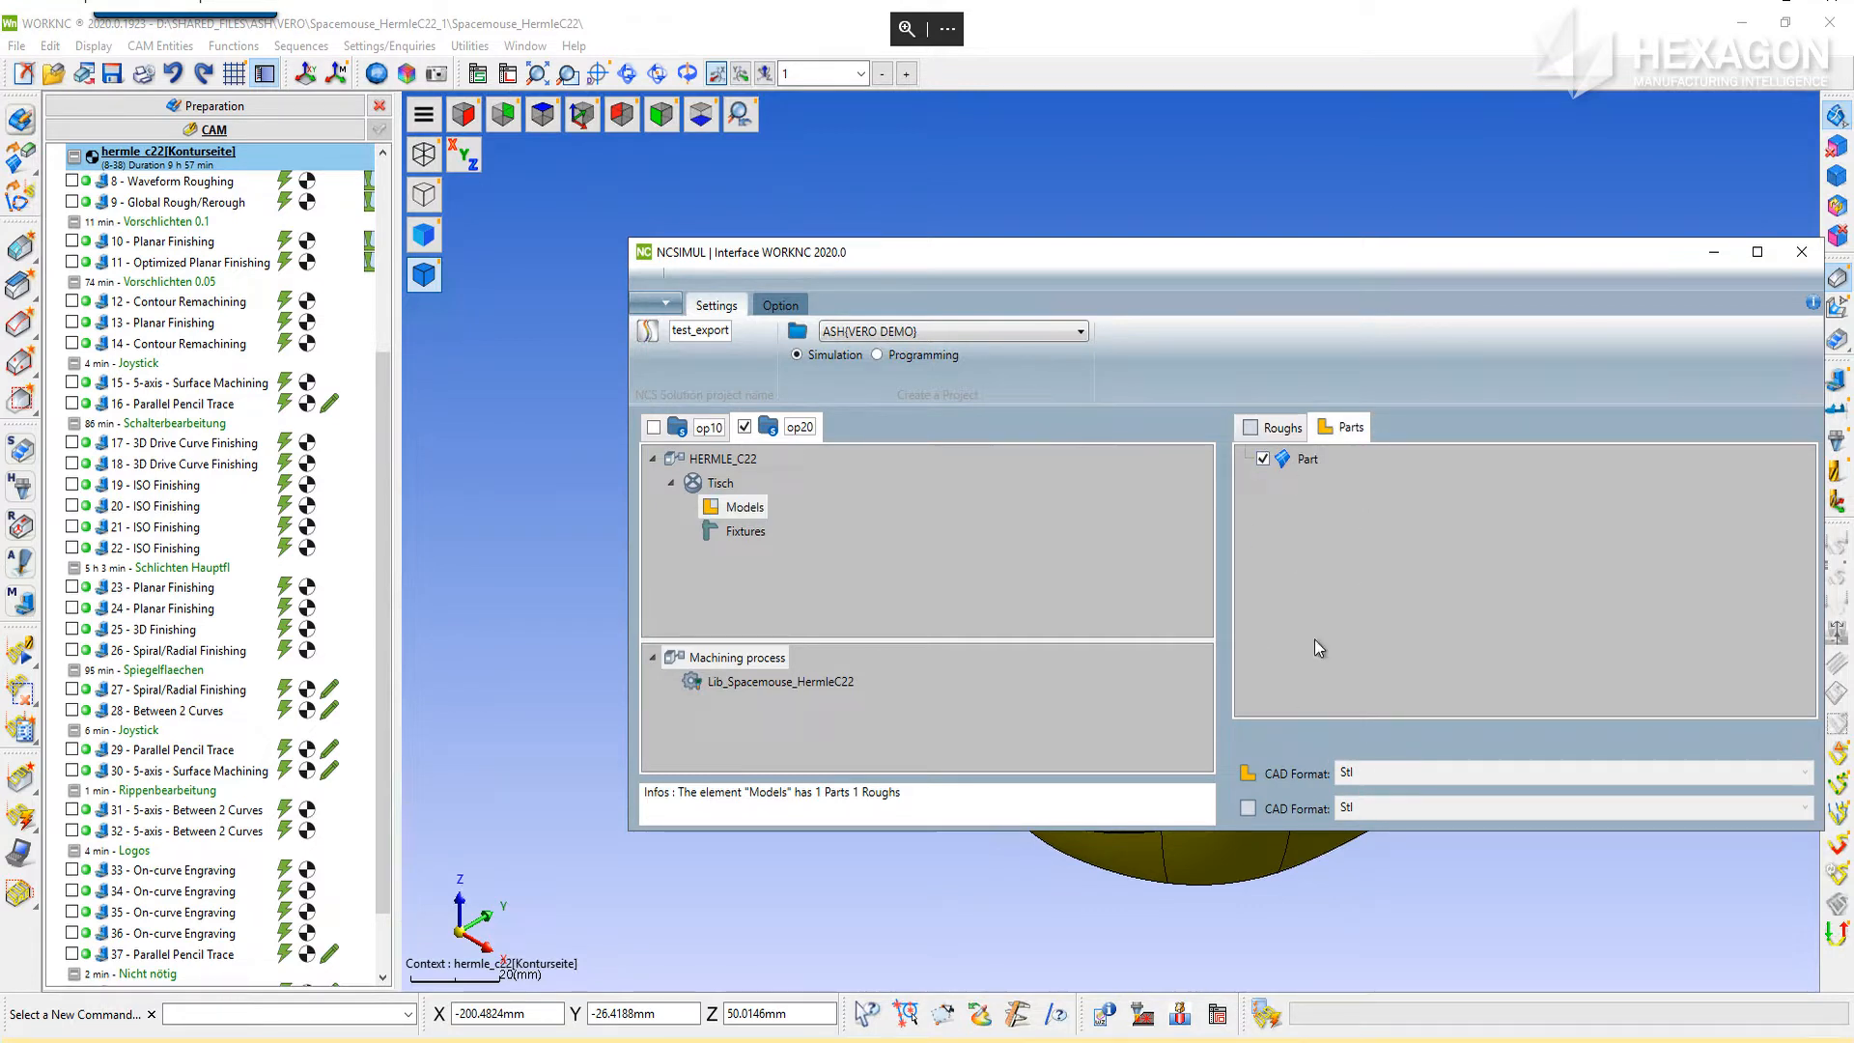
{"action": "mouse_move", "coordinate": [757, 541]}
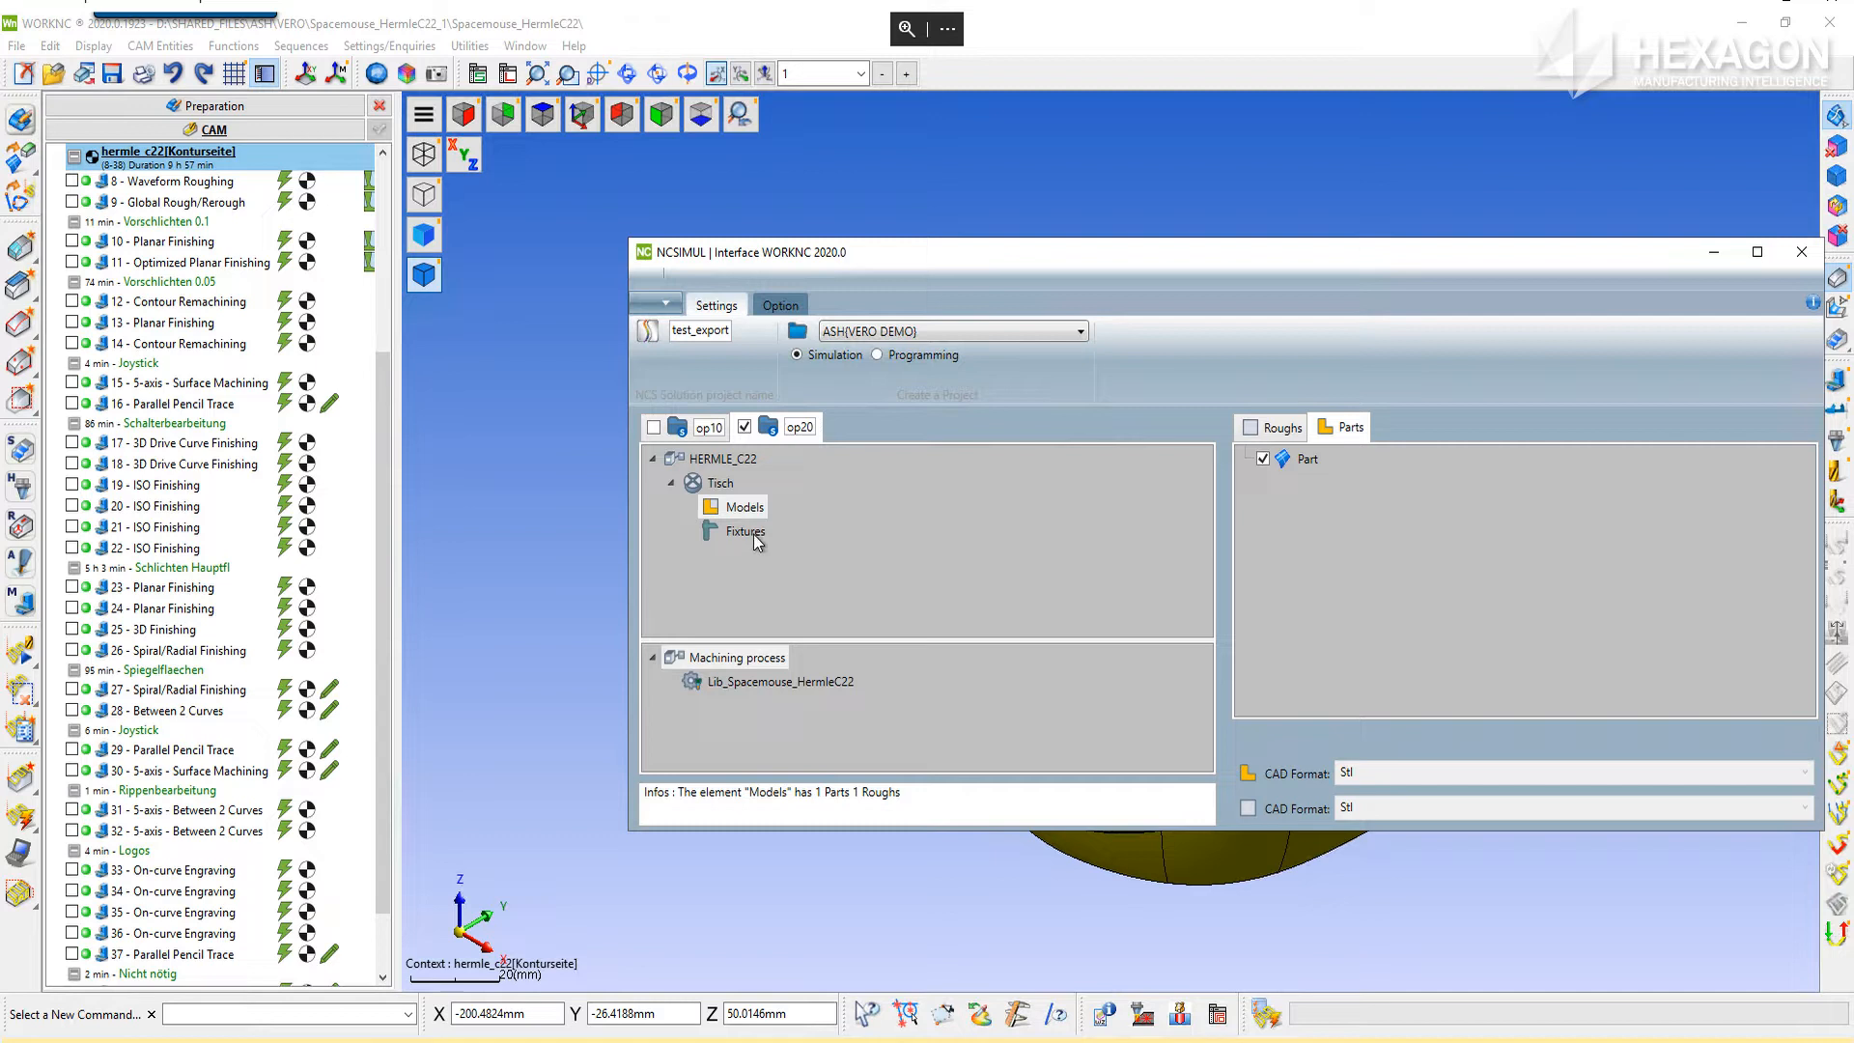
{"action": "left_click", "coordinate": [744, 531]}
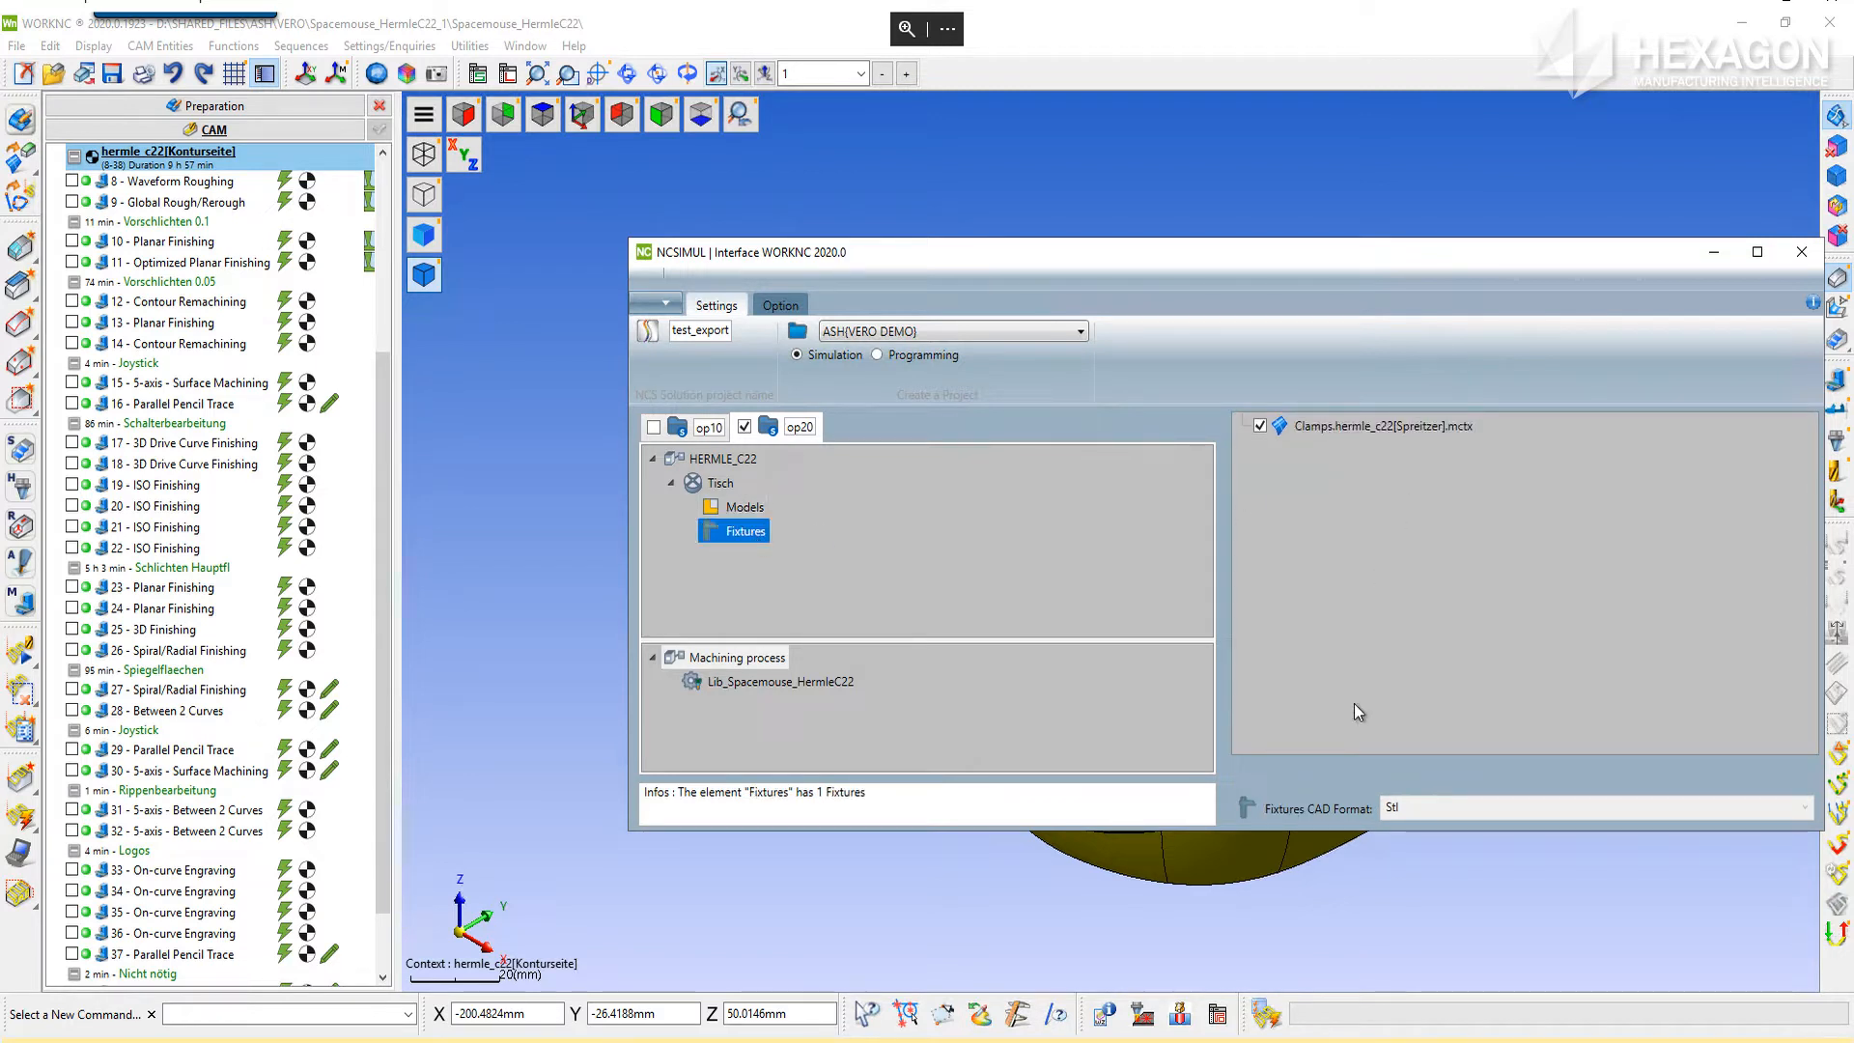
{"action": "mouse_move", "coordinate": [1381, 815]}
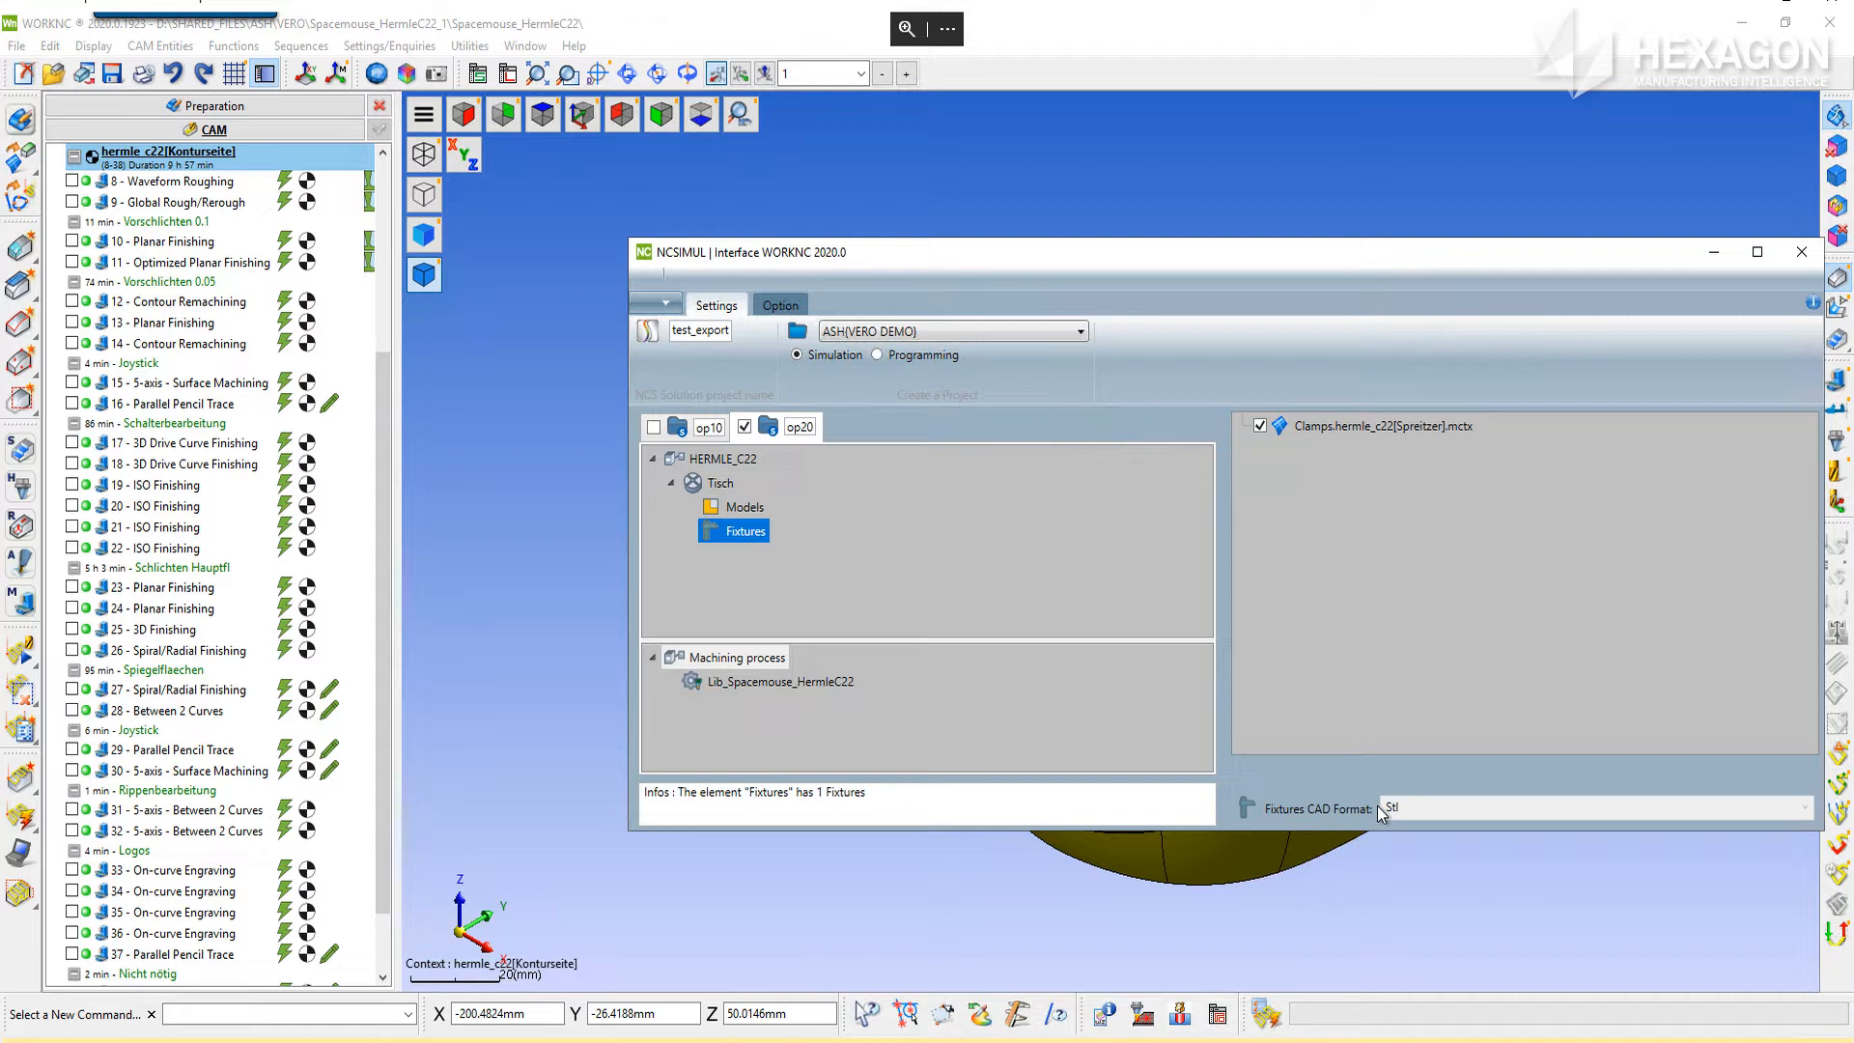
{"action": "mouse_move", "coordinate": [865, 573]}
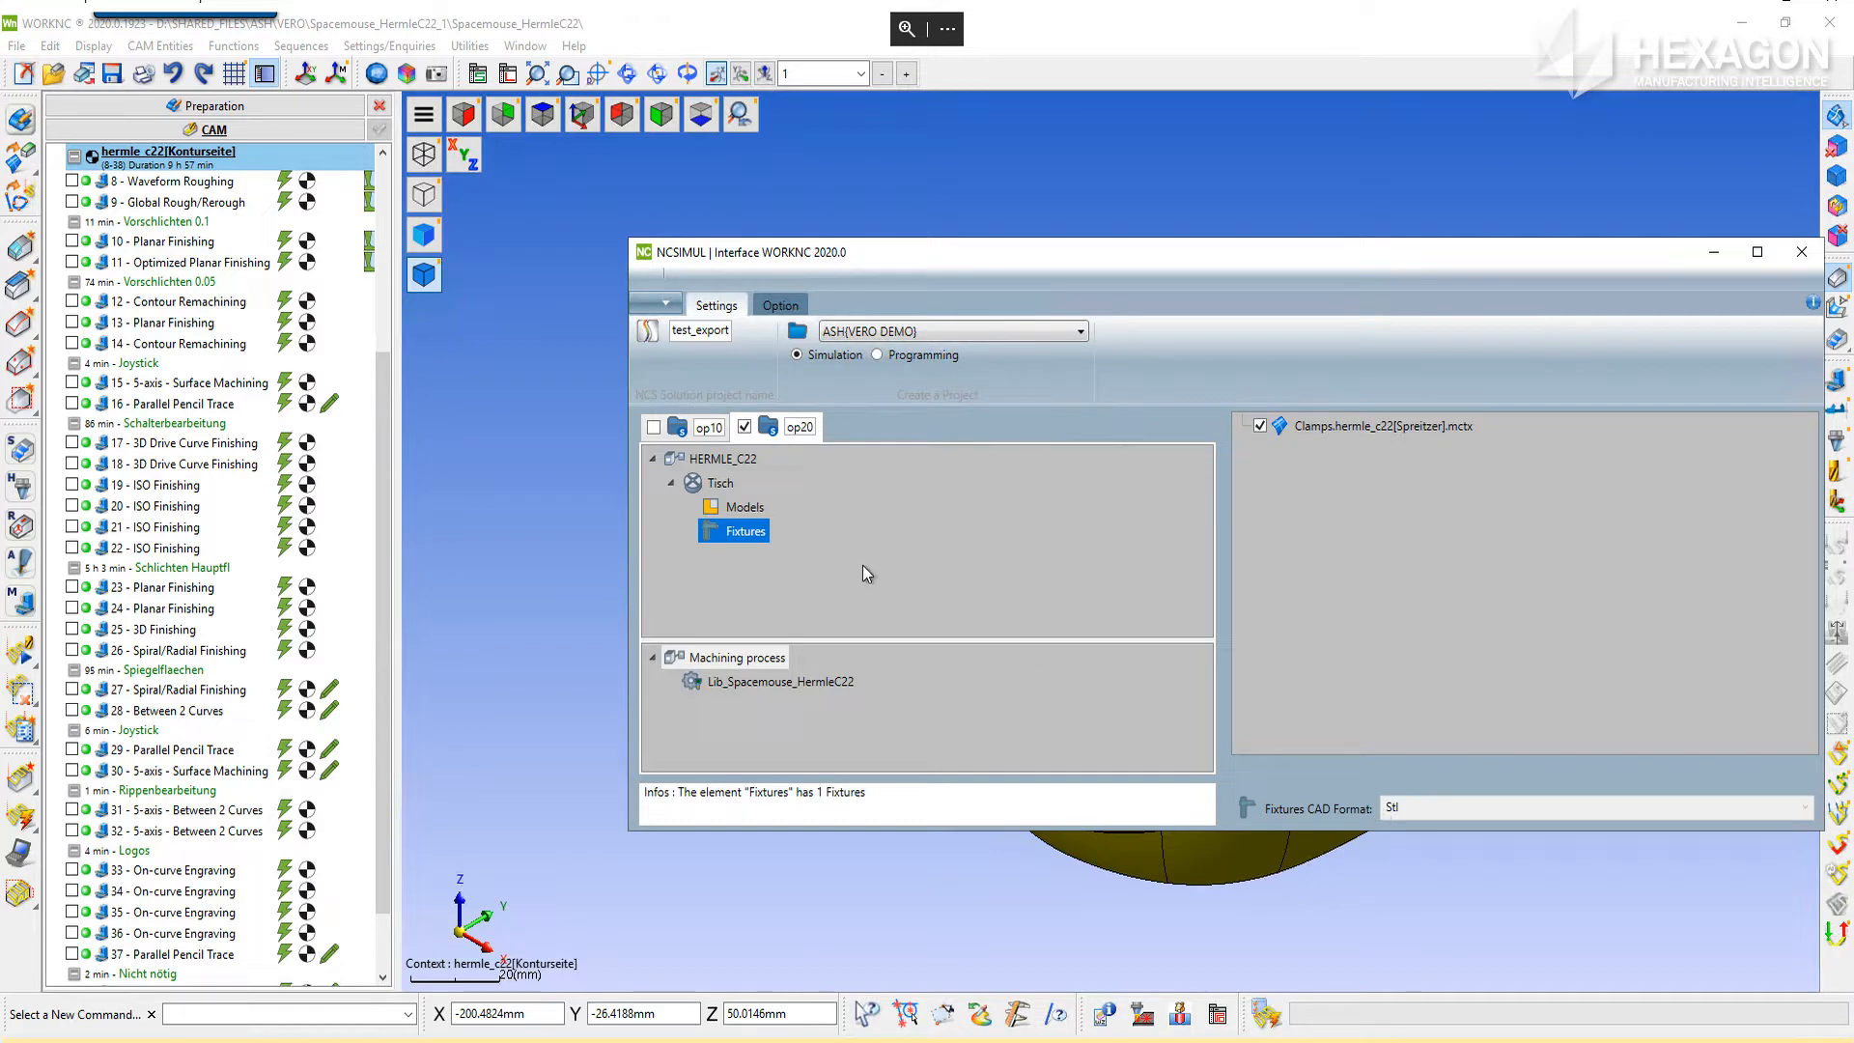
{"action": "mouse_move", "coordinate": [745, 694]}
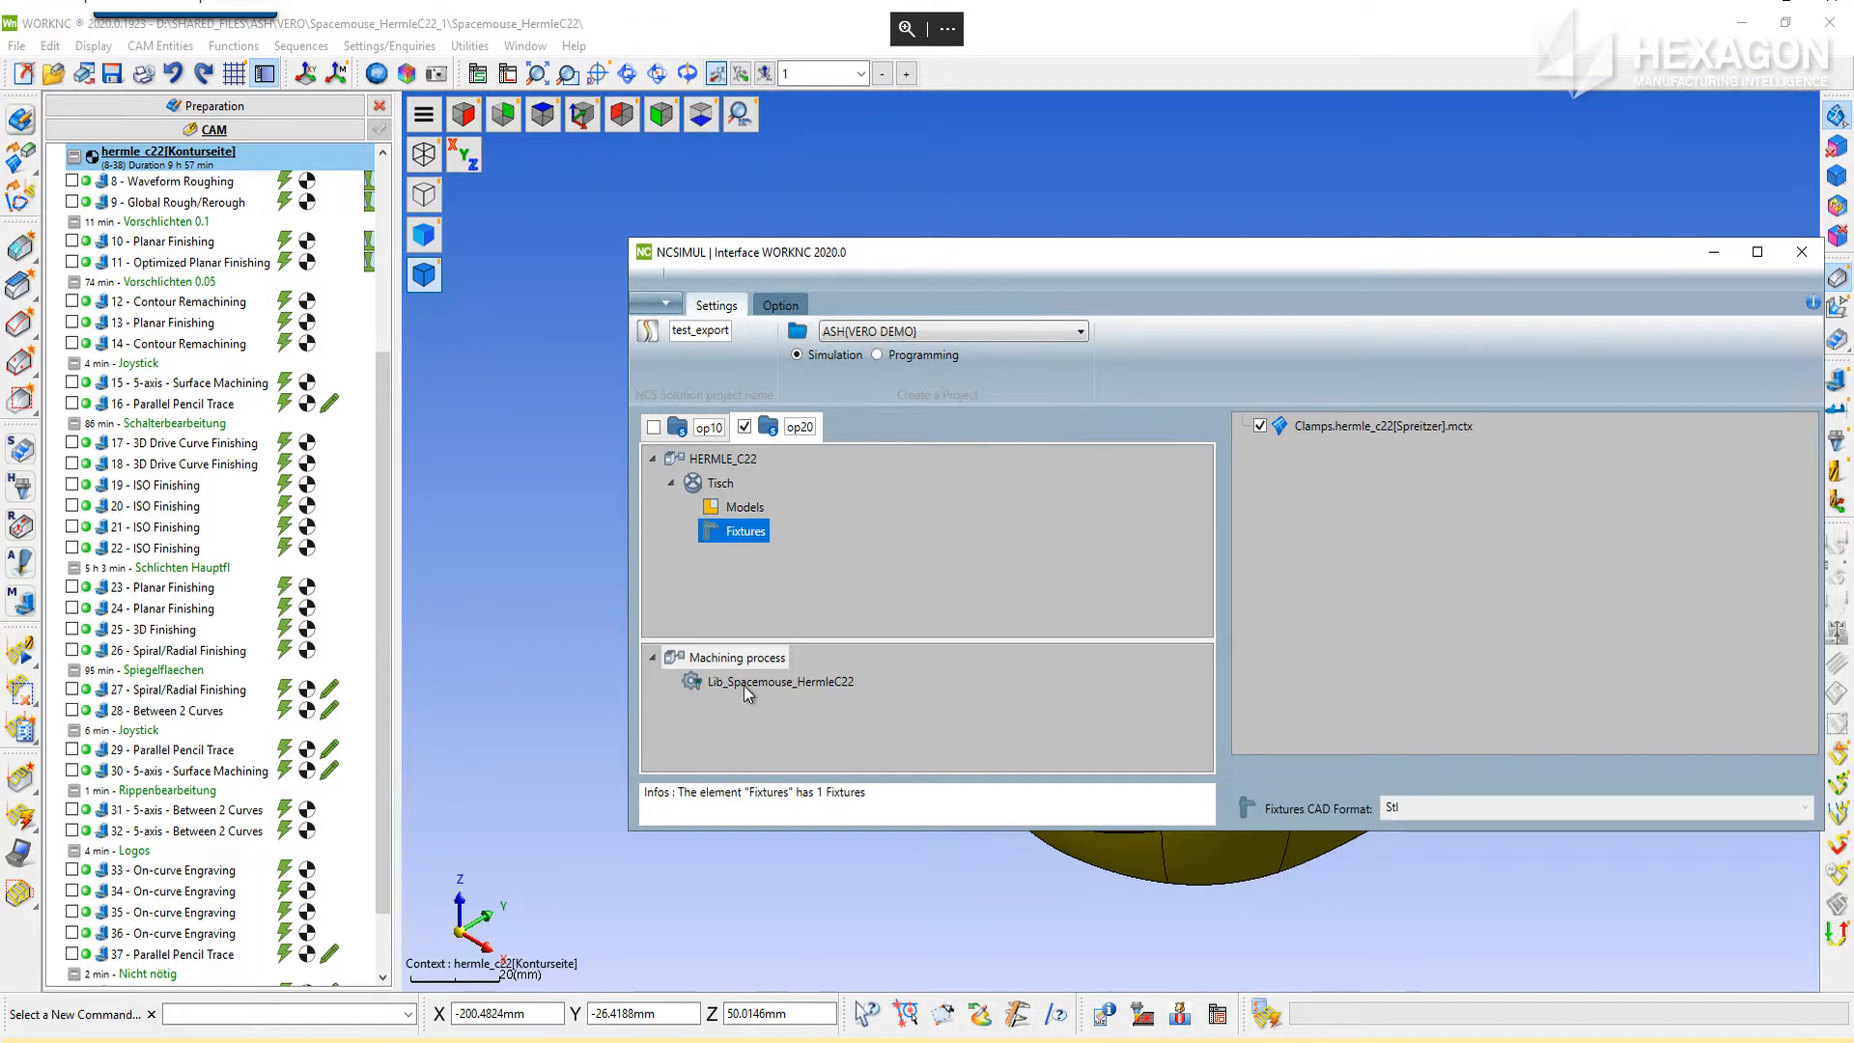
Renumber the exported tools: Schaft-D25-R1 as 1, KUGEL-D8-ALU as 2, KUGEL-D1-ALU as 3
{"action": "left_click", "coordinate": [778, 682]}
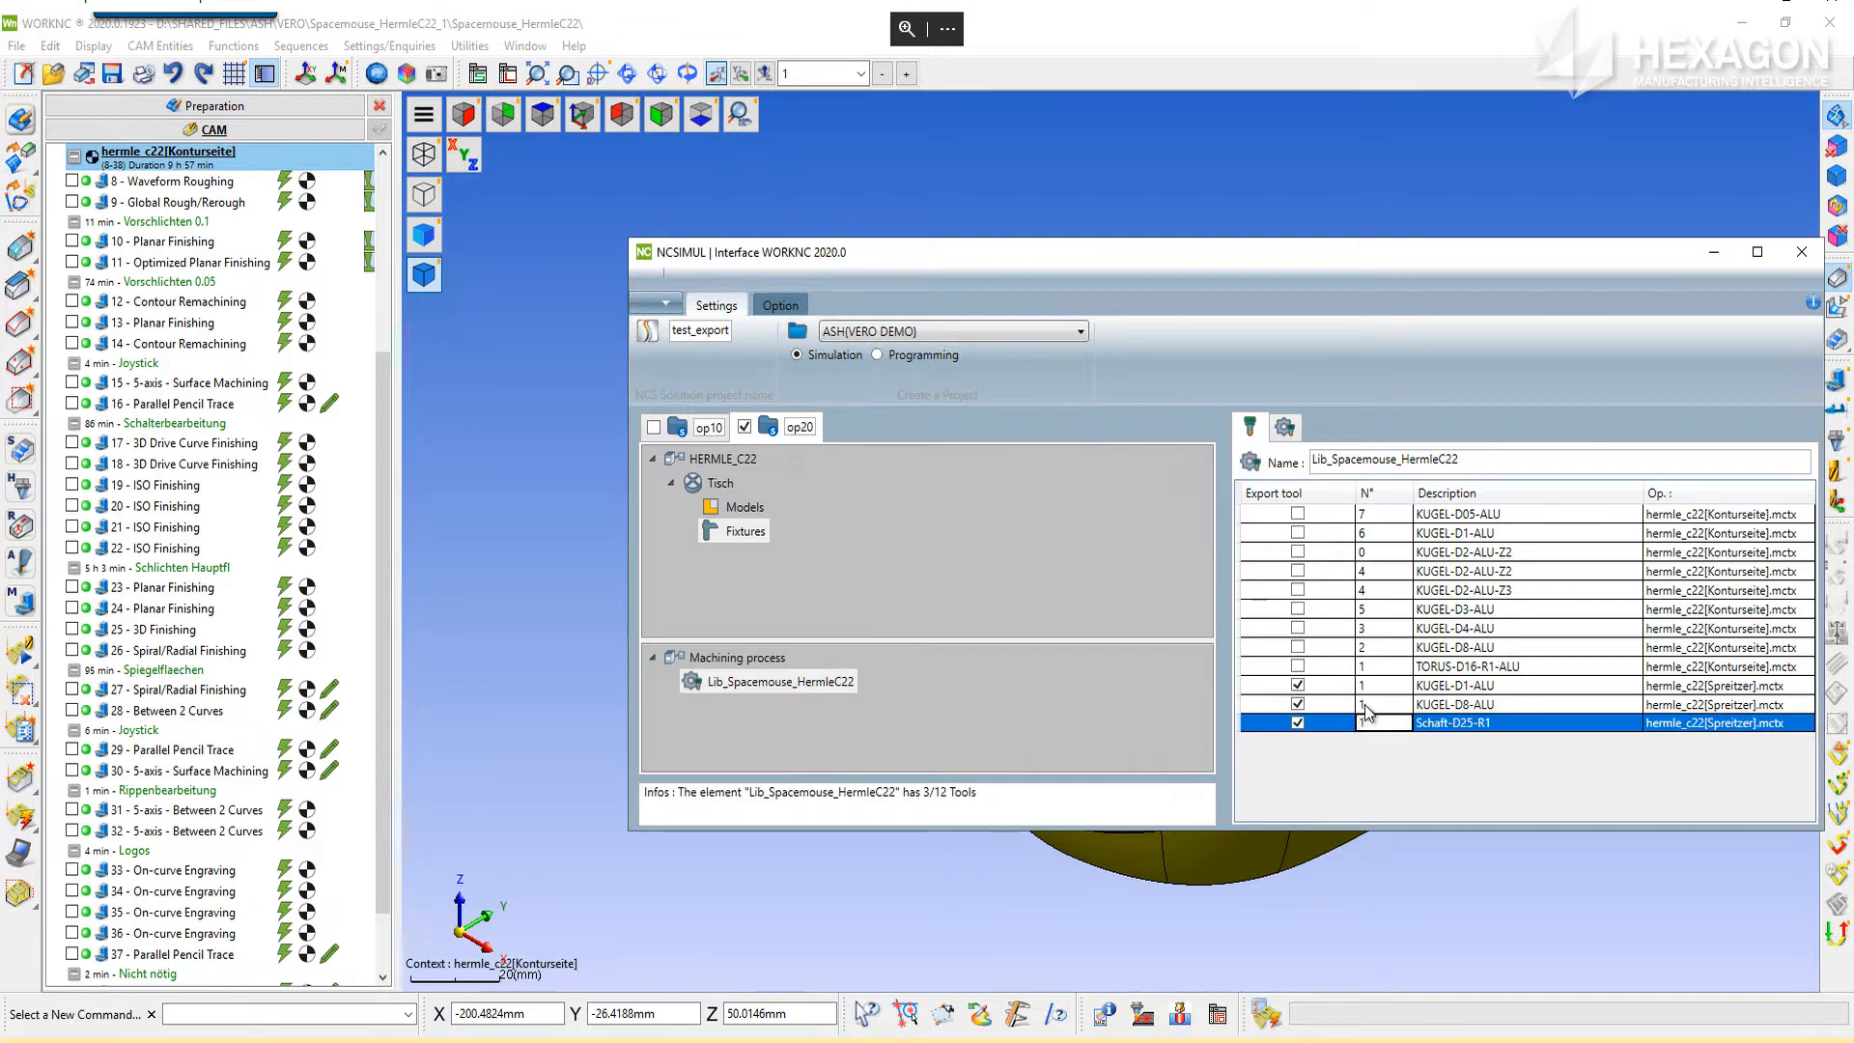
{"action": "left_click", "coordinate": [1454, 705]}
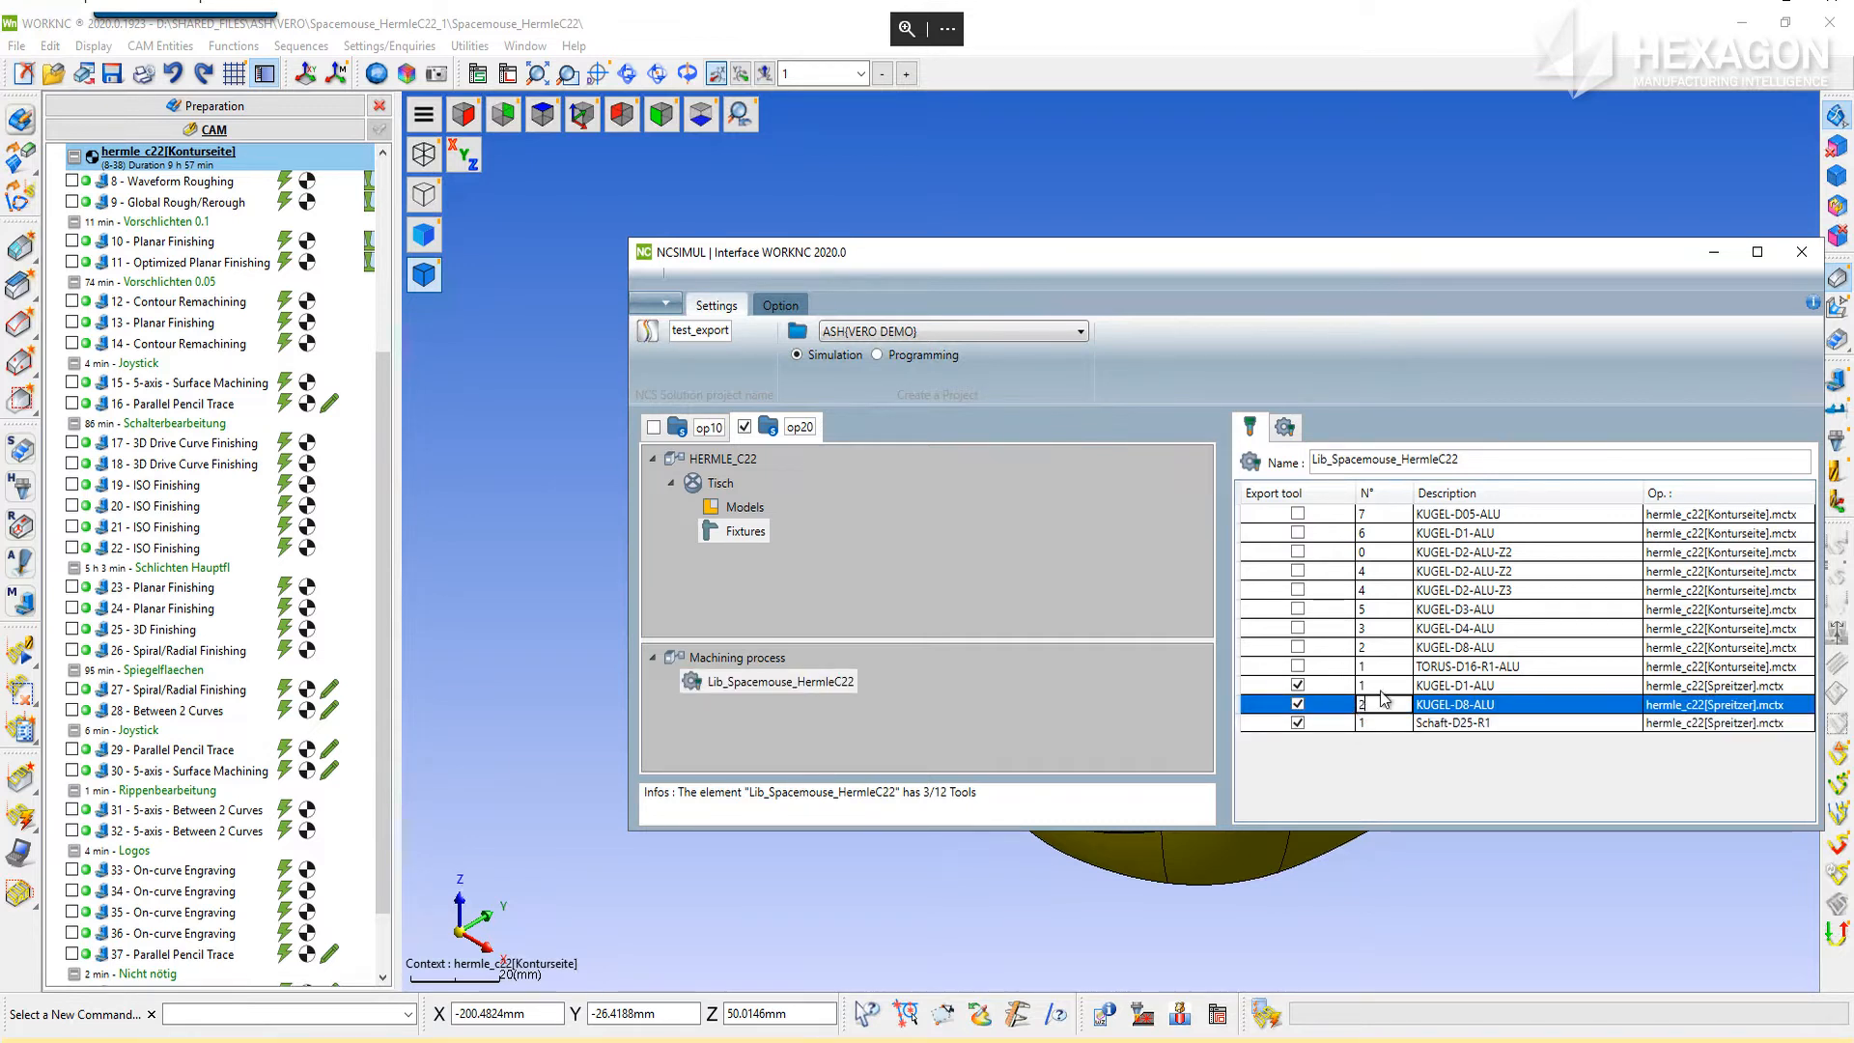
{"action": "left_click", "coordinate": [1455, 684]}
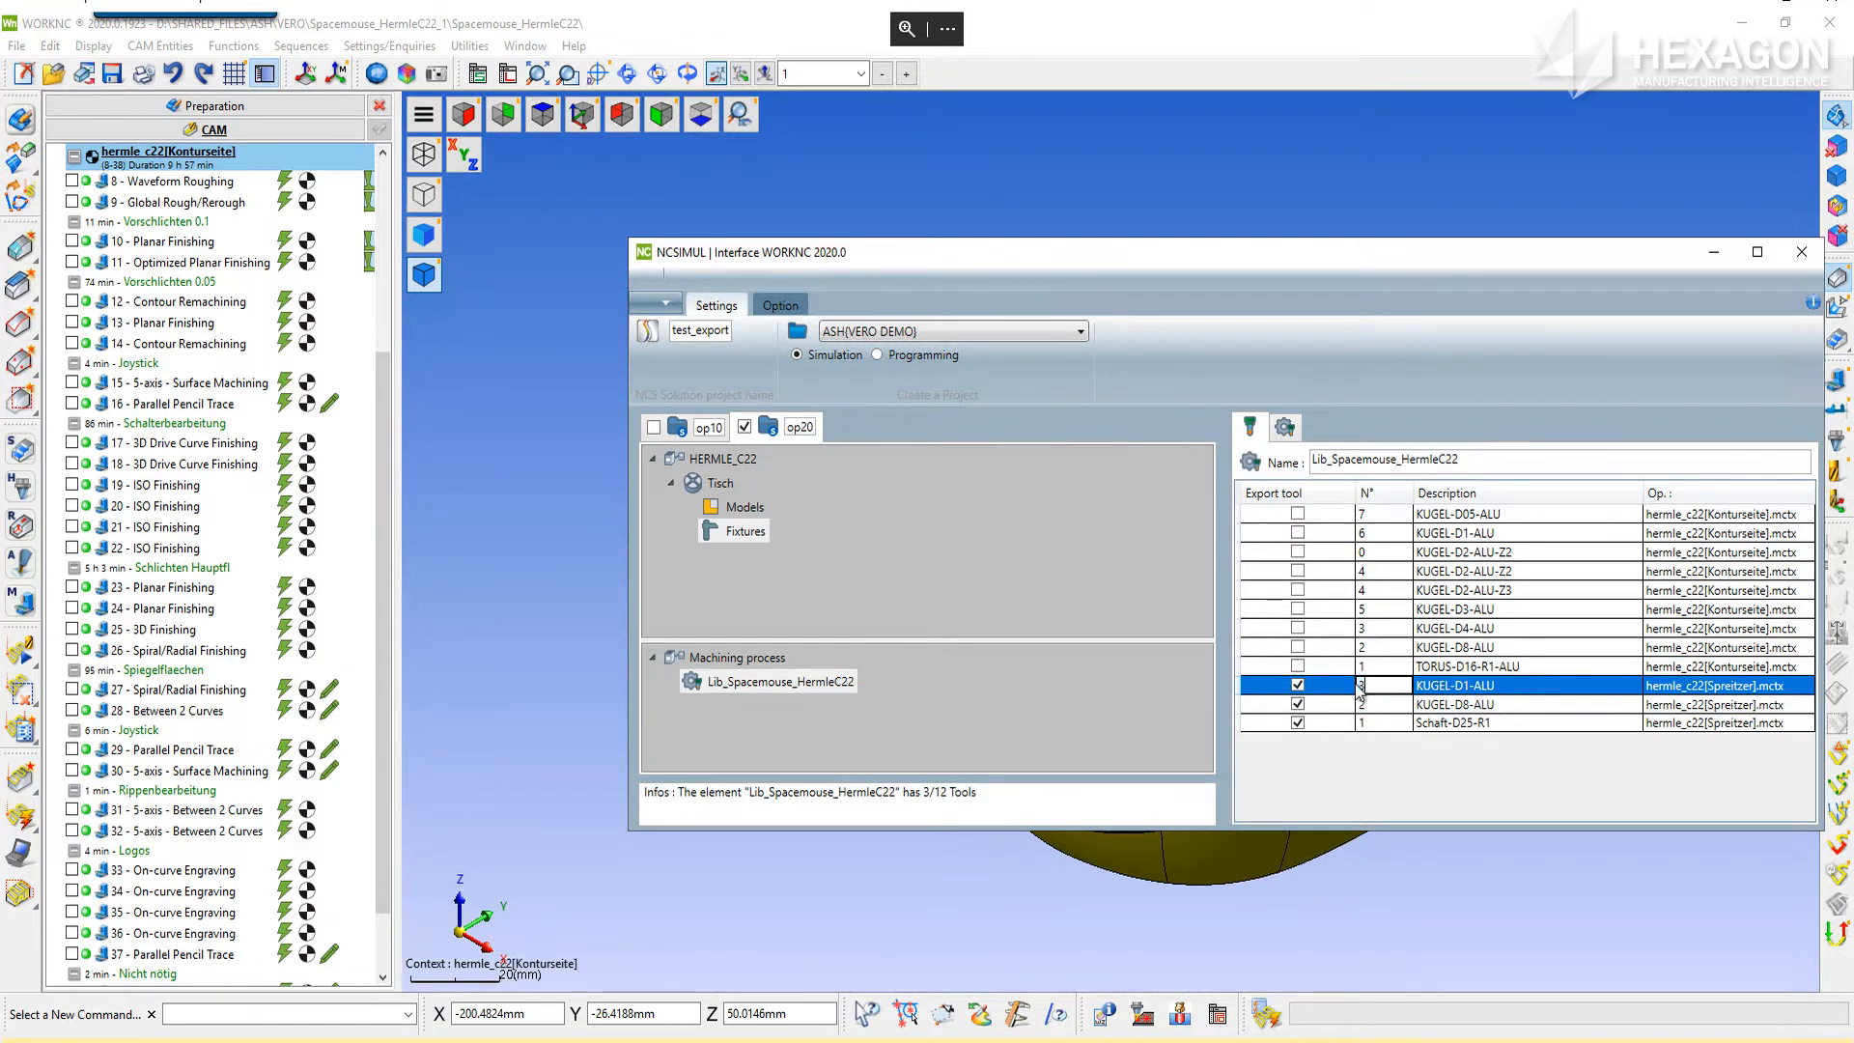
{"action": "left_click", "coordinate": [1452, 722]}
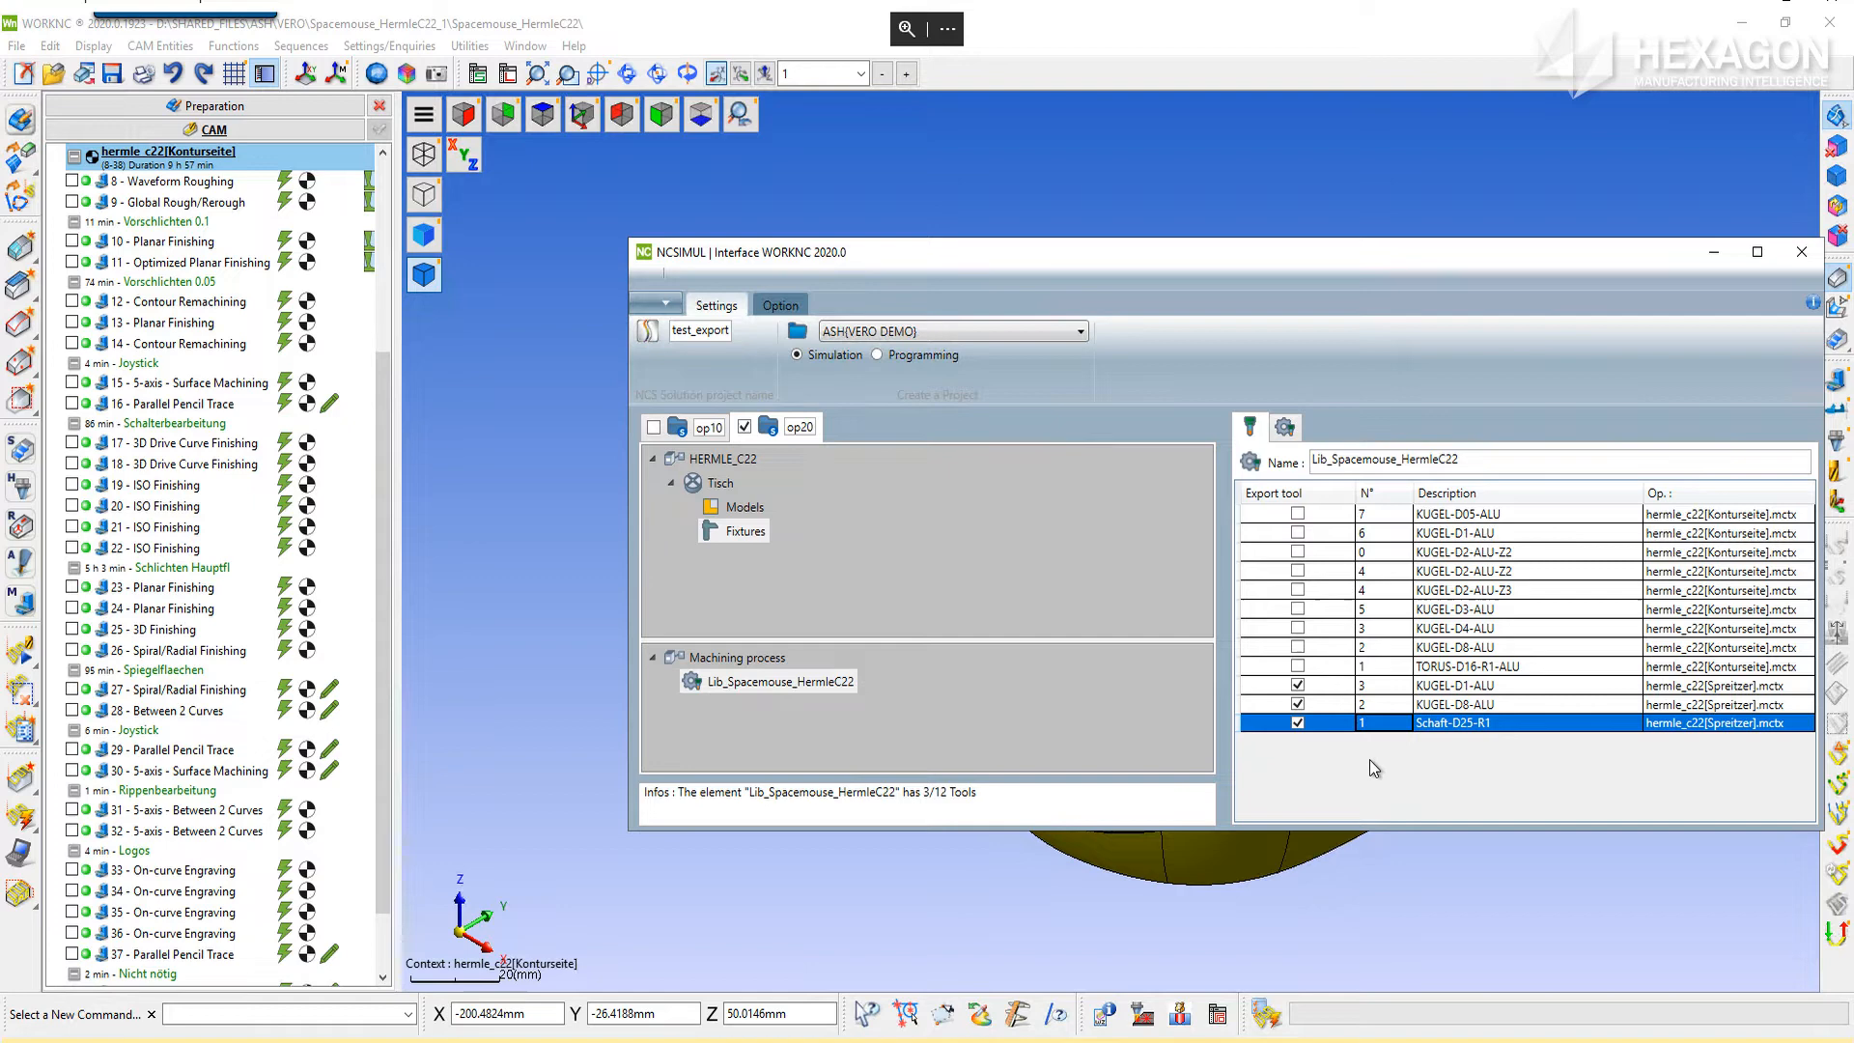
Add an Initialization to the machining process with origin P0 set to hermle_c22[Spreizter].mctx
{"action": "right_click", "coordinate": [777, 680]}
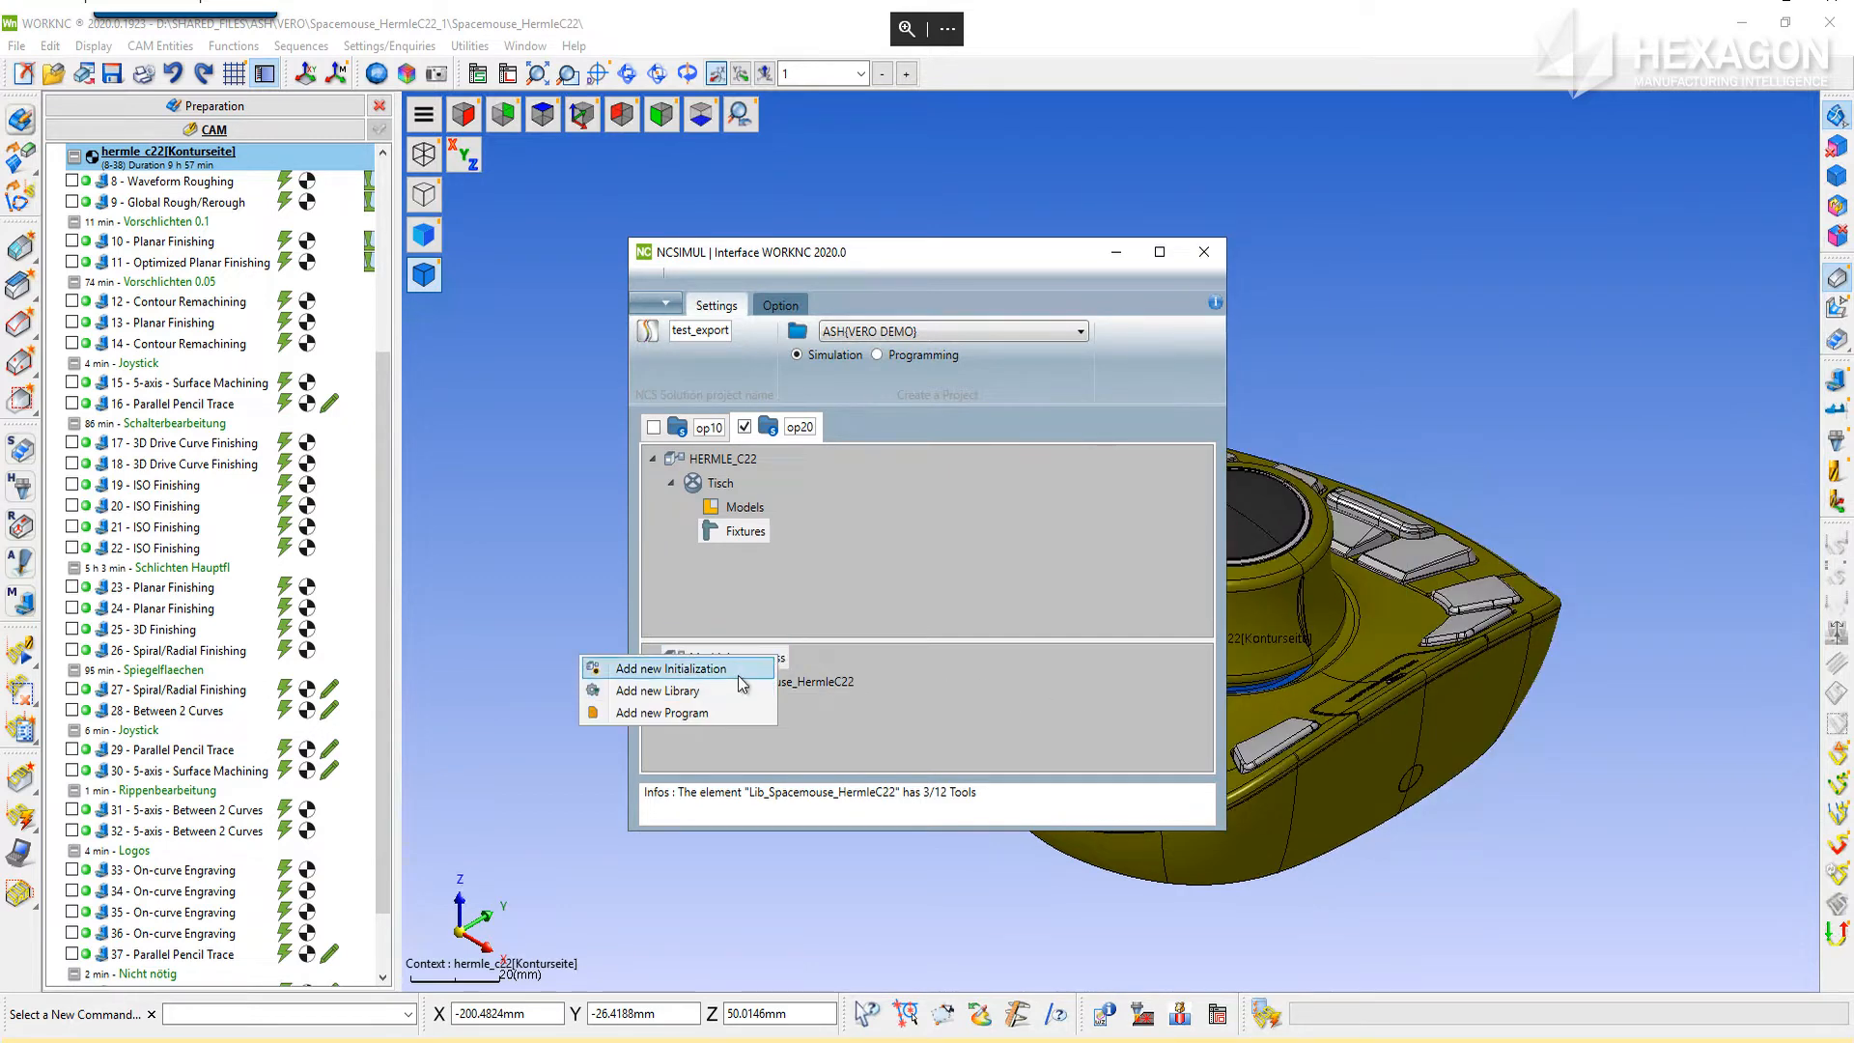
{"action": "left_click", "coordinate": [672, 668]}
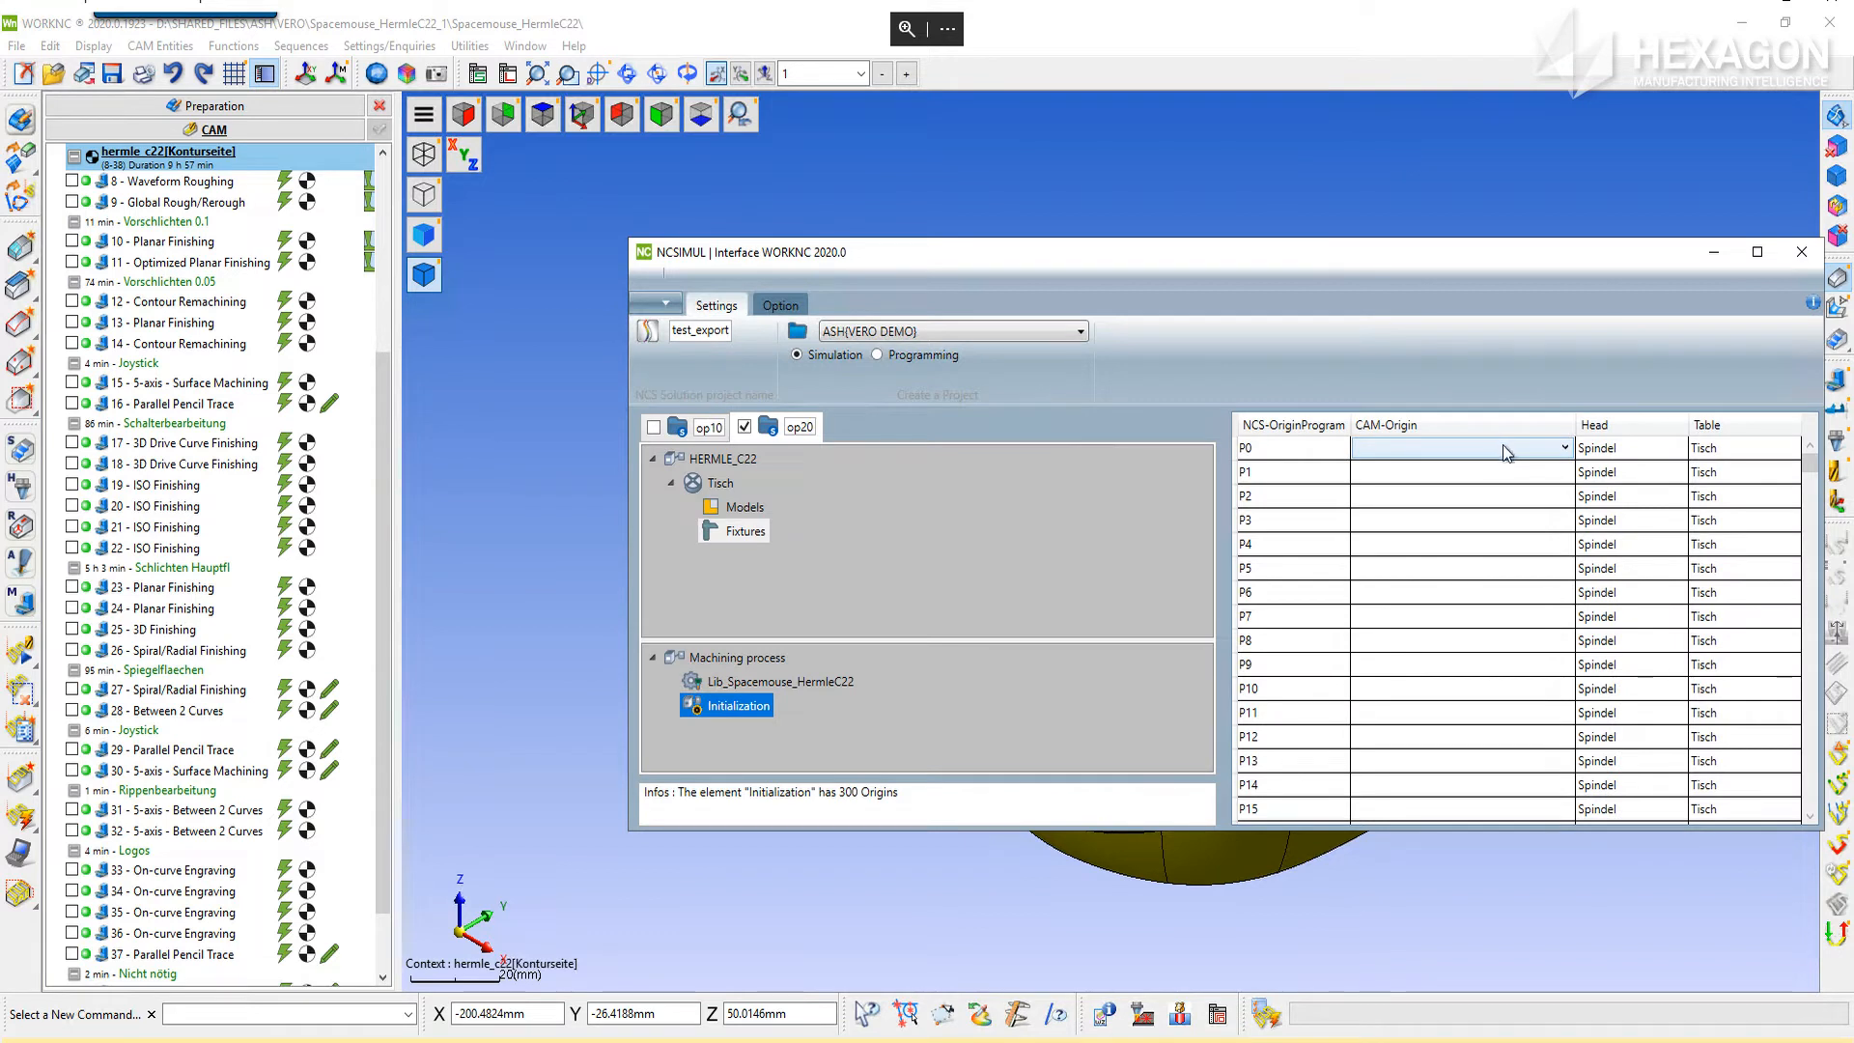
{"action": "left_click", "coordinate": [1562, 446]}
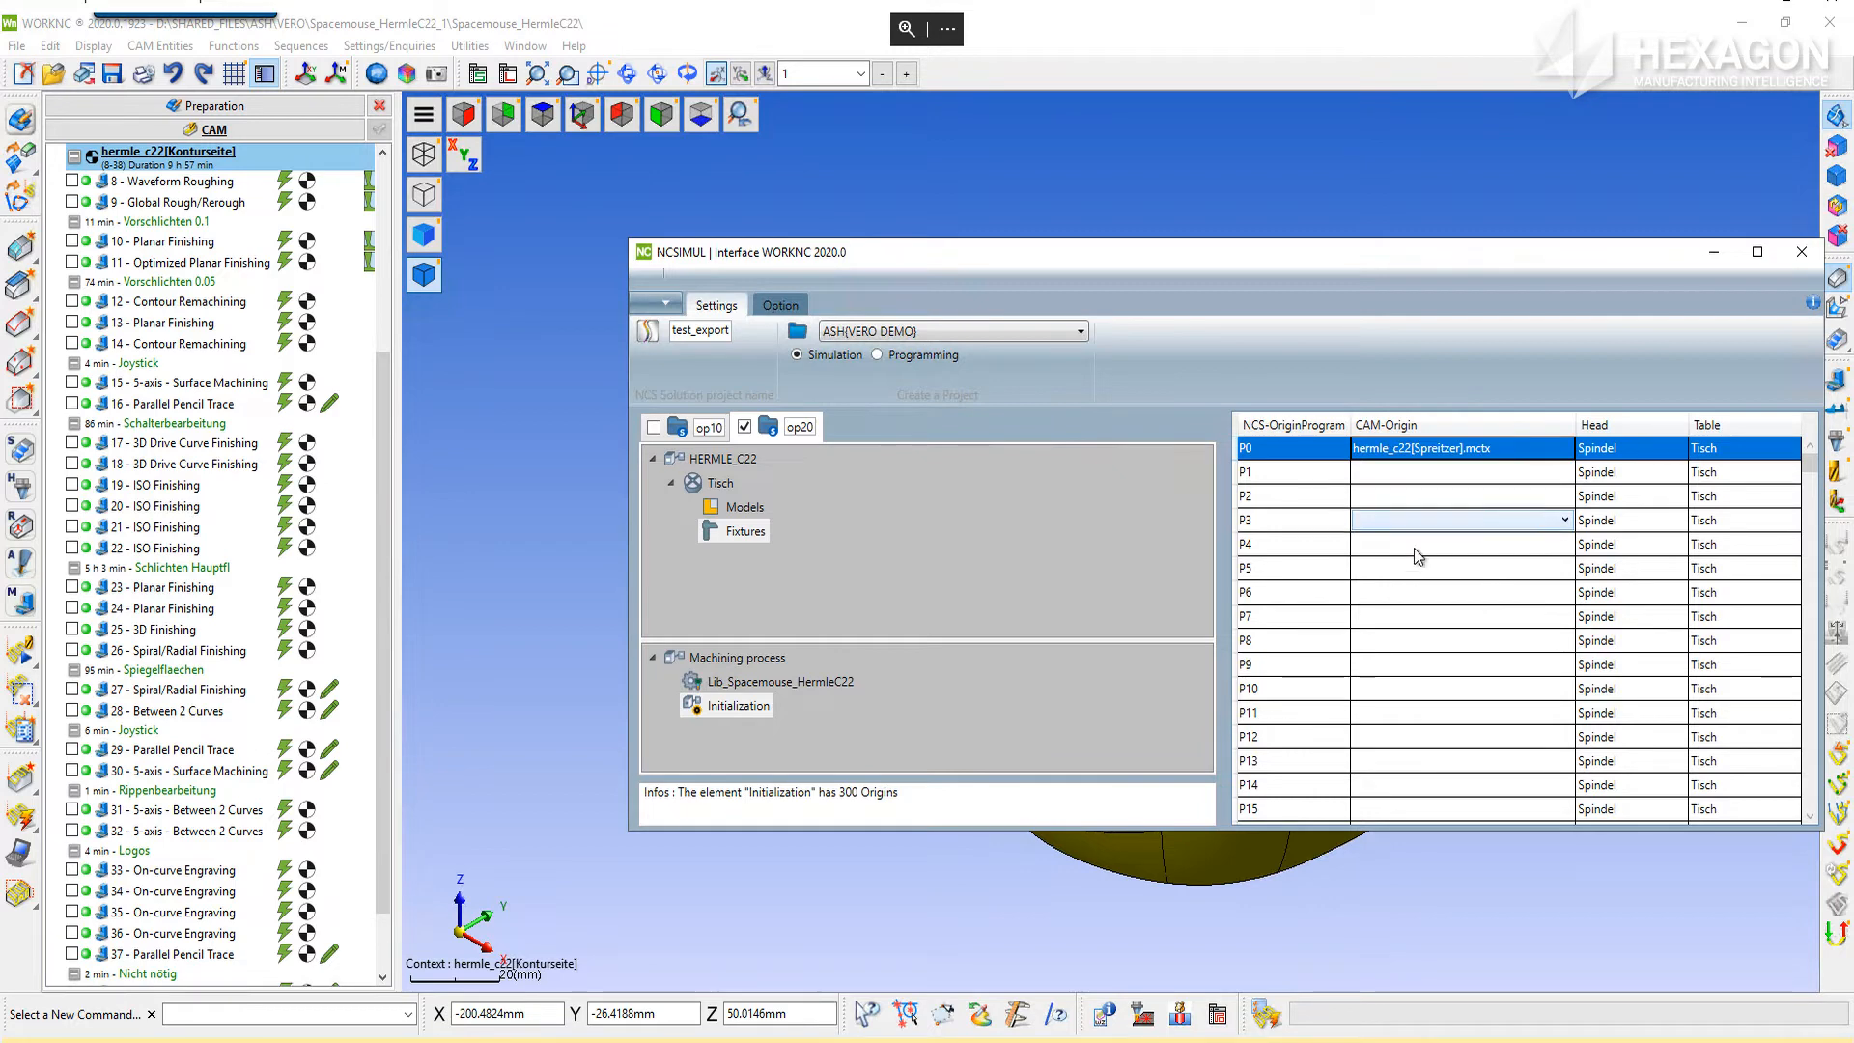
{"action": "right_click", "coordinate": [736, 657]}
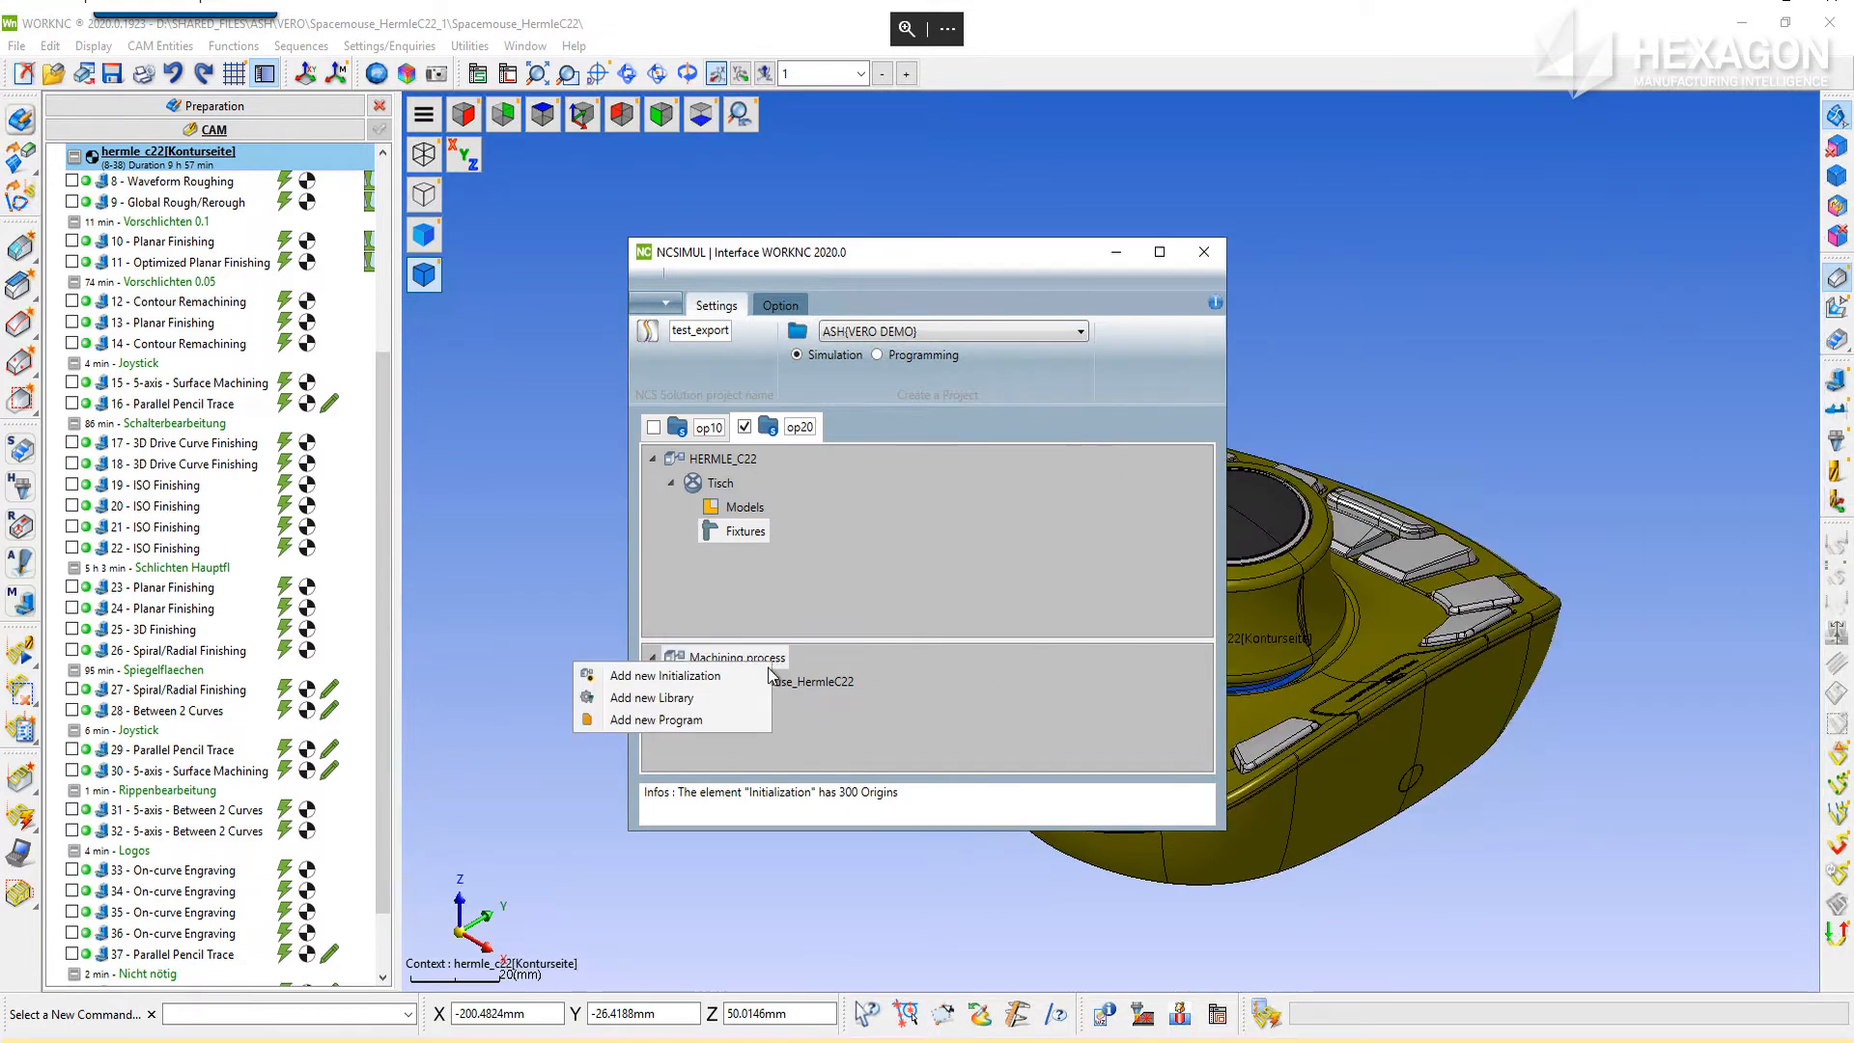
Add the programs zj01.H, zj06.H and zj07.H to the machining process
{"action": "left_click", "coordinate": [655, 718]}
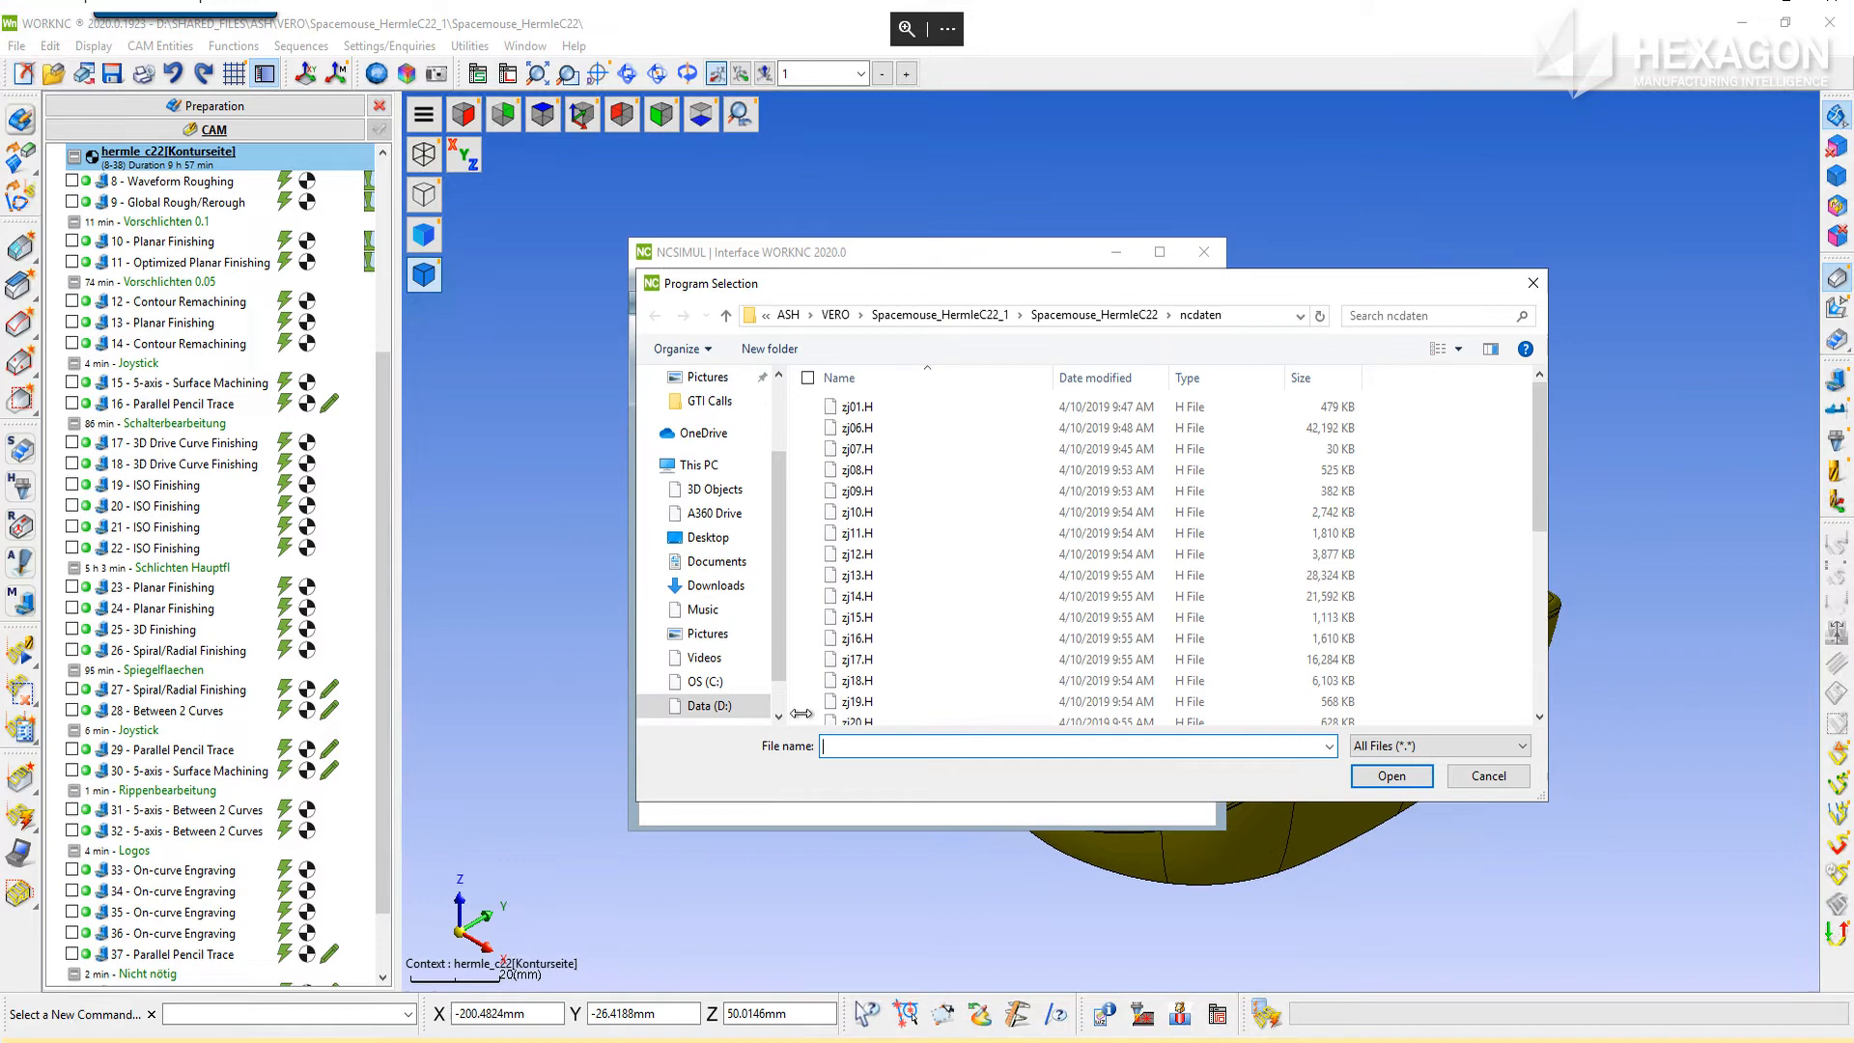
{"action": "left_click", "coordinate": [857, 406]}
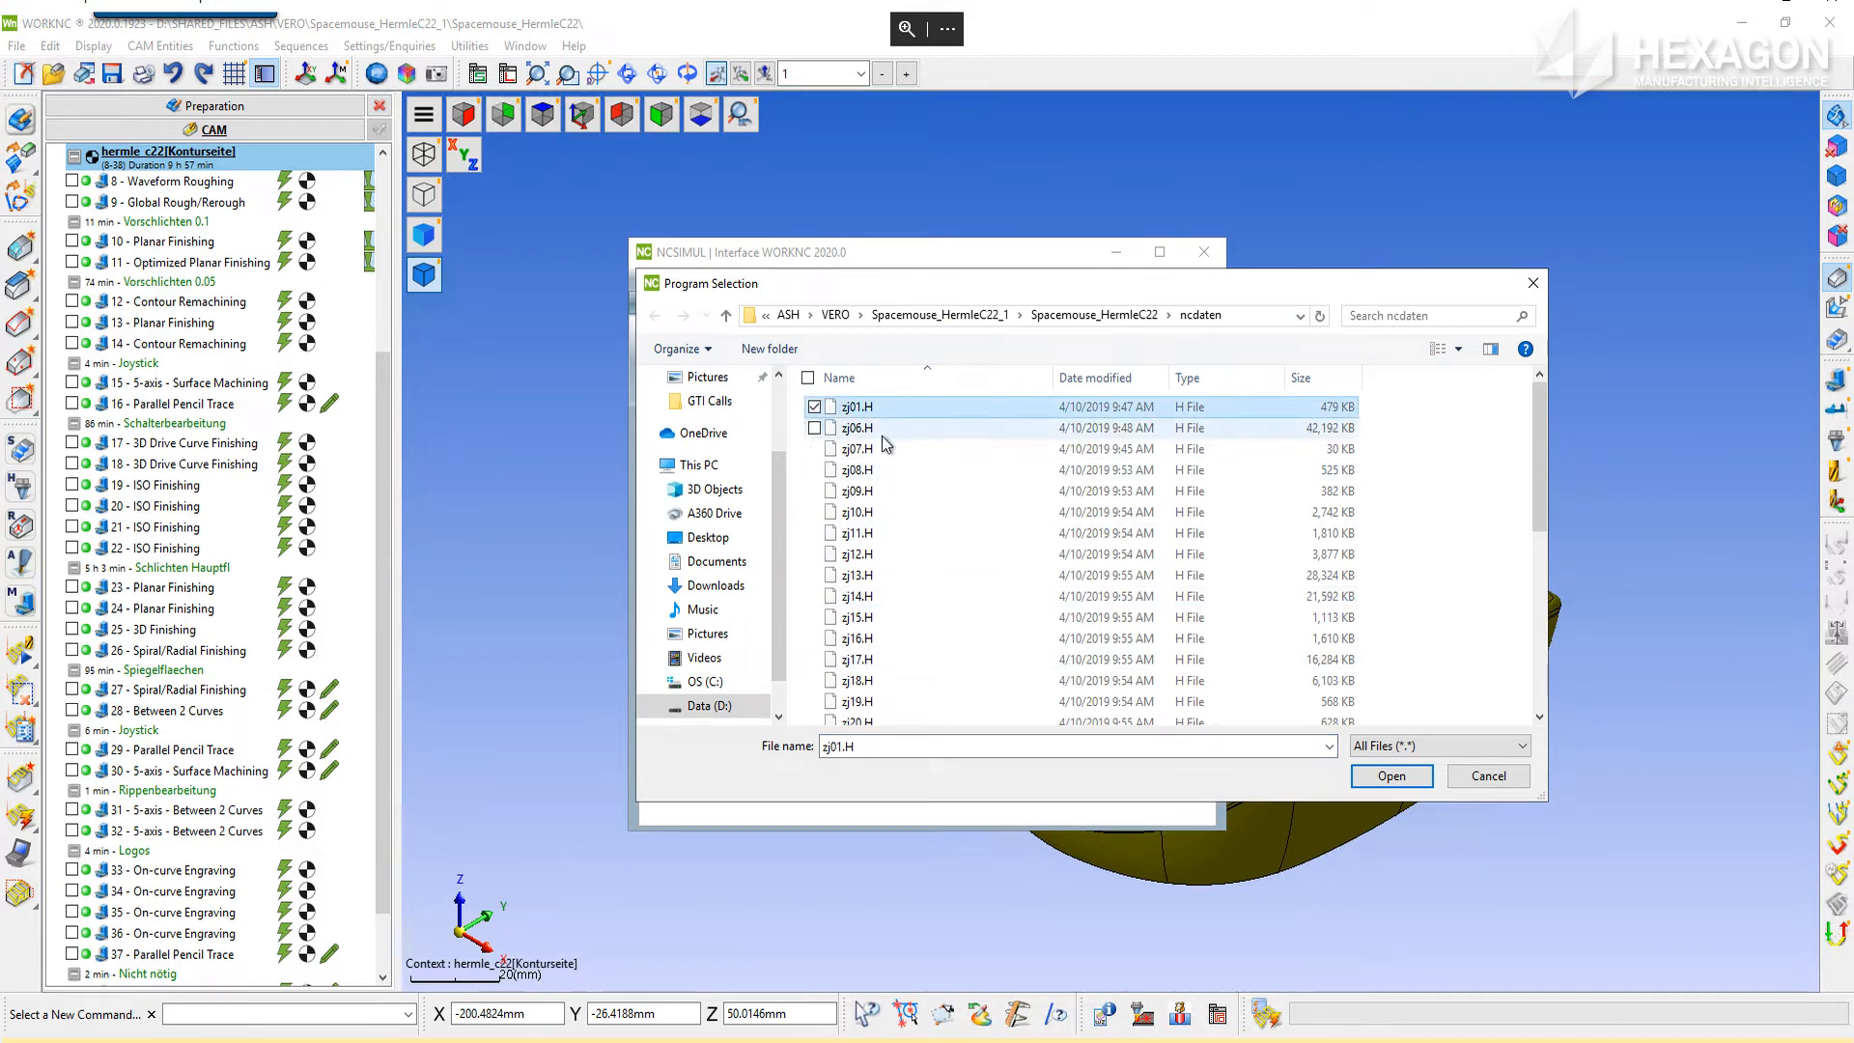
{"action": "left_click", "coordinate": [855, 448]}
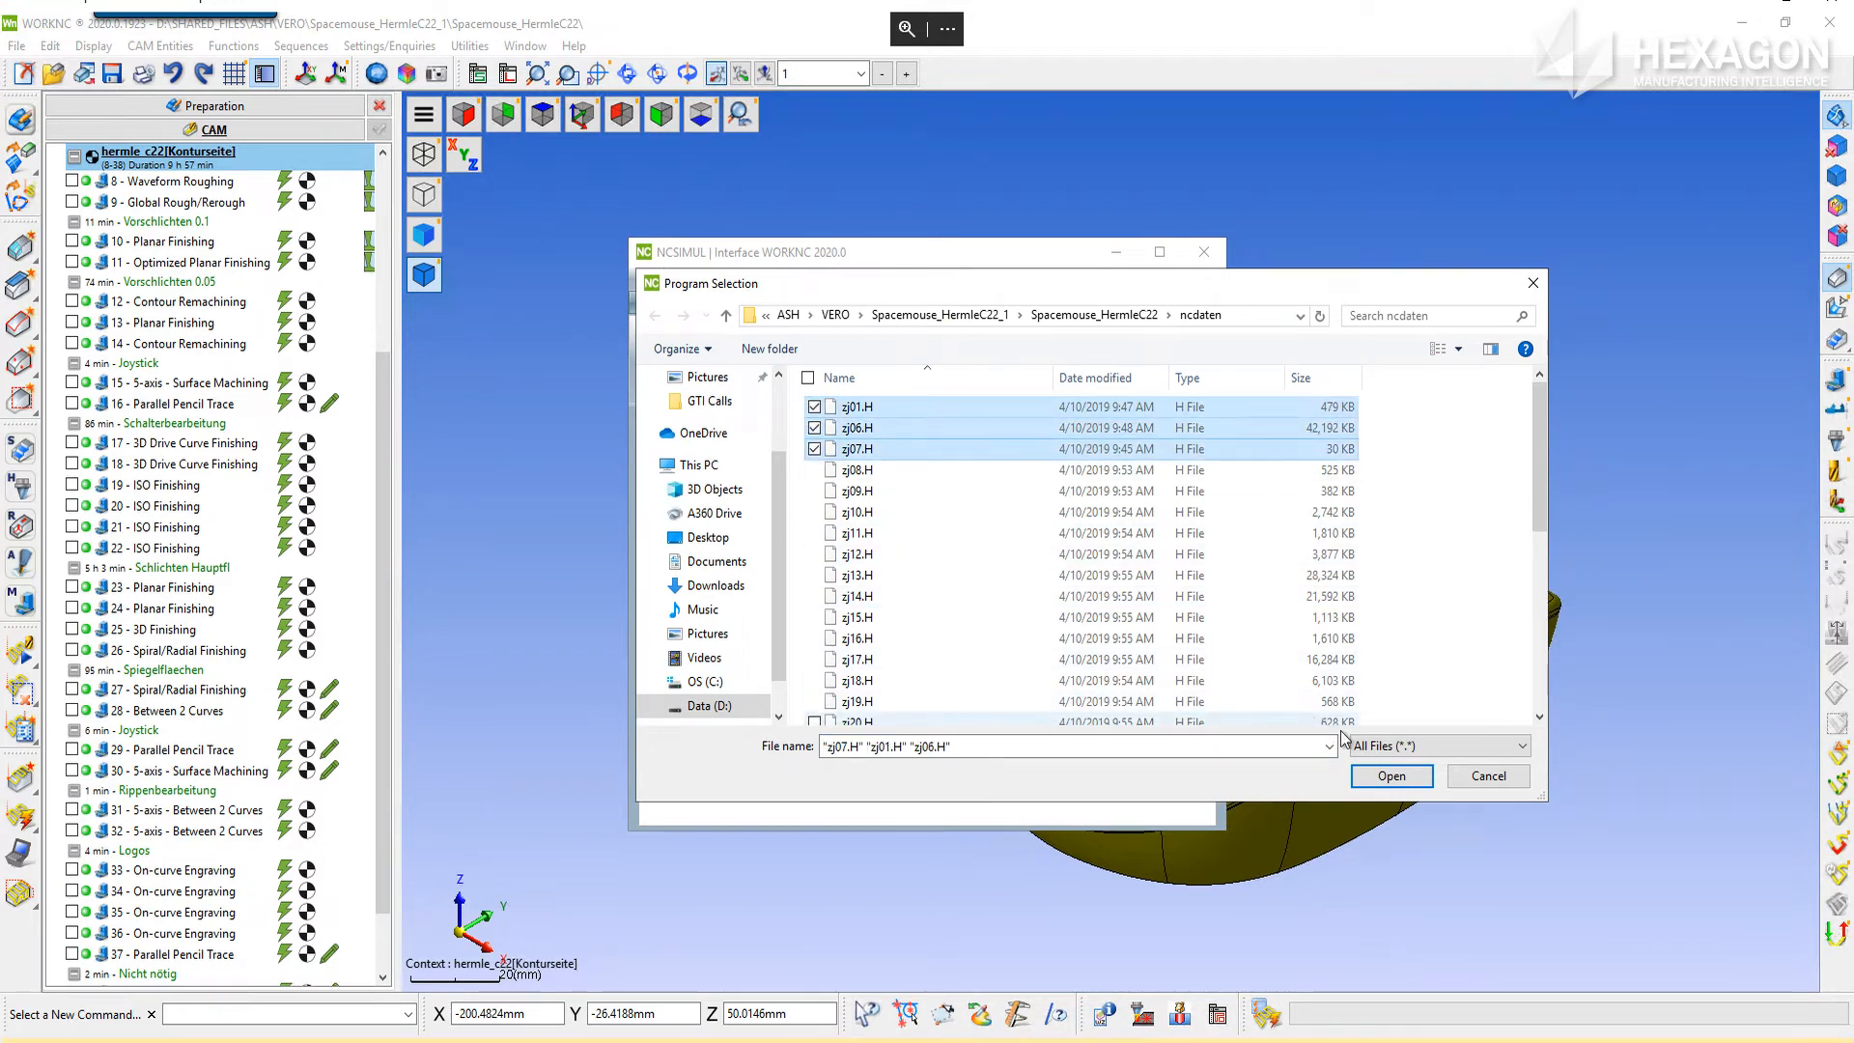
{"action": "left_click", "coordinate": [1390, 777]}
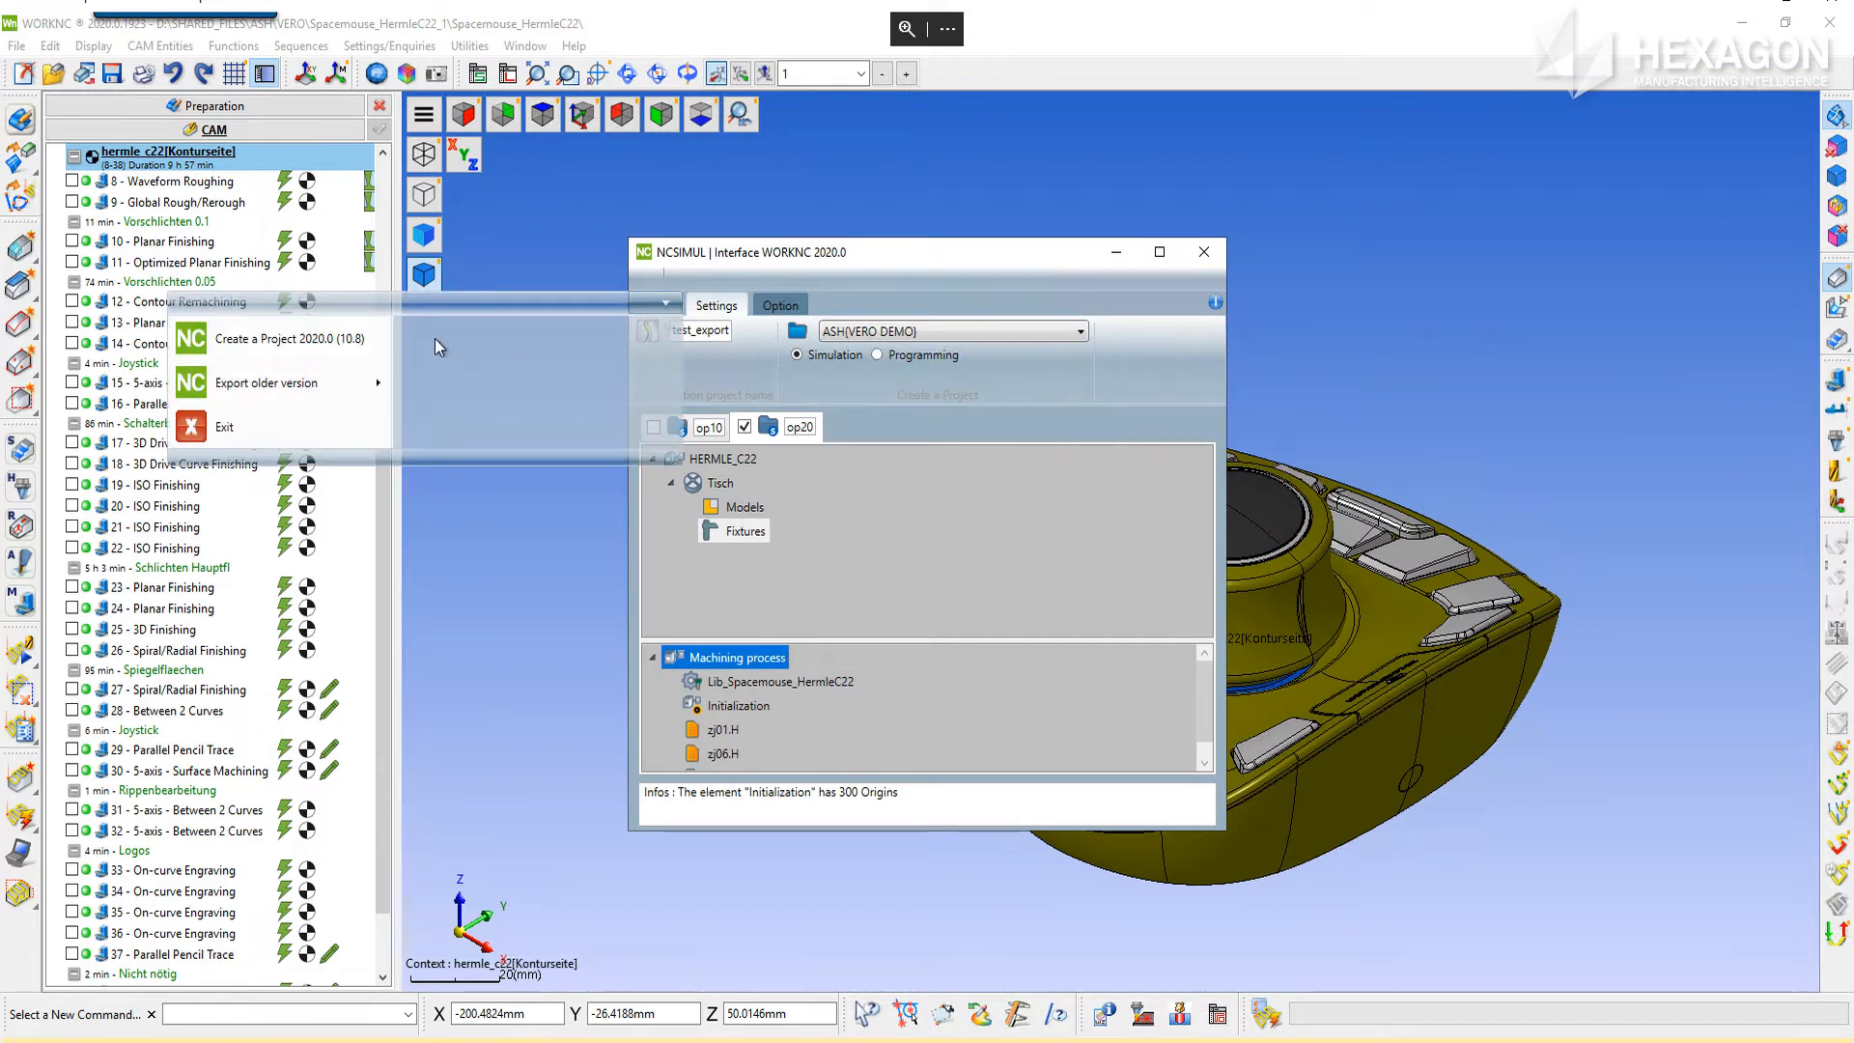
Create the NCSIMUL 2020.0 project and check its tool library and the initialization origins
{"action": "left_click", "coordinate": [288, 338]}
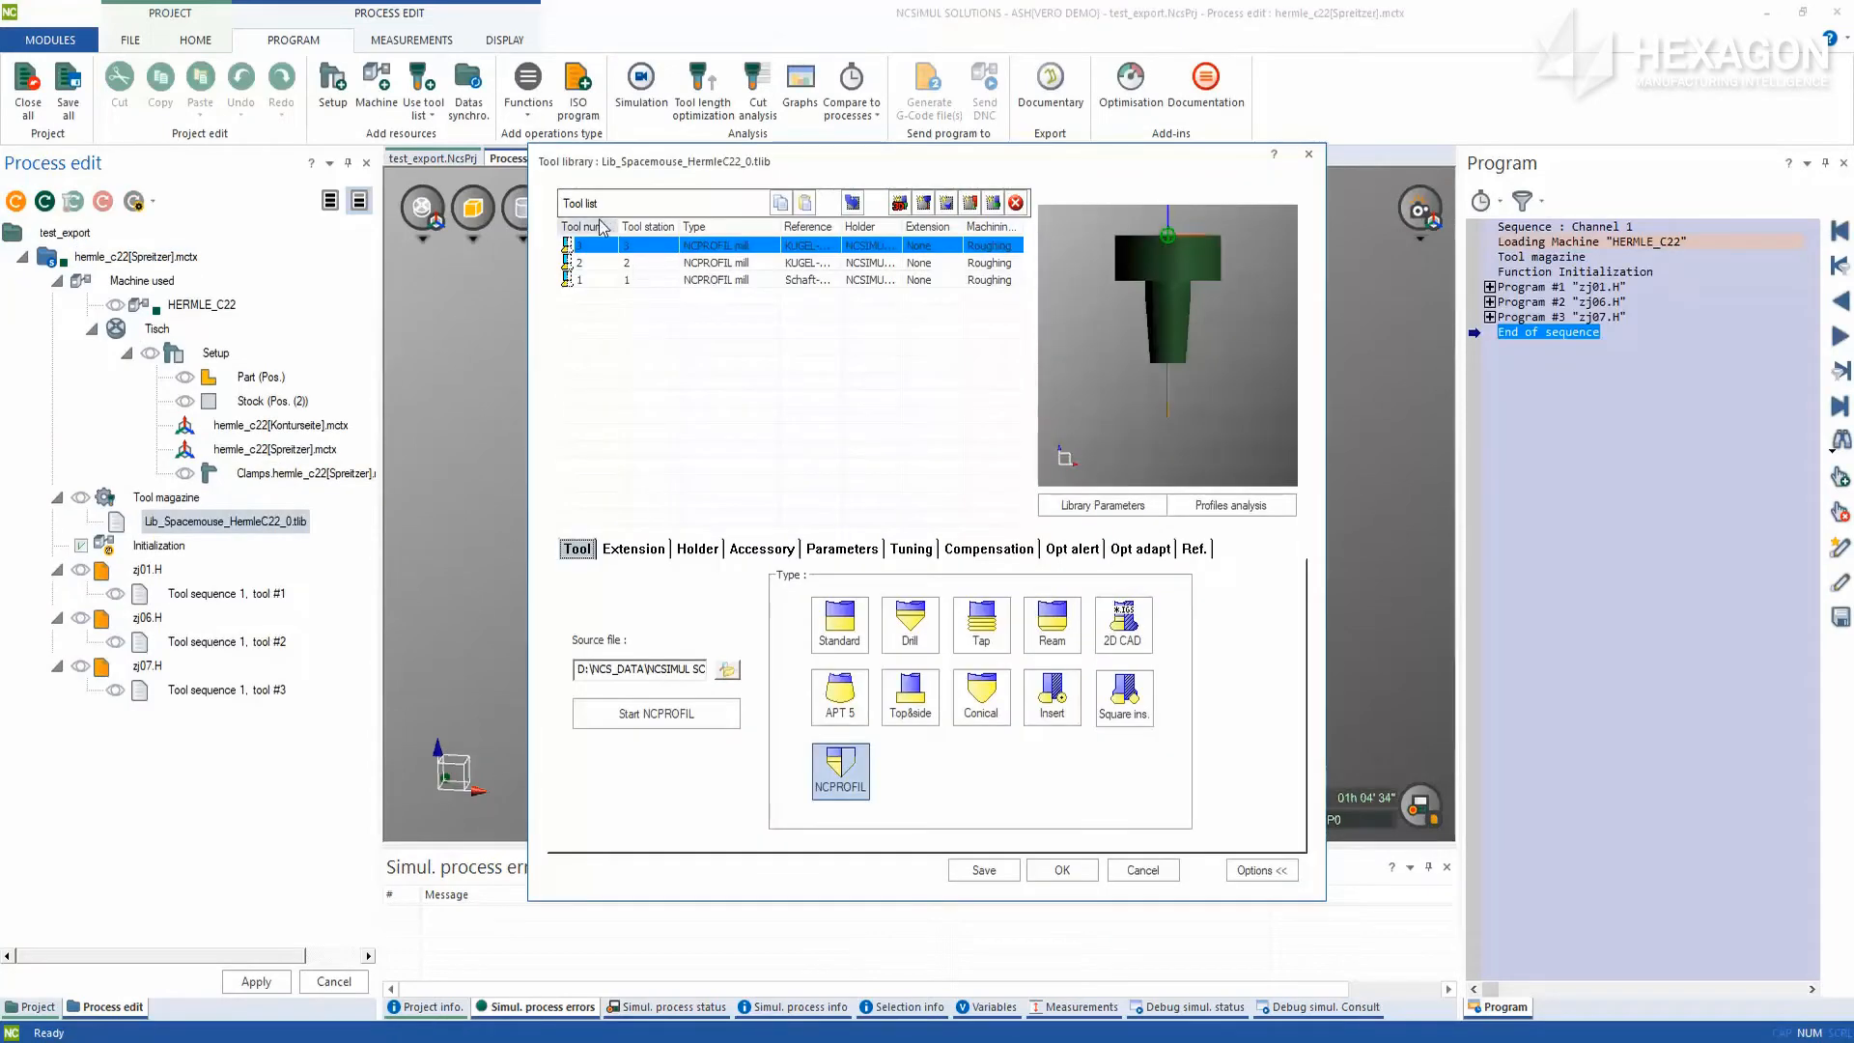
{"action": "left_click", "coordinate": [708, 263]}
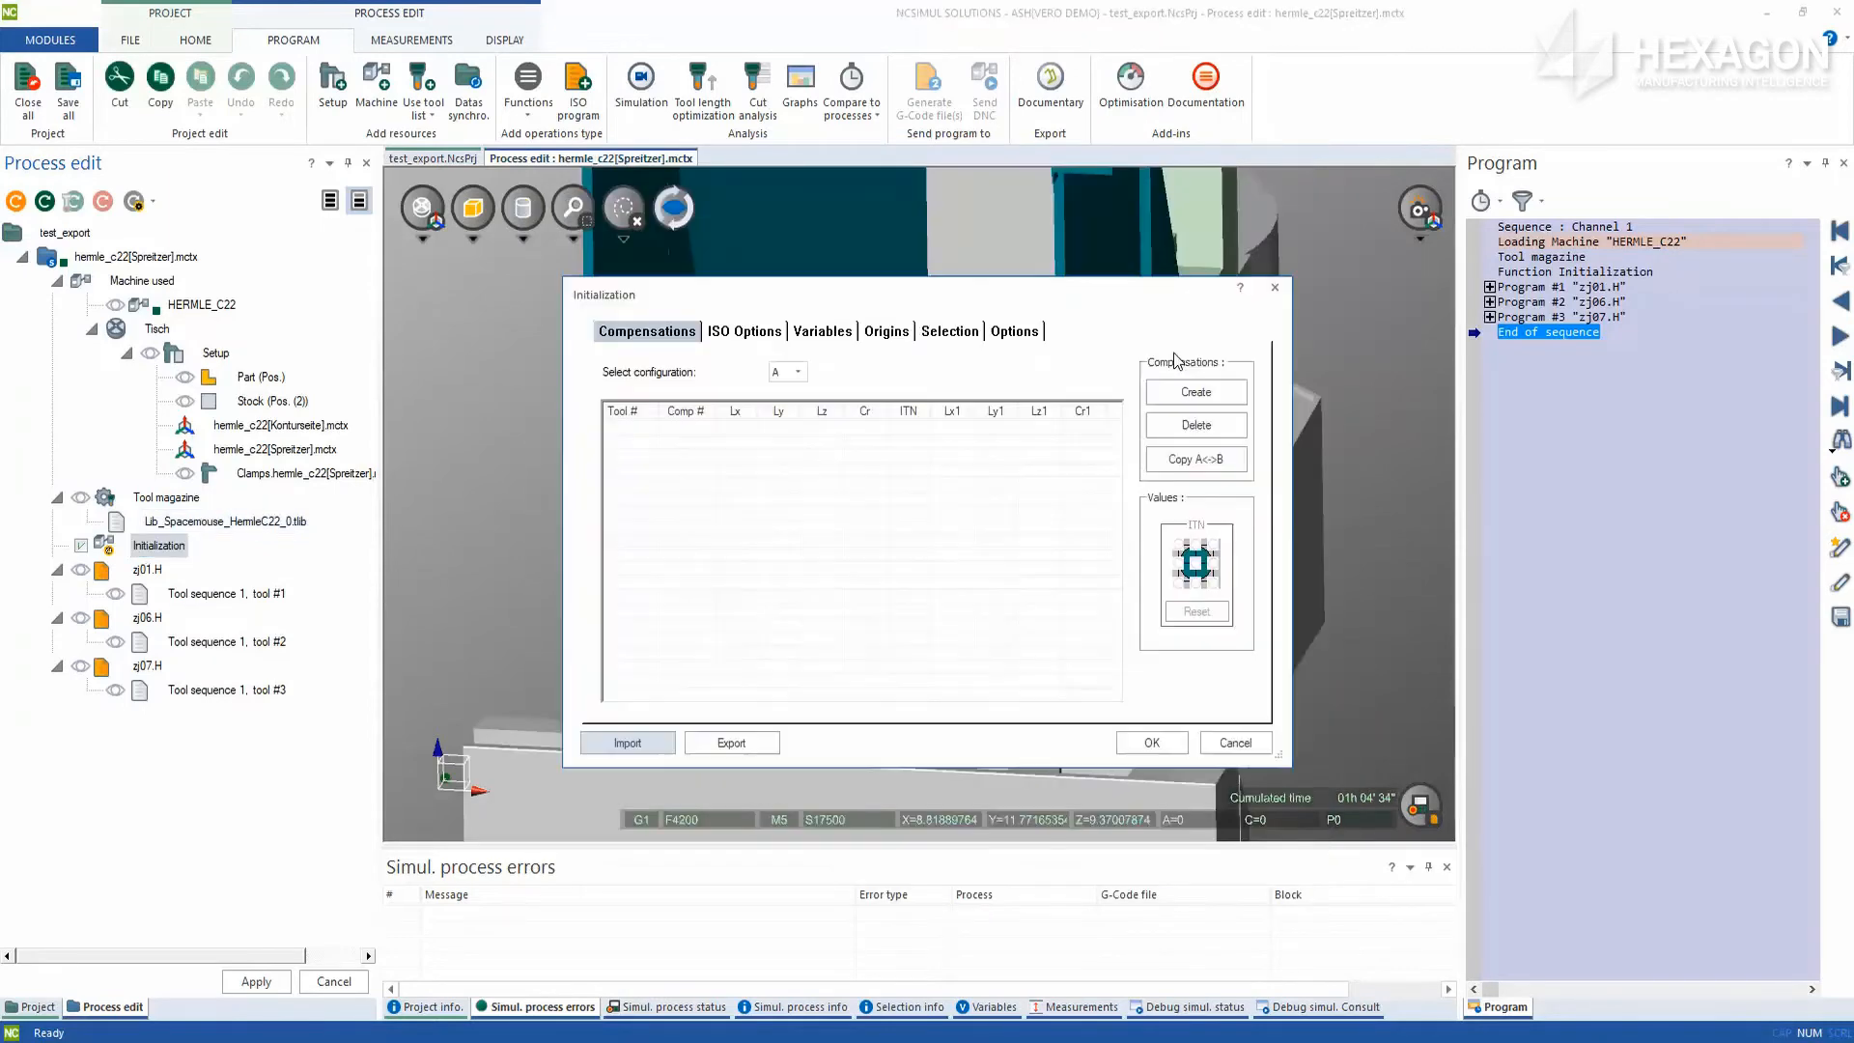
{"action": "left_click", "coordinate": [887, 330]}
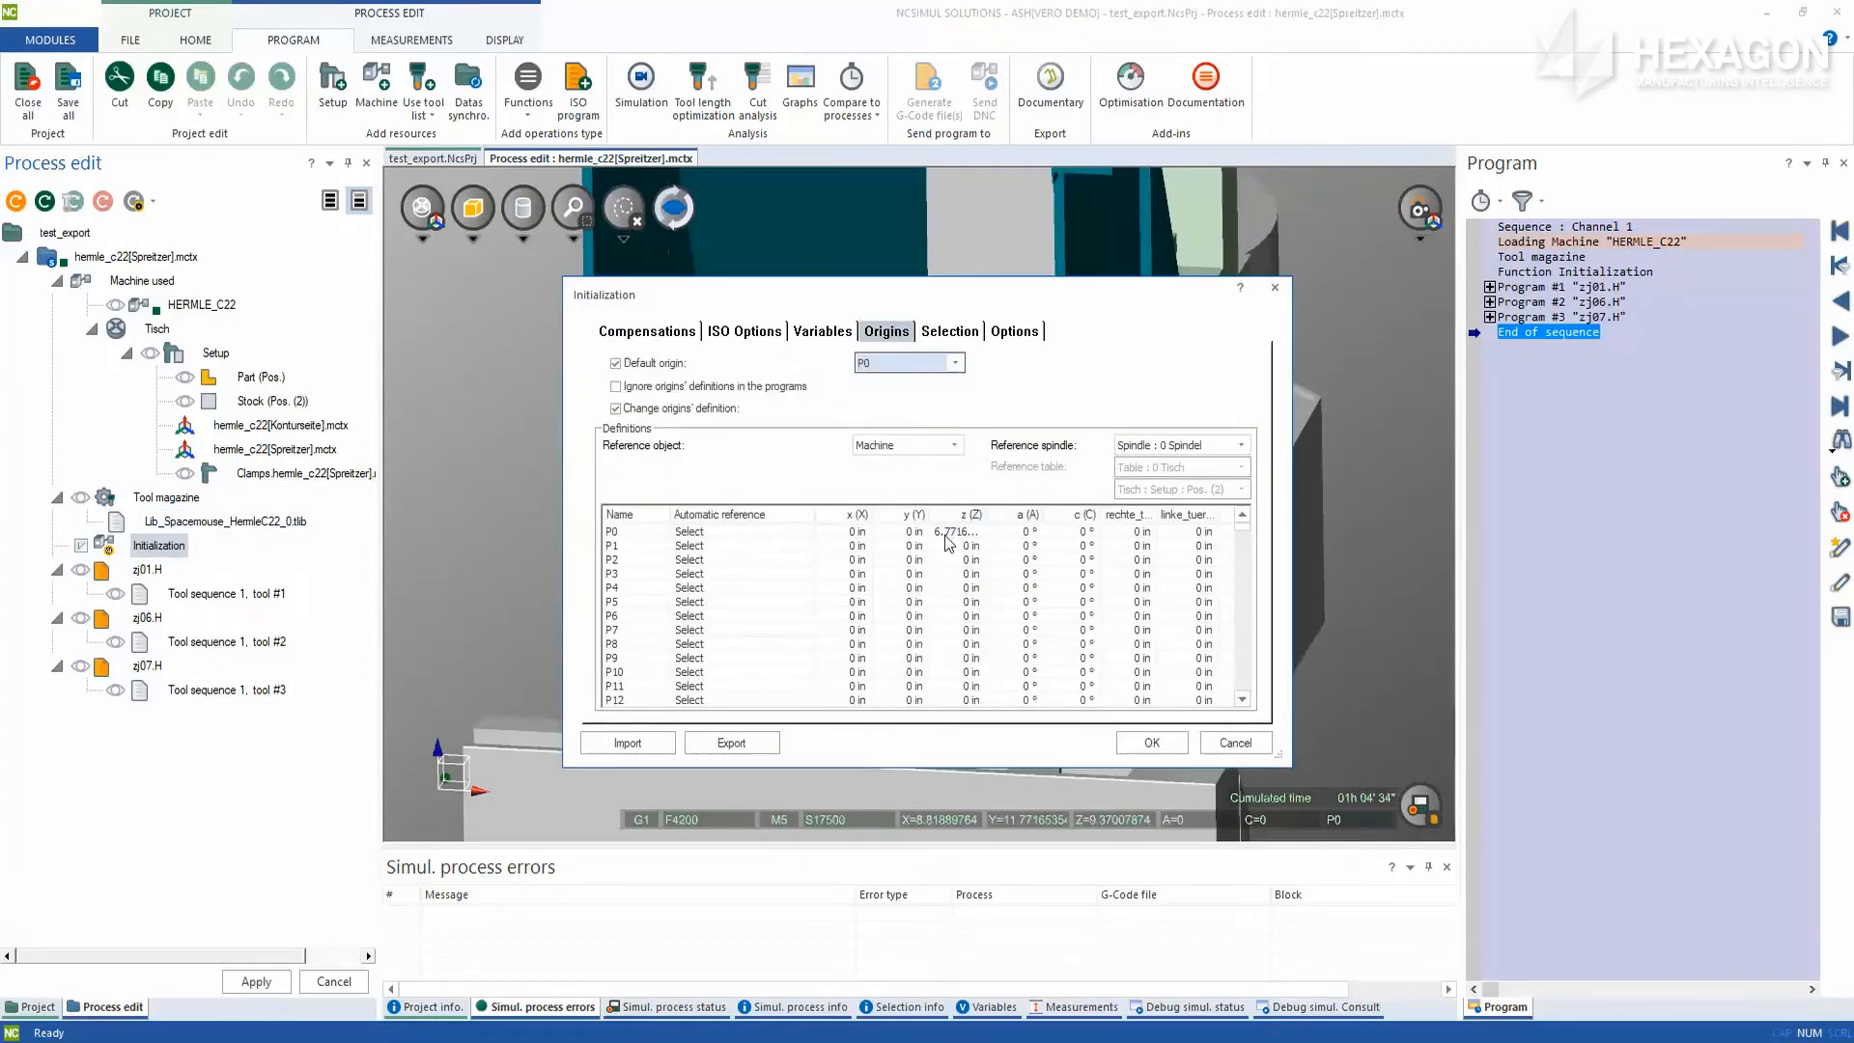
{"action": "mouse_move", "coordinate": [1135, 698]}
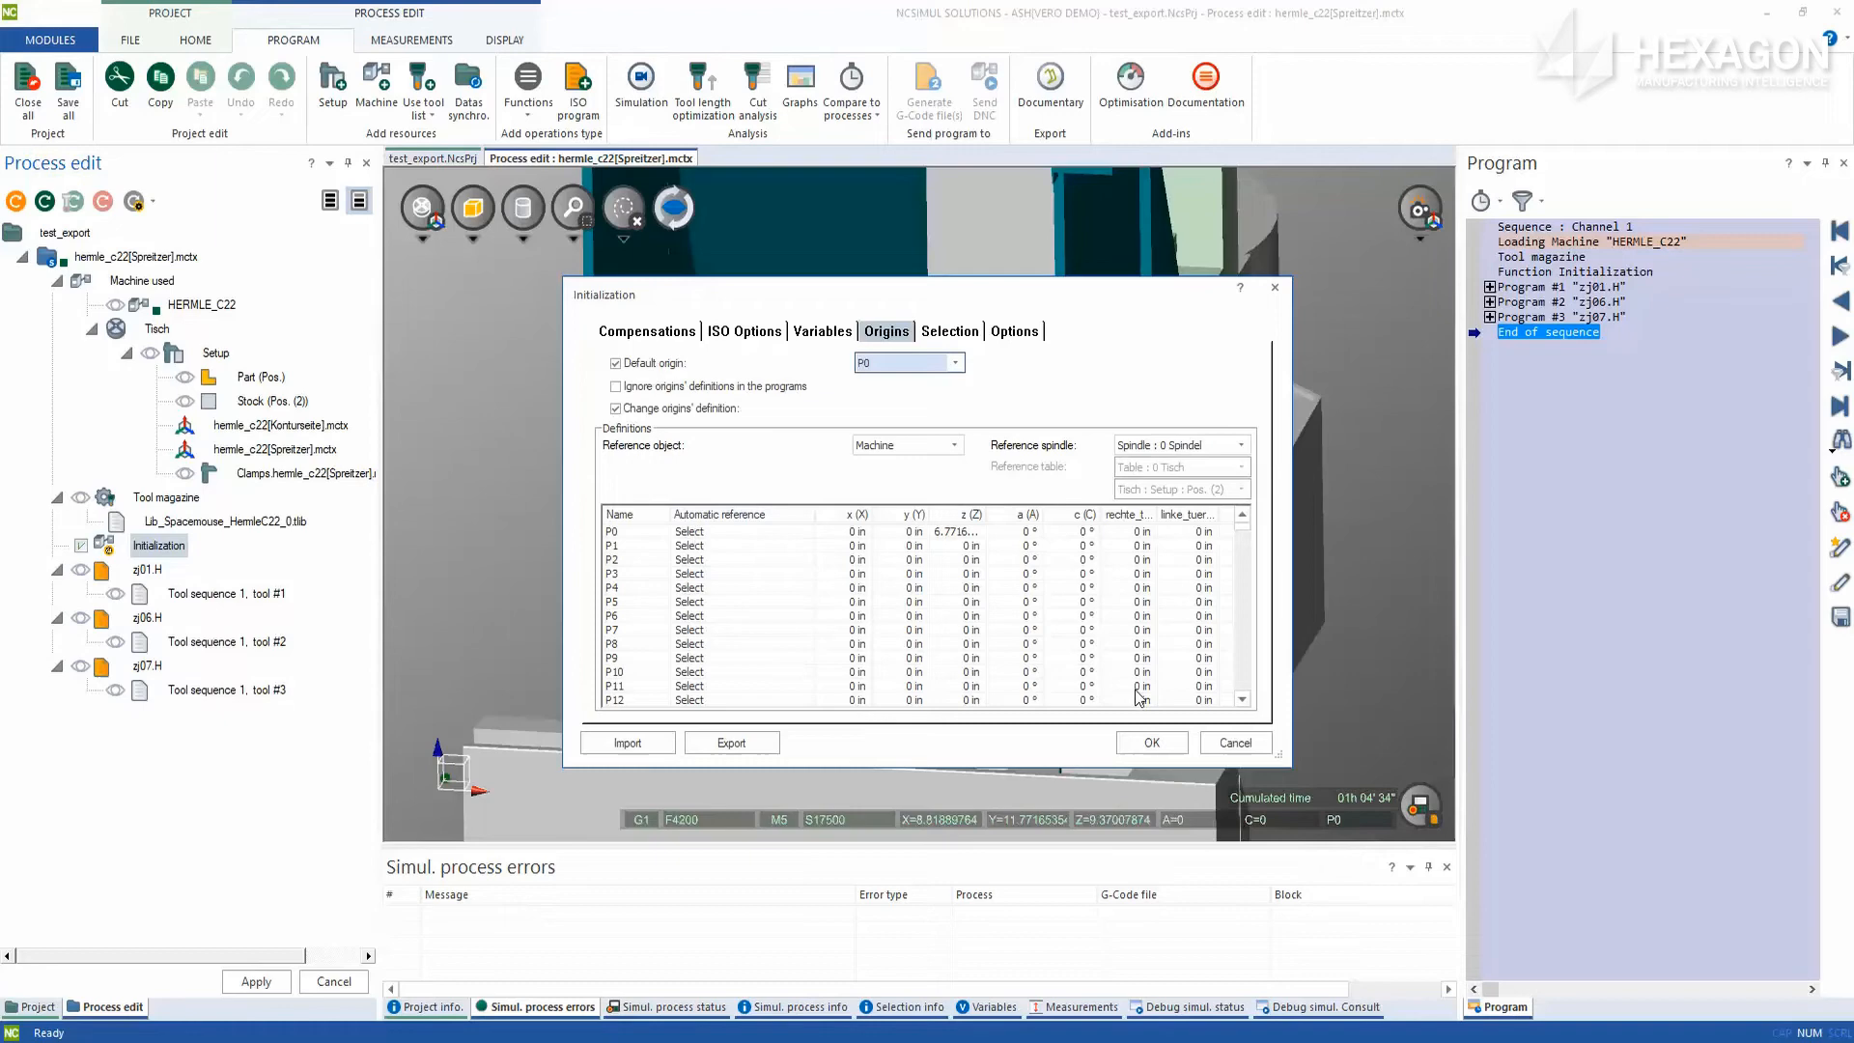
{"action": "left_click", "coordinate": [1147, 742]}
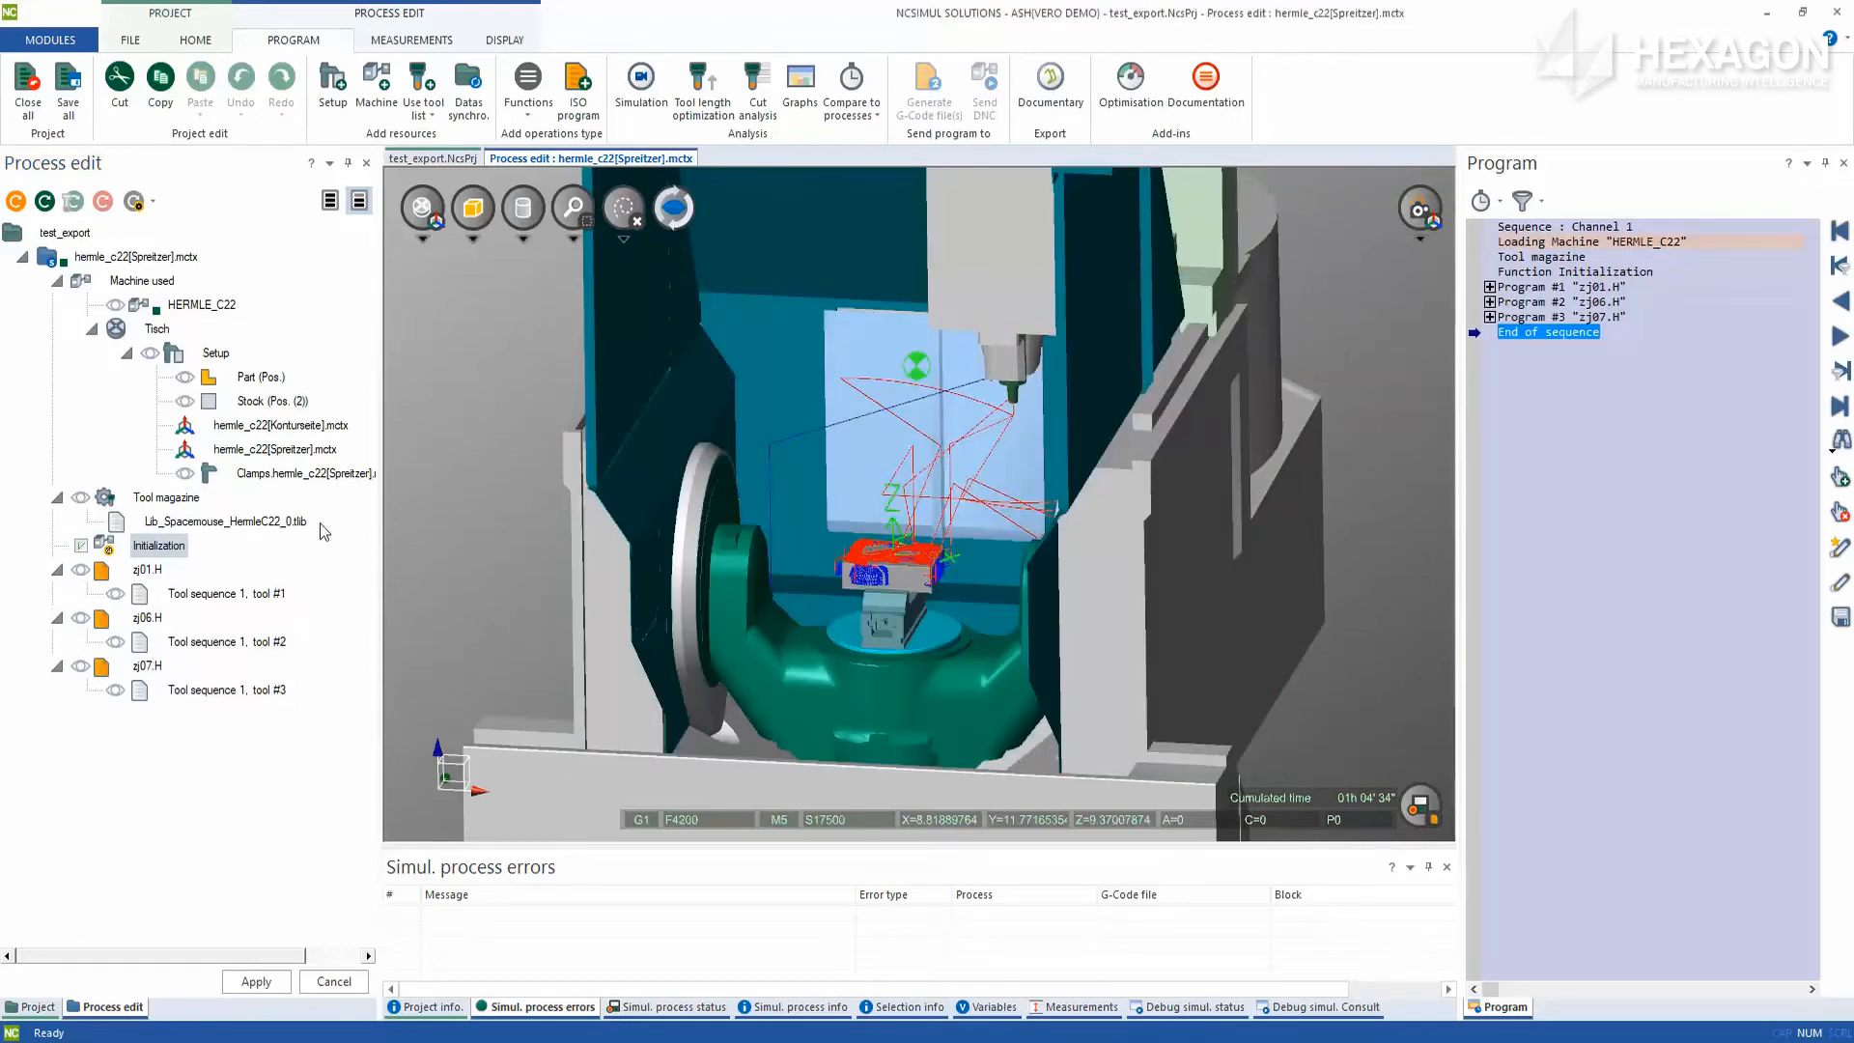
Start simulating the three programs and raise the display speed to maximum
{"action": "left_click", "coordinate": [1491, 286]}
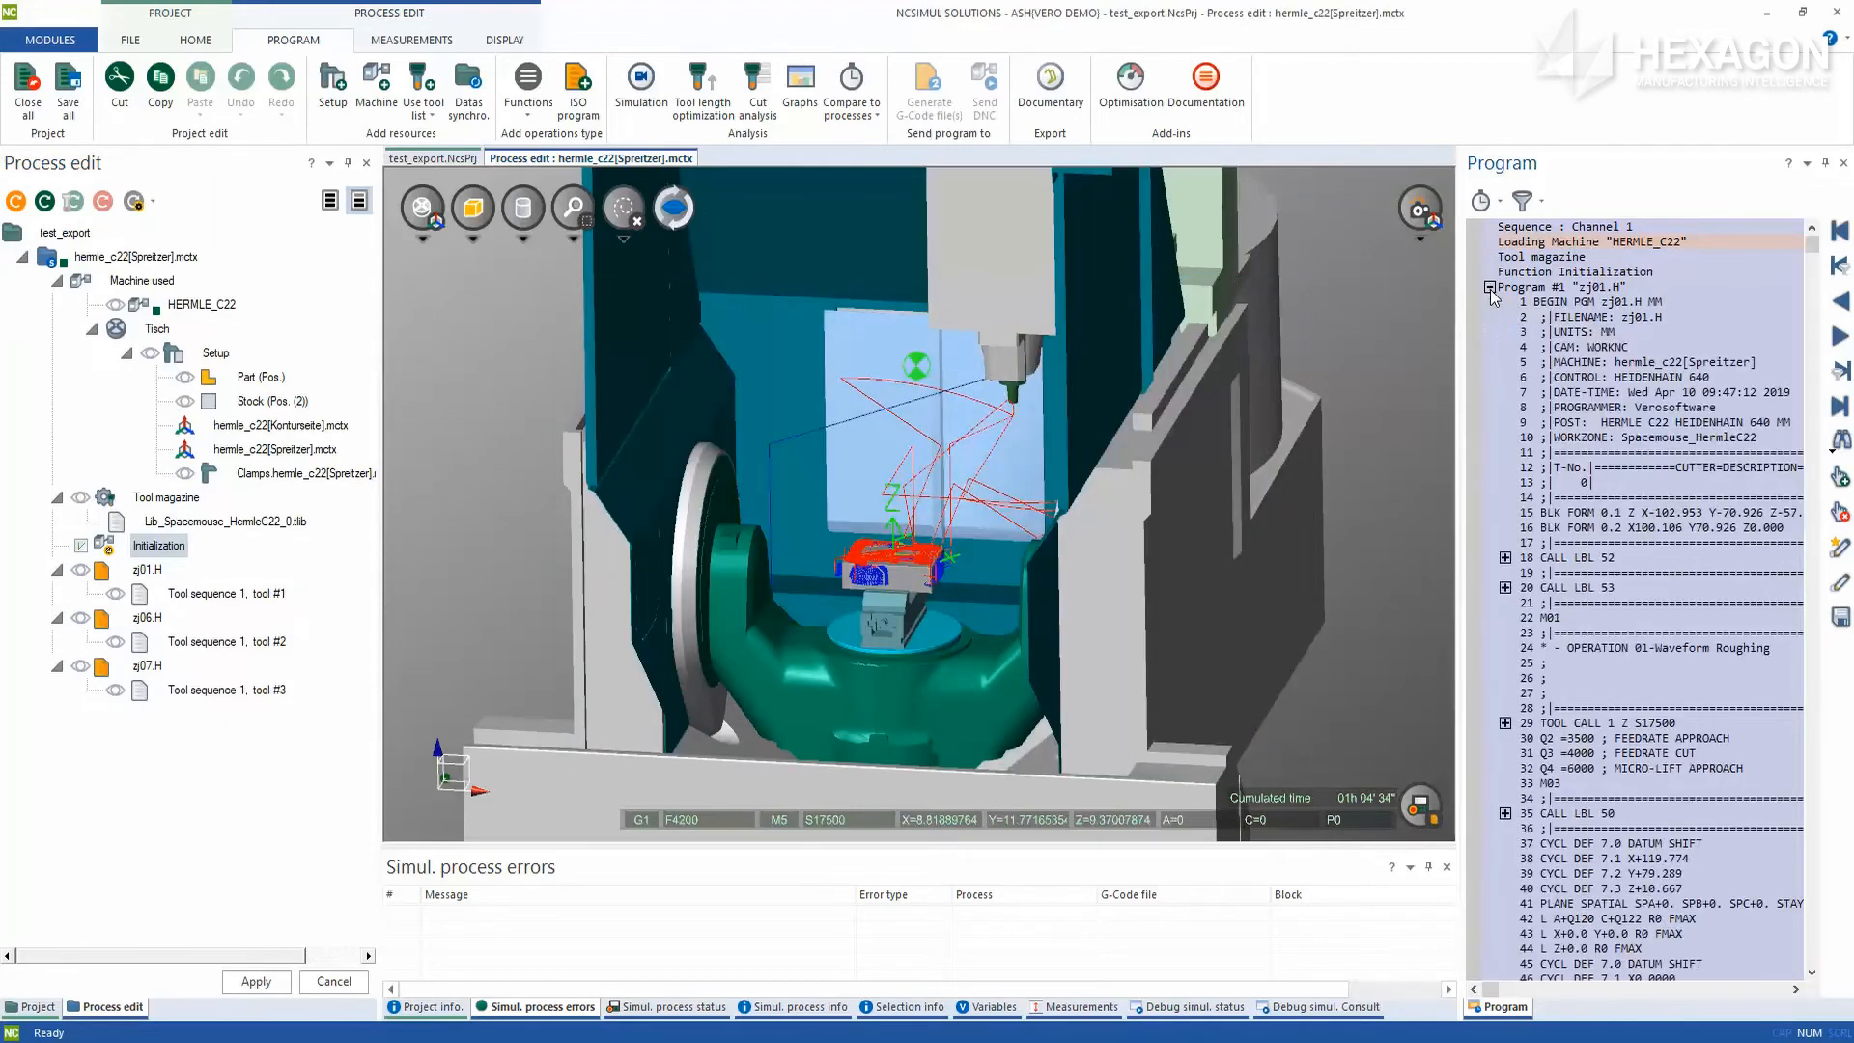
{"action": "left_click", "coordinate": [1489, 288]}
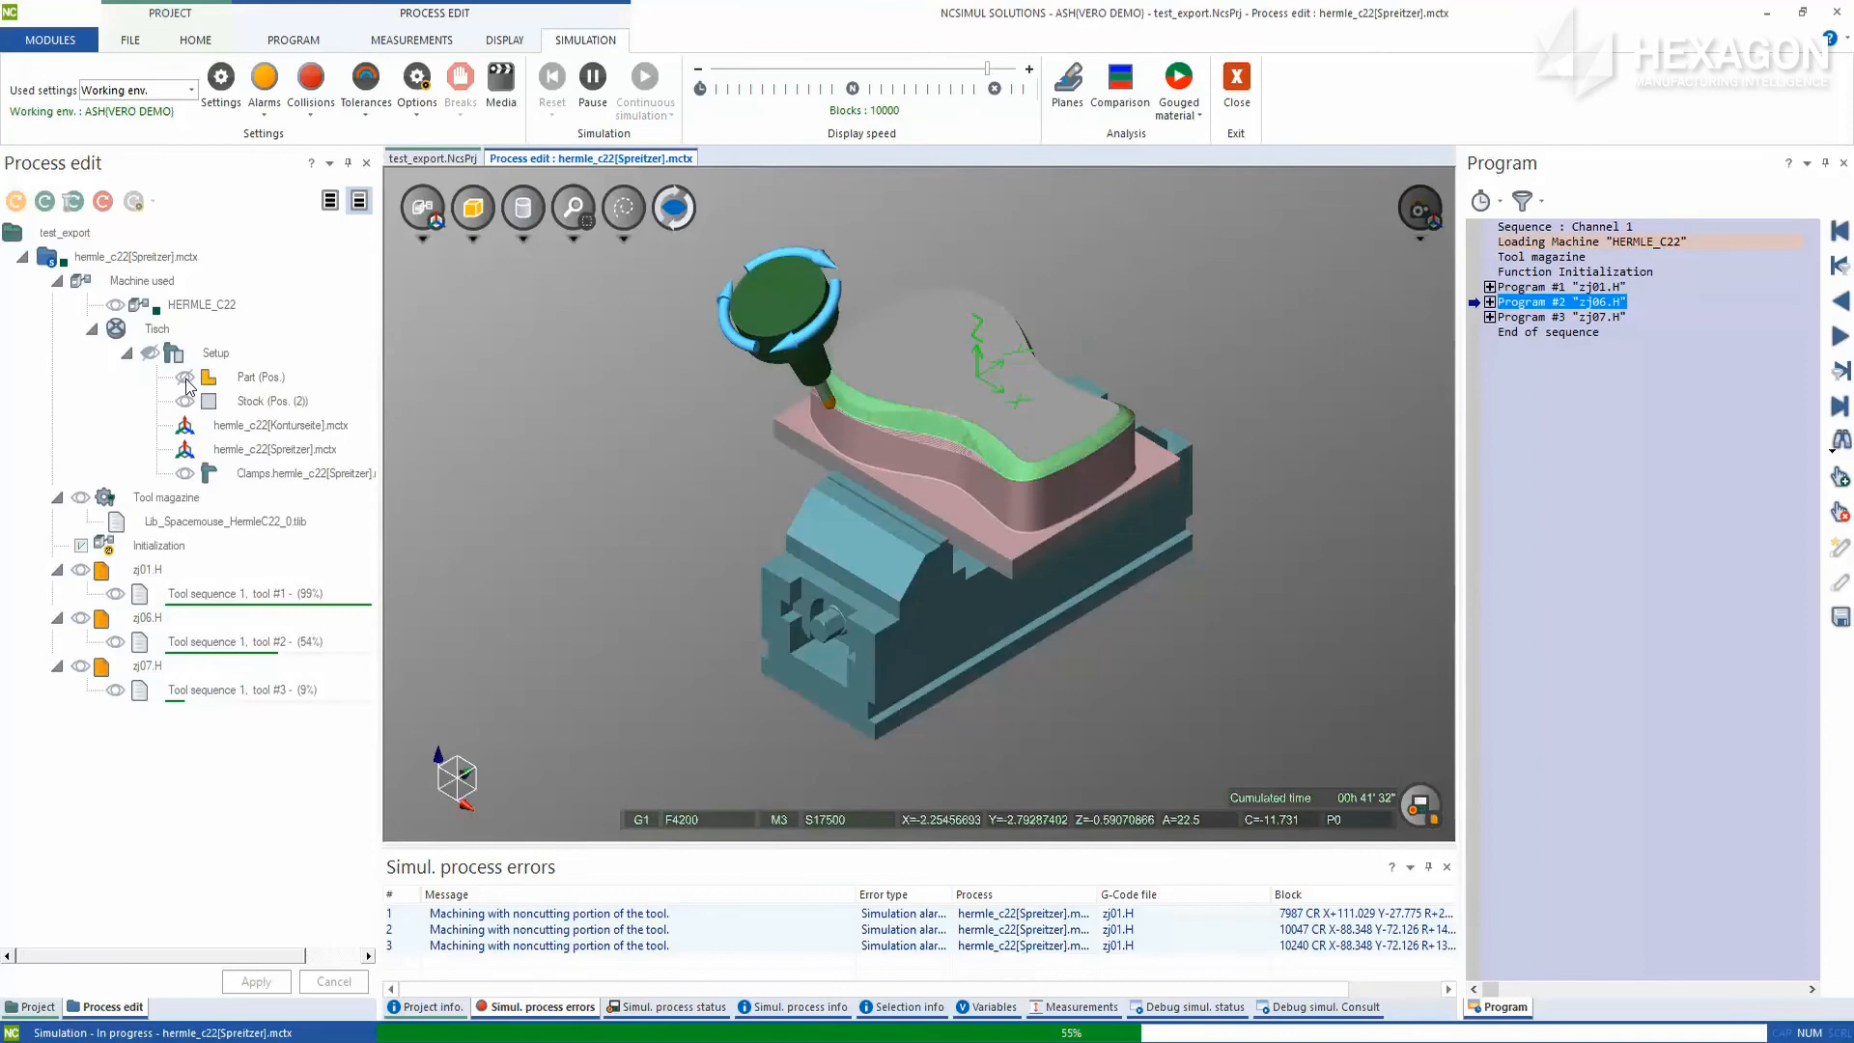
{"action": "left_click", "coordinate": [993, 89]}
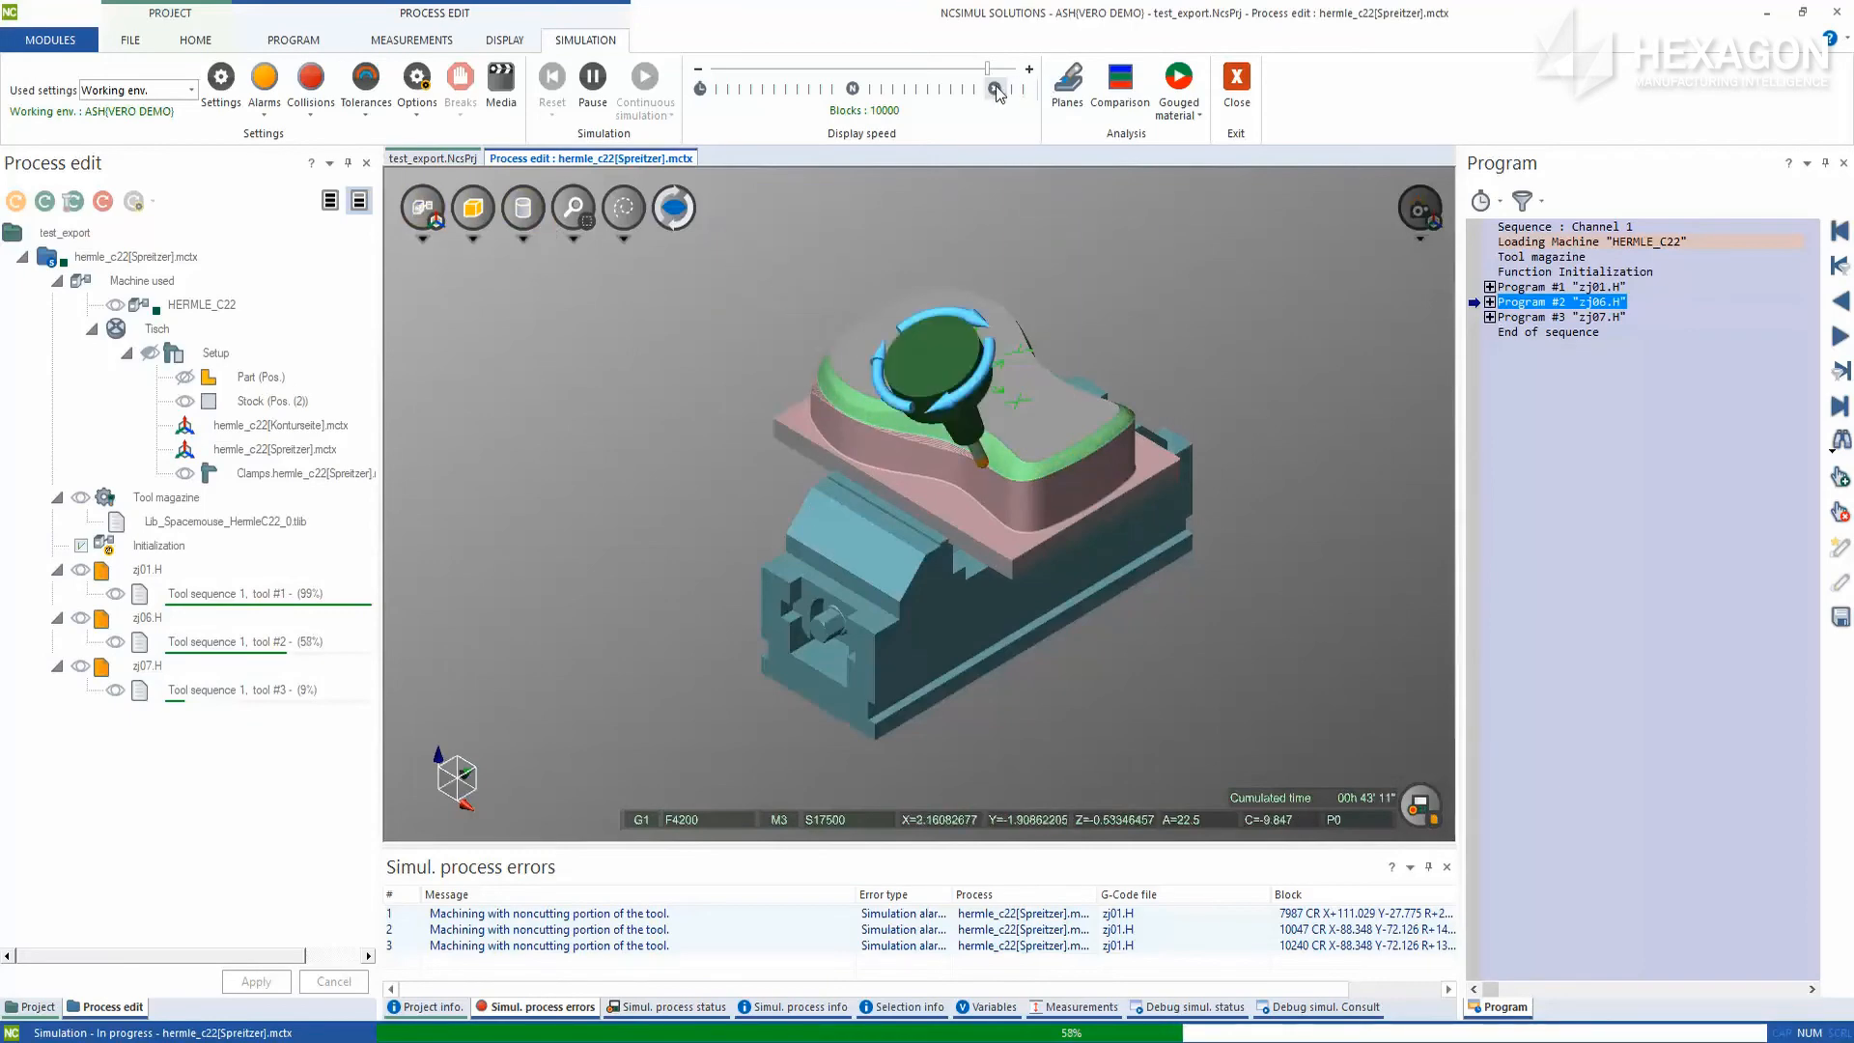